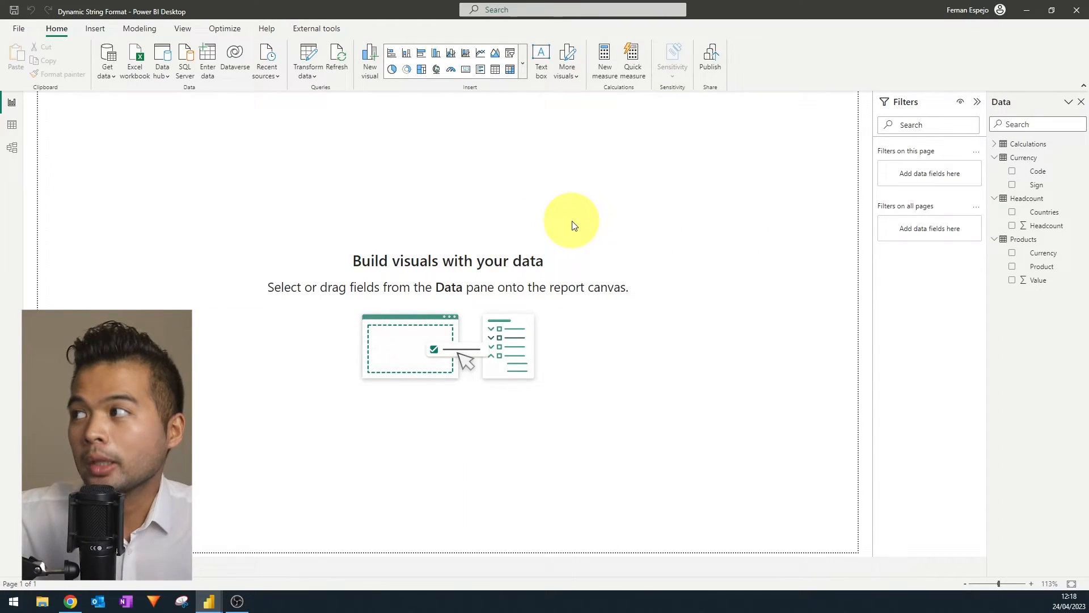
mouse_move(789, 266)
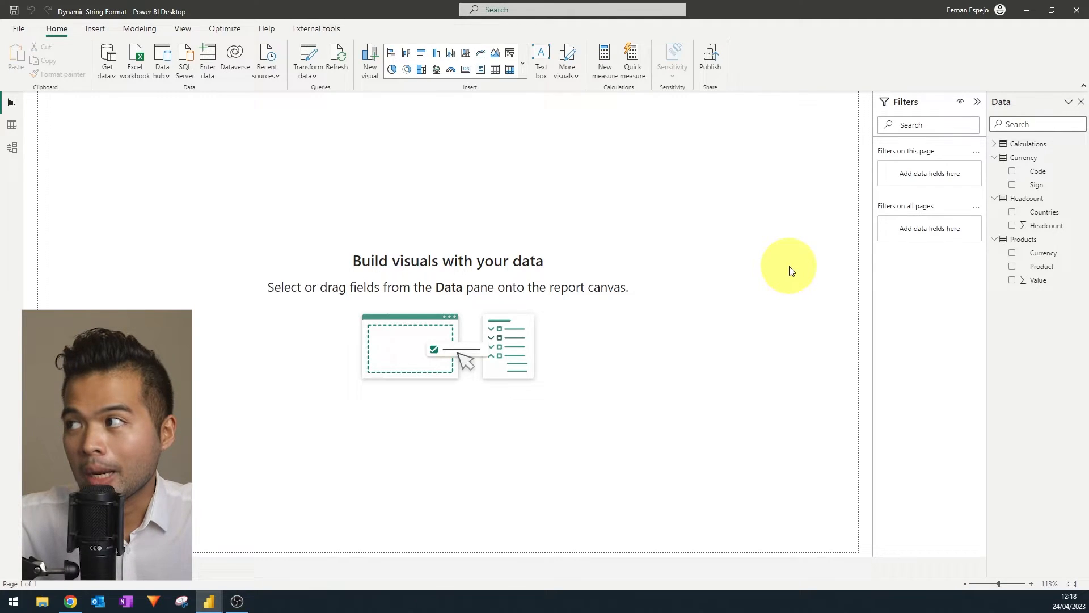
mouse_move(831, 270)
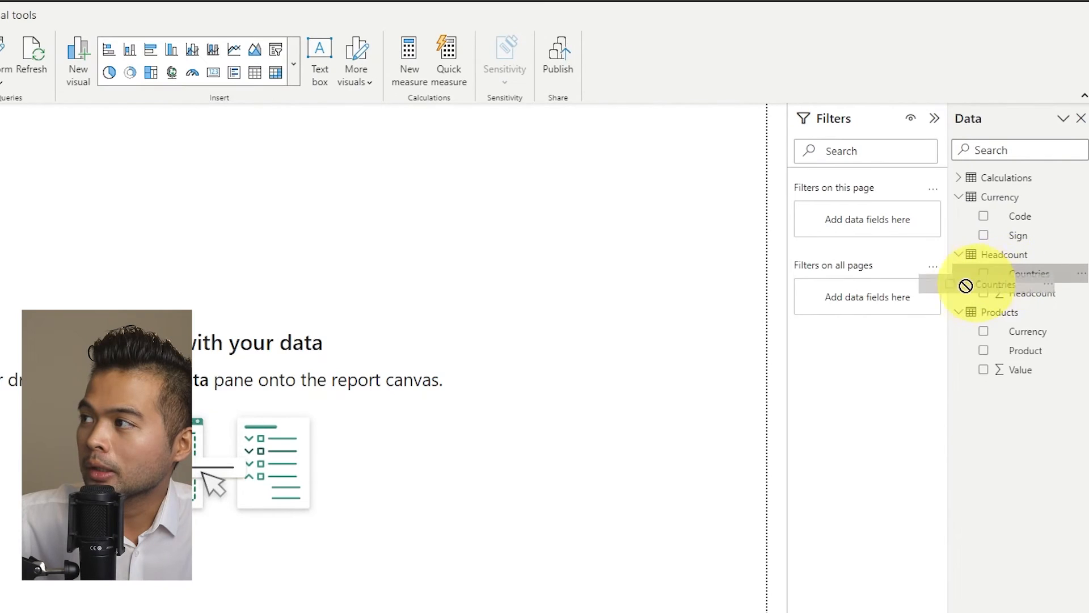
click(984, 273)
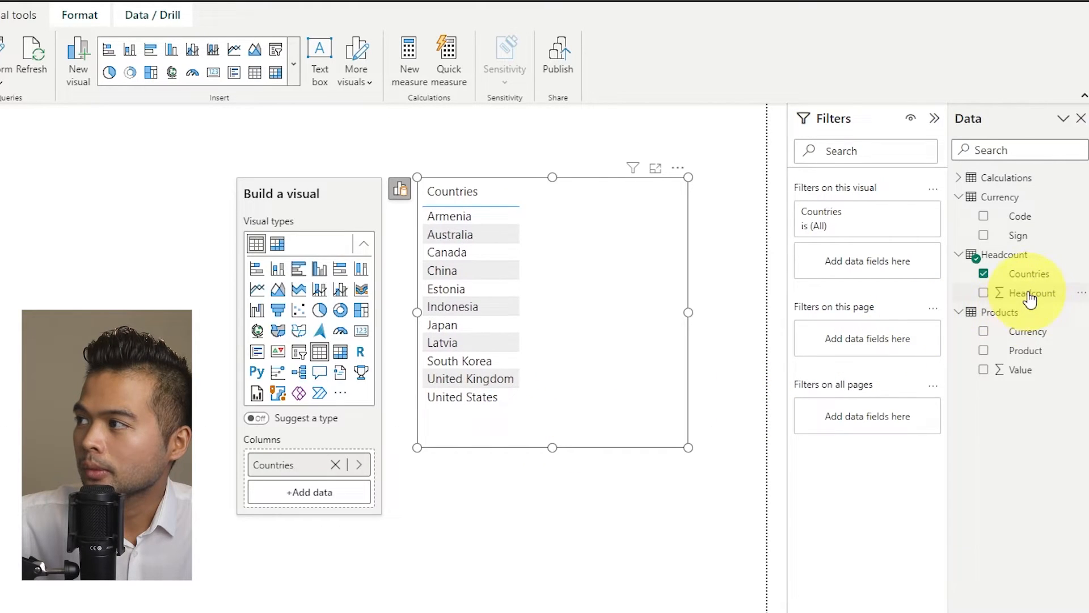
click(984, 292)
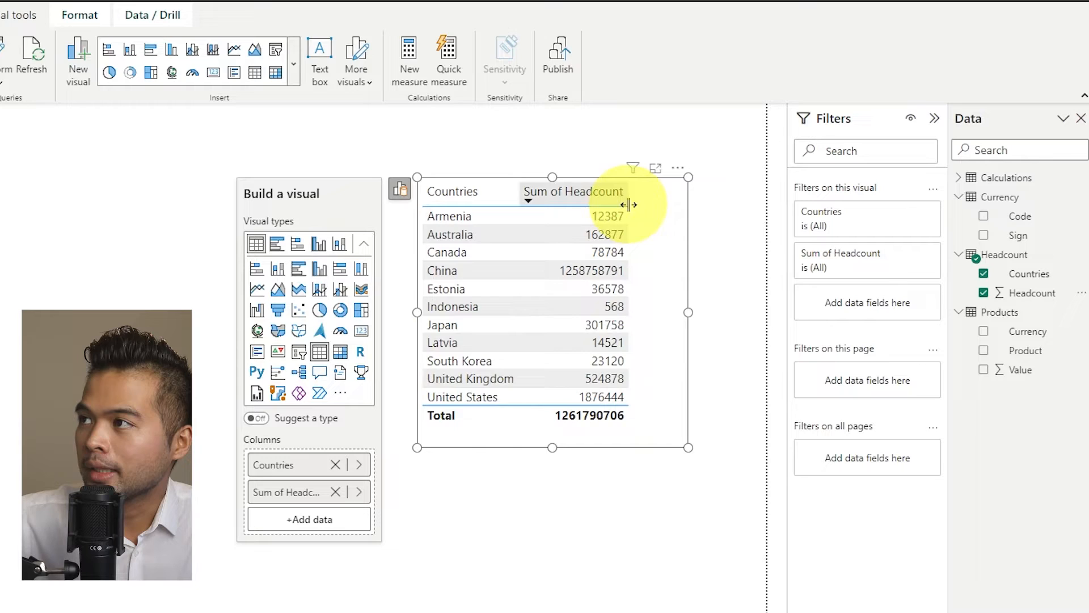
mouse_move(662, 242)
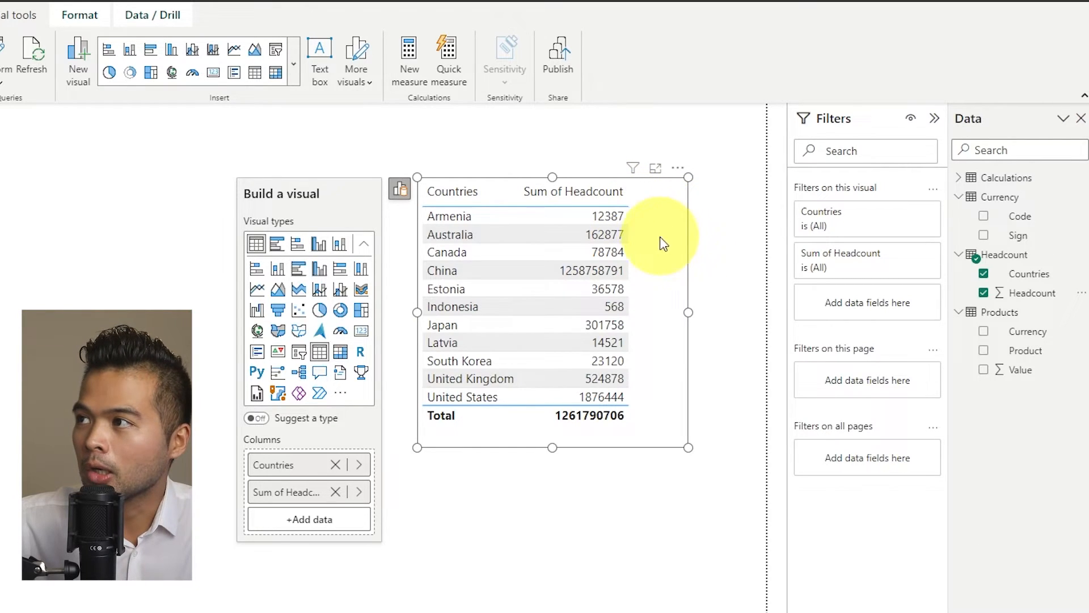
mouse_move(727, 231)
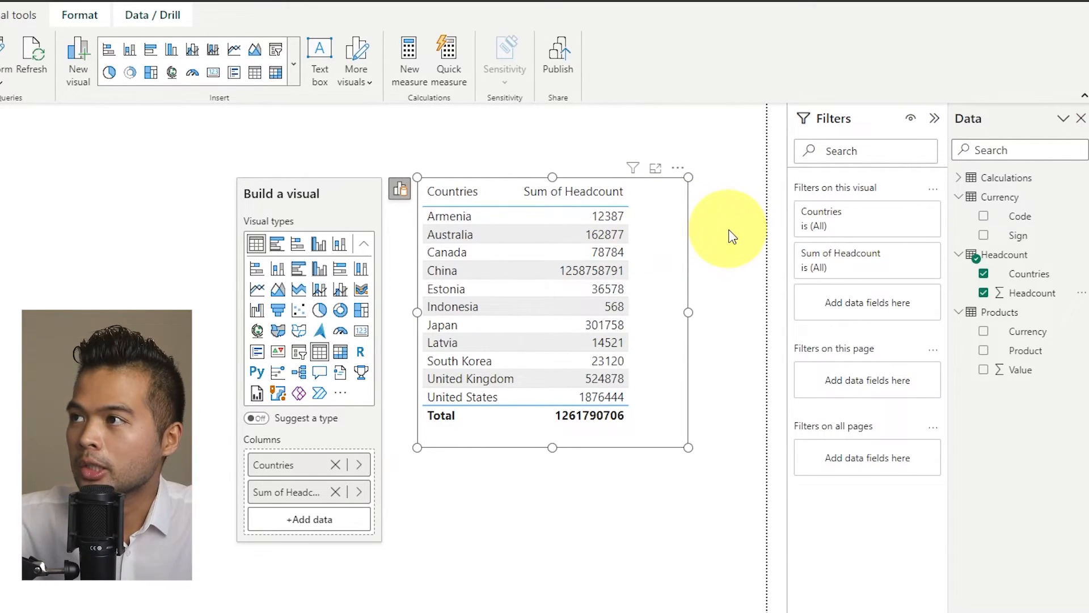
mouse_move(699, 256)
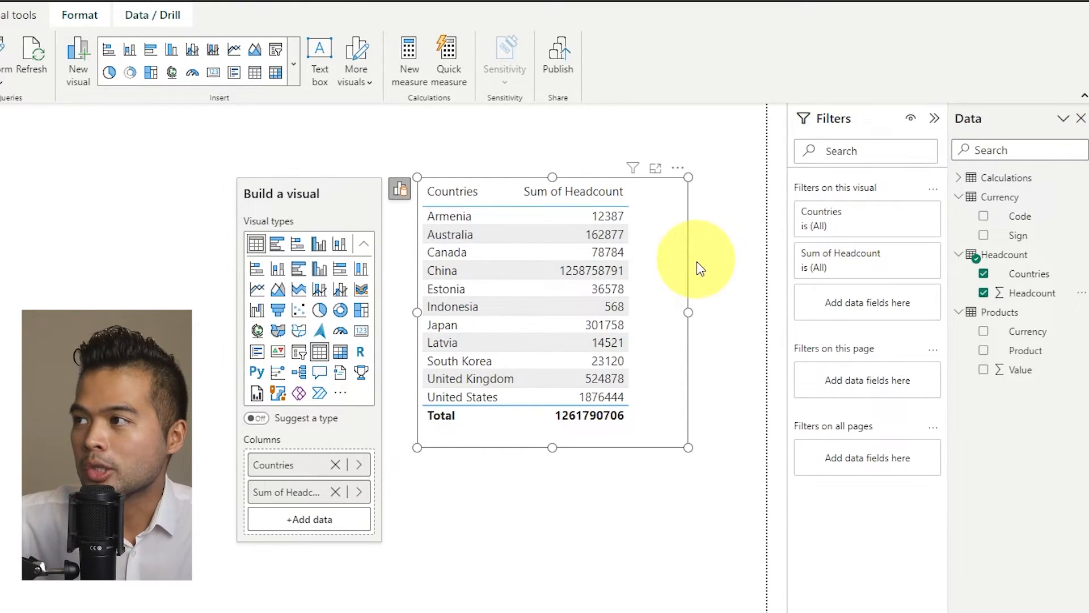
mouse_move(625, 316)
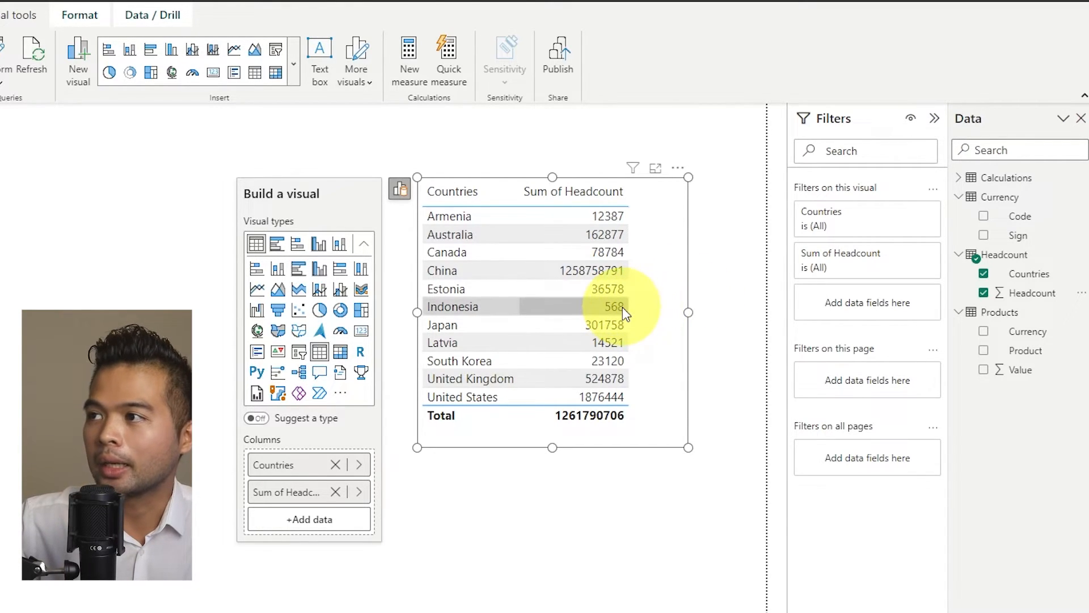
mouse_move(641, 279)
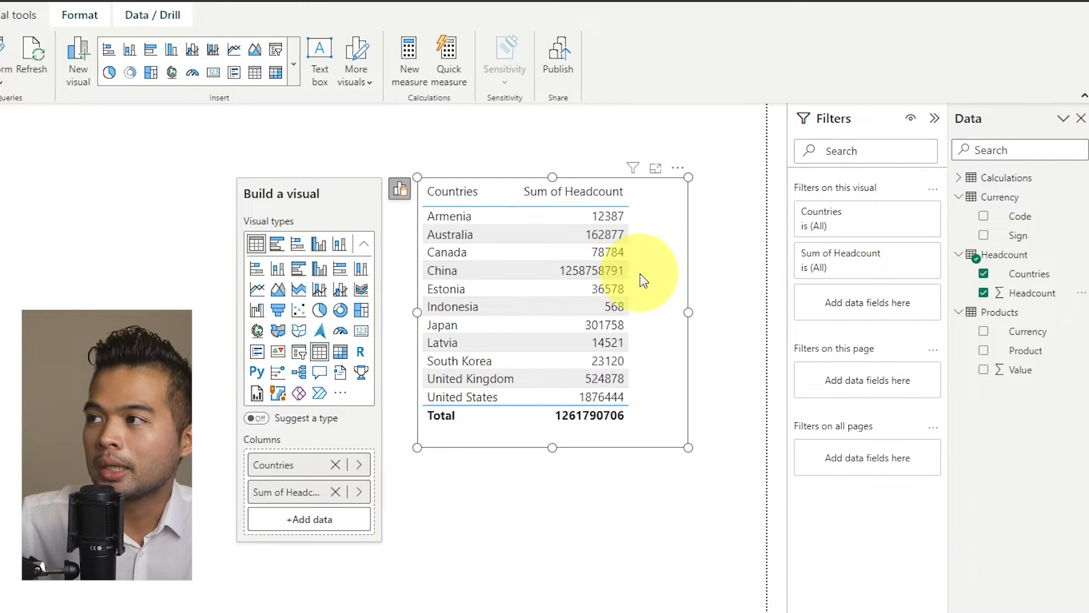
mouse_move(723, 254)
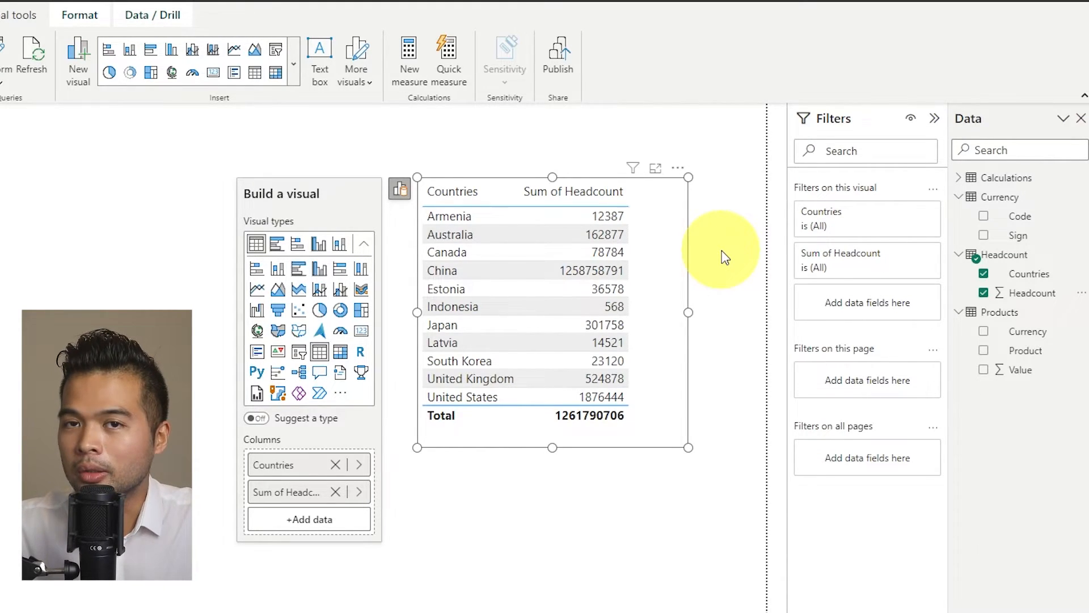
mouse_move(712, 375)
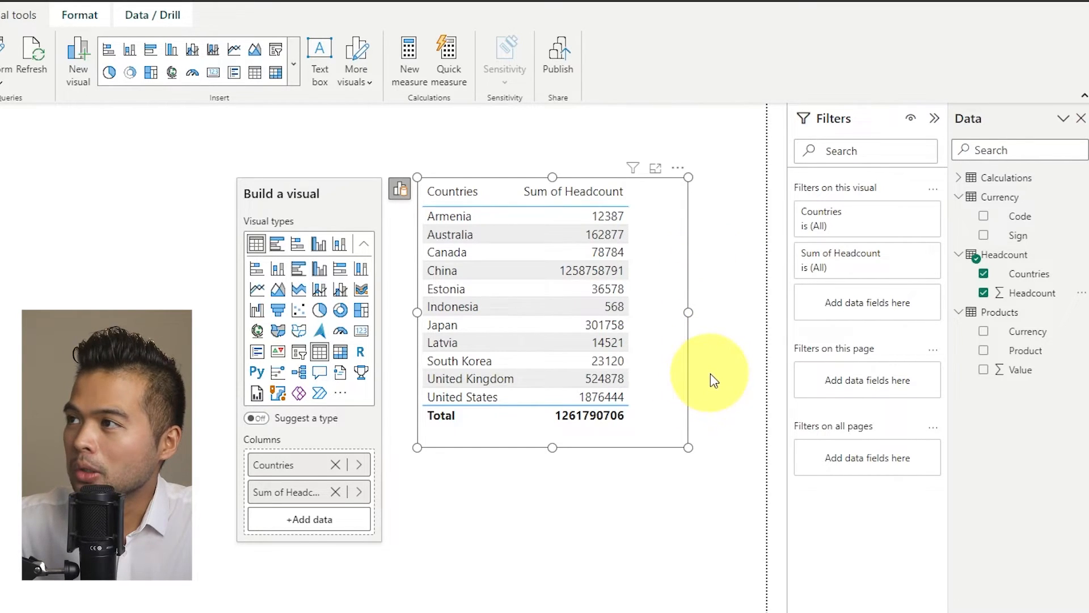
mouse_move(720, 248)
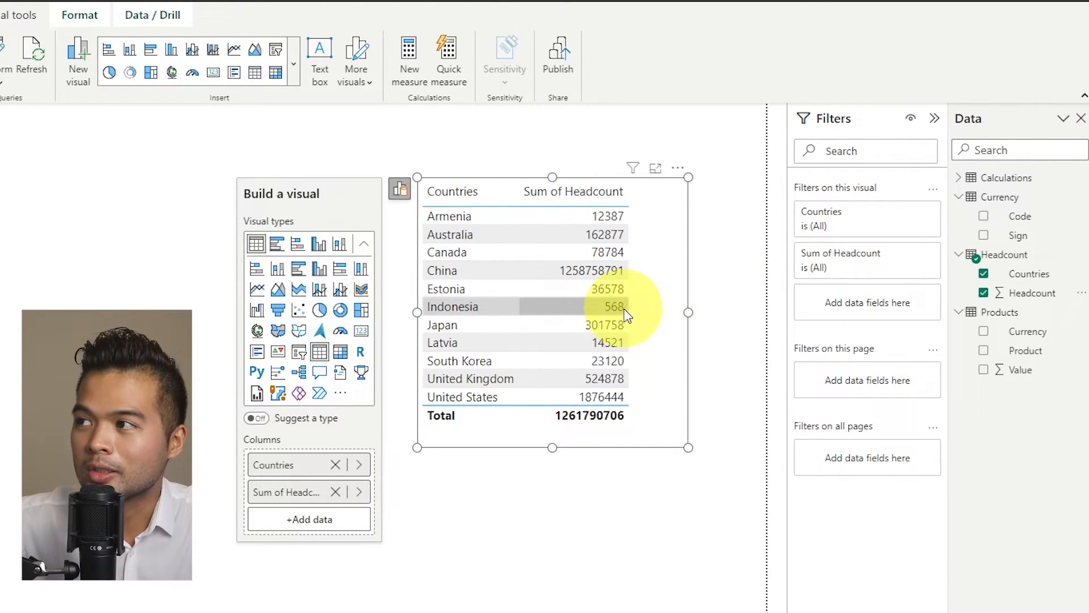
mouse_move(707, 285)
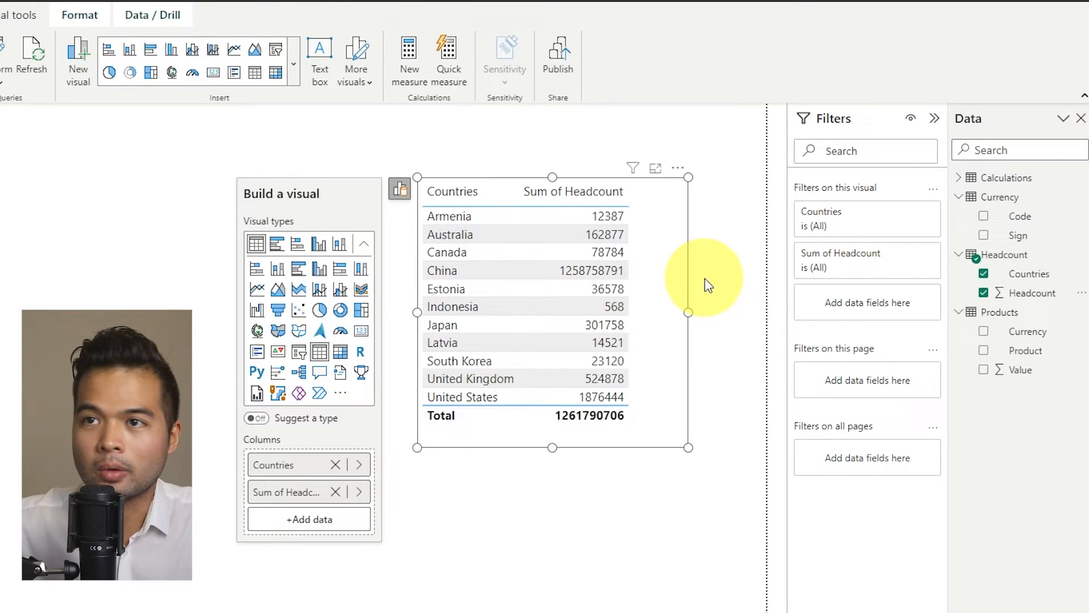
mouse_move(452, 452)
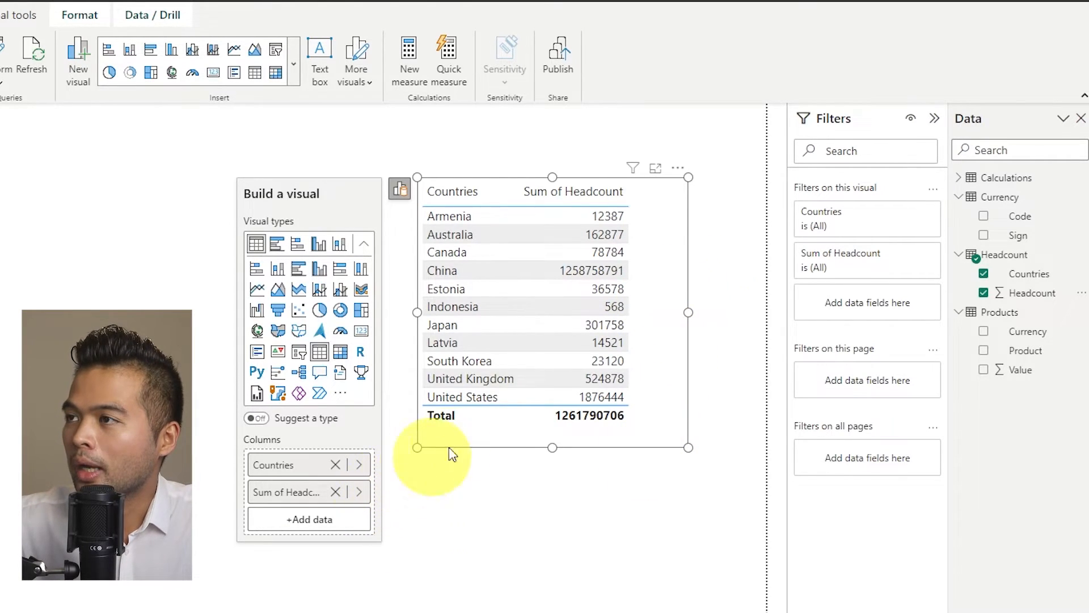
mouse_move(677, 168)
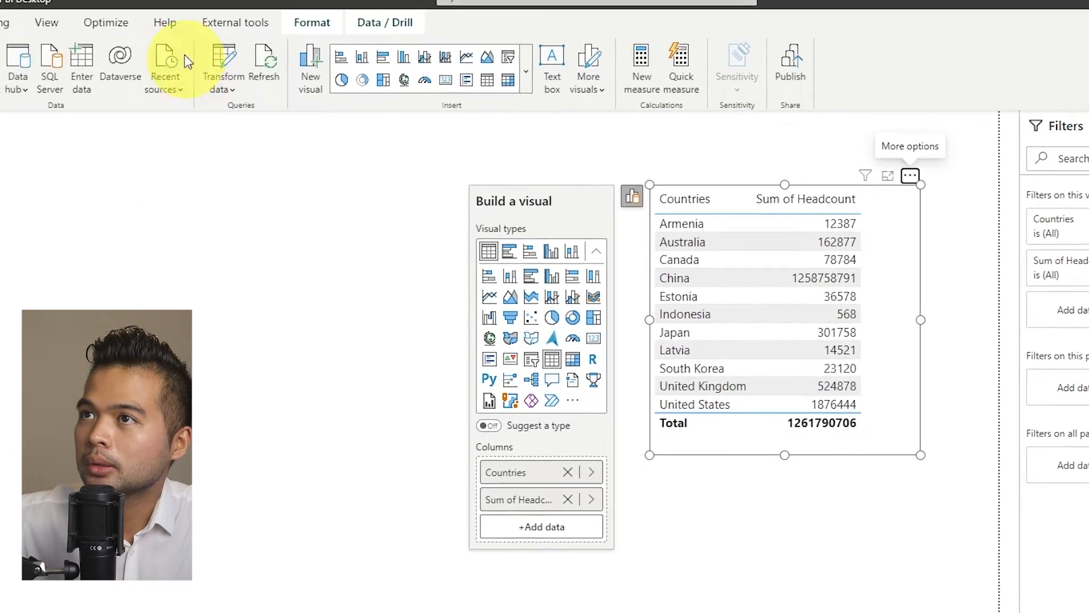
Step: In Specific column formatting for Sum of Headcount, set Display units to Thousands
click(257, 29)
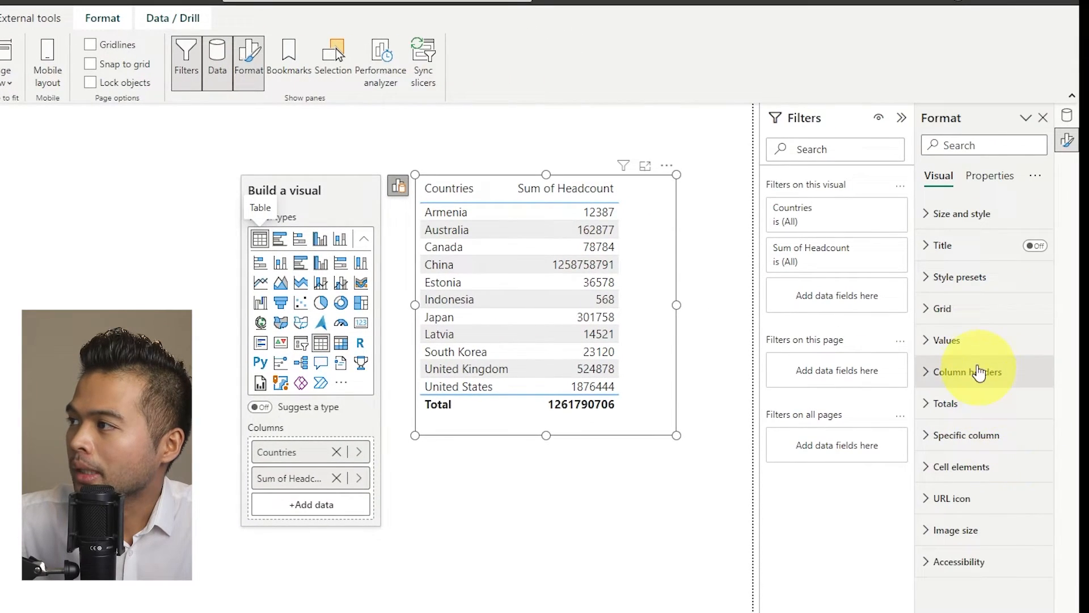
click(965, 434)
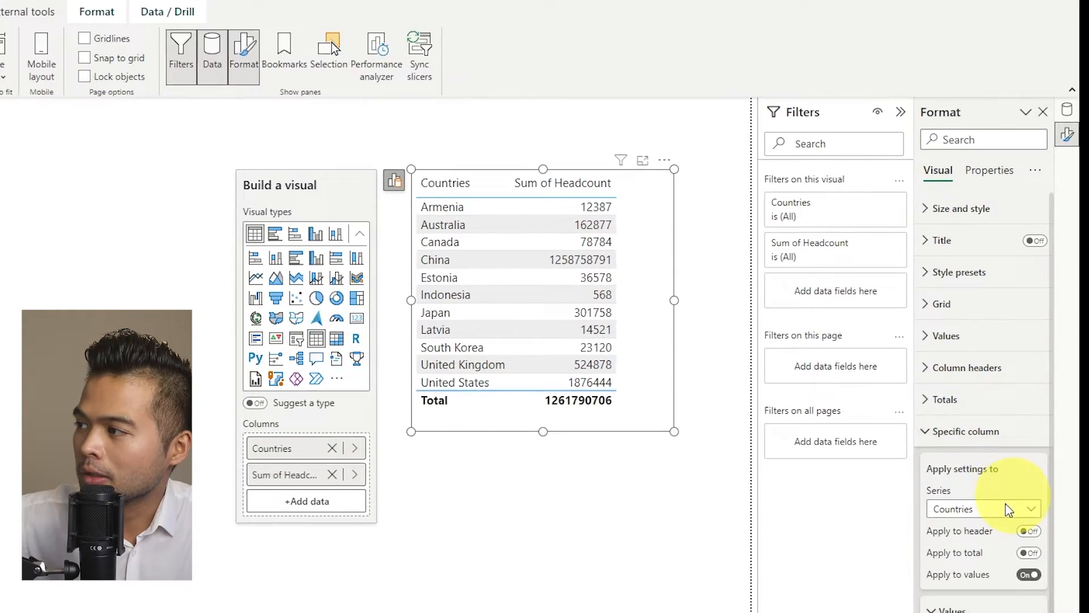
click(985, 508)
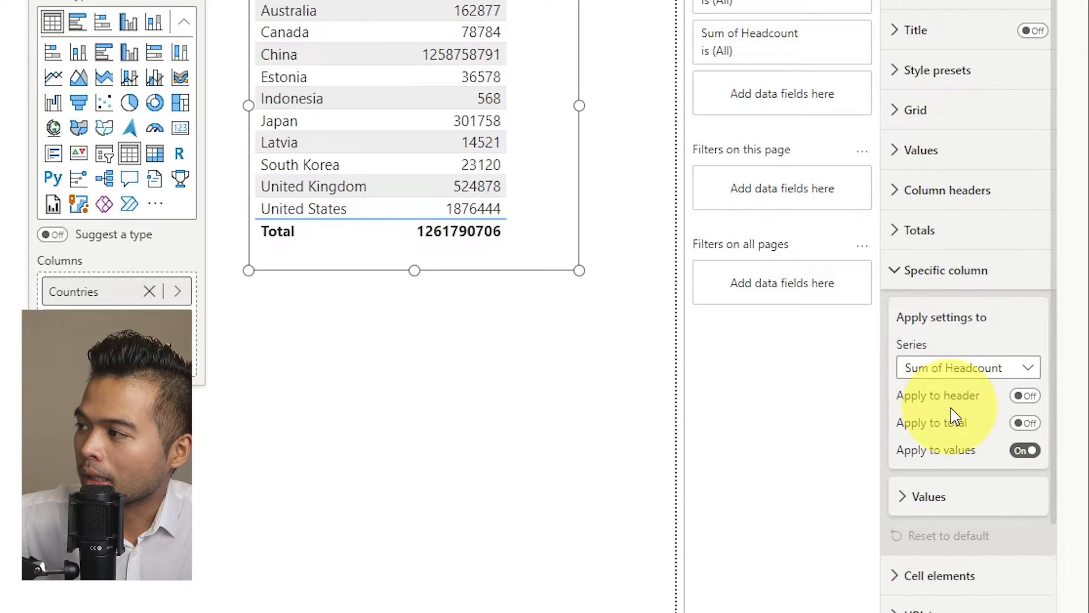
click(927, 495)
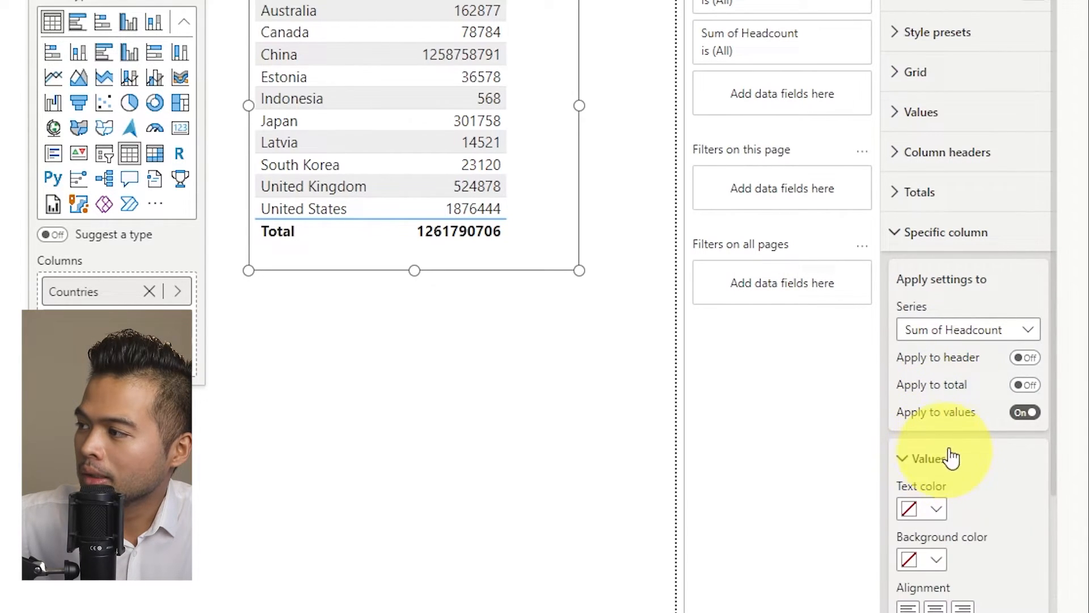
click(965, 453)
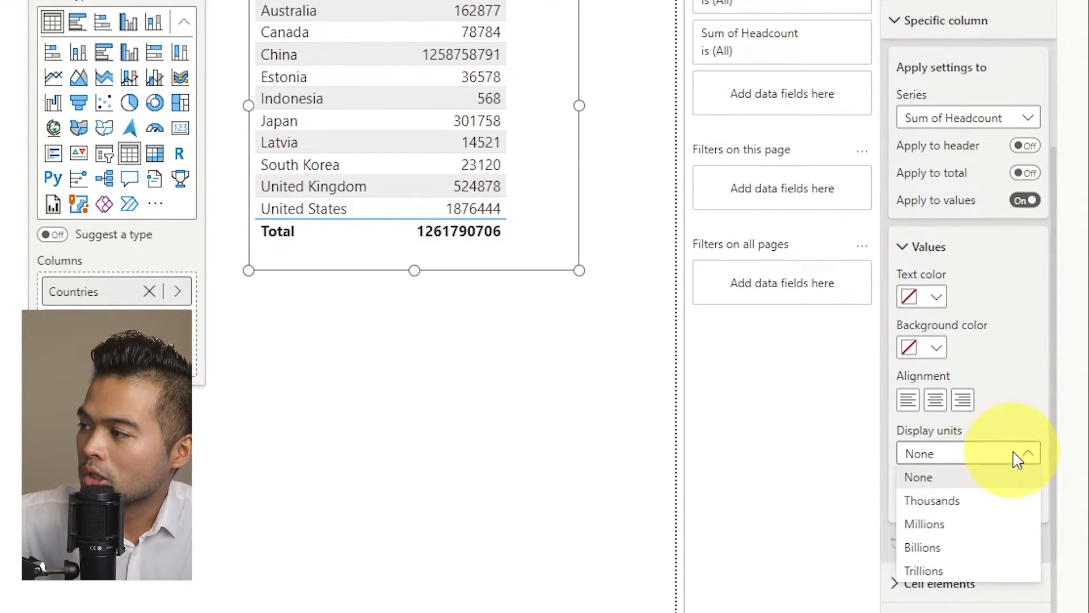
click(931, 500)
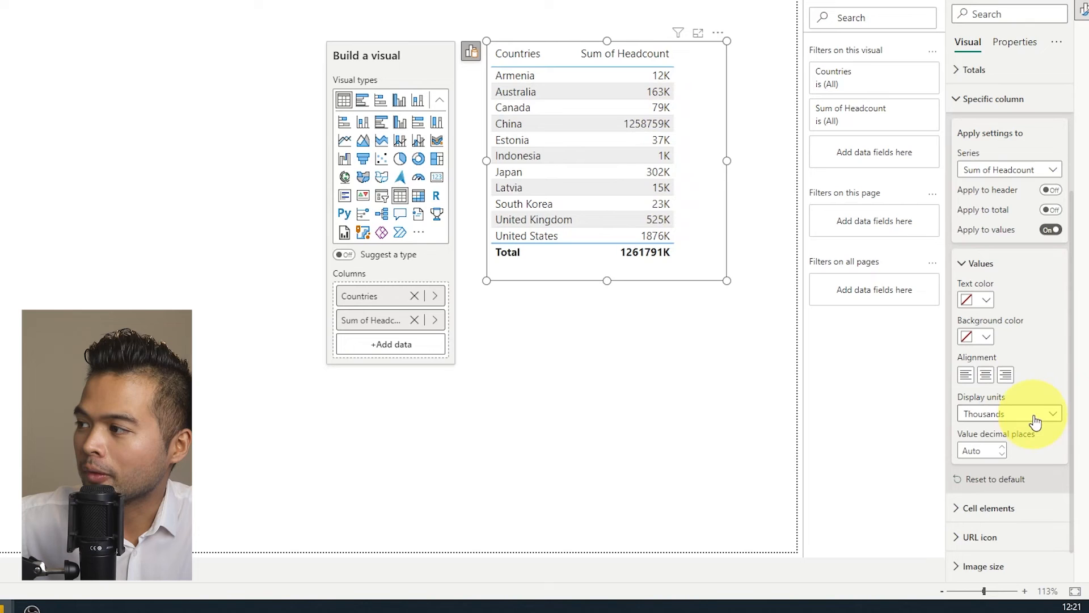
Step: Try Millions display units, then switch Sum of Headcount back to Thousands (e.g. 1258759K)
click(1009, 414)
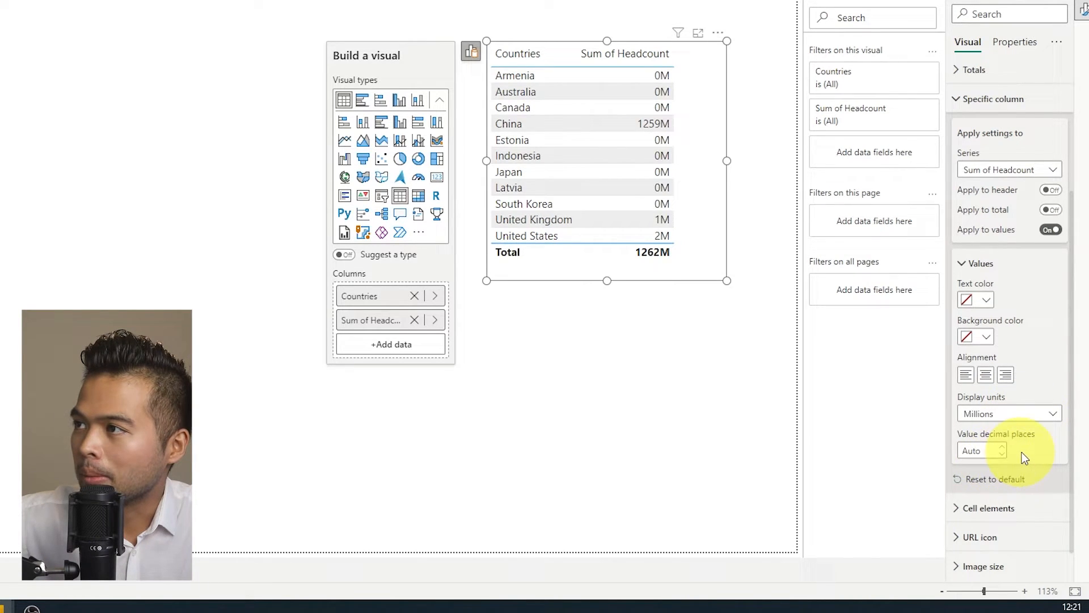
click(1008, 414)
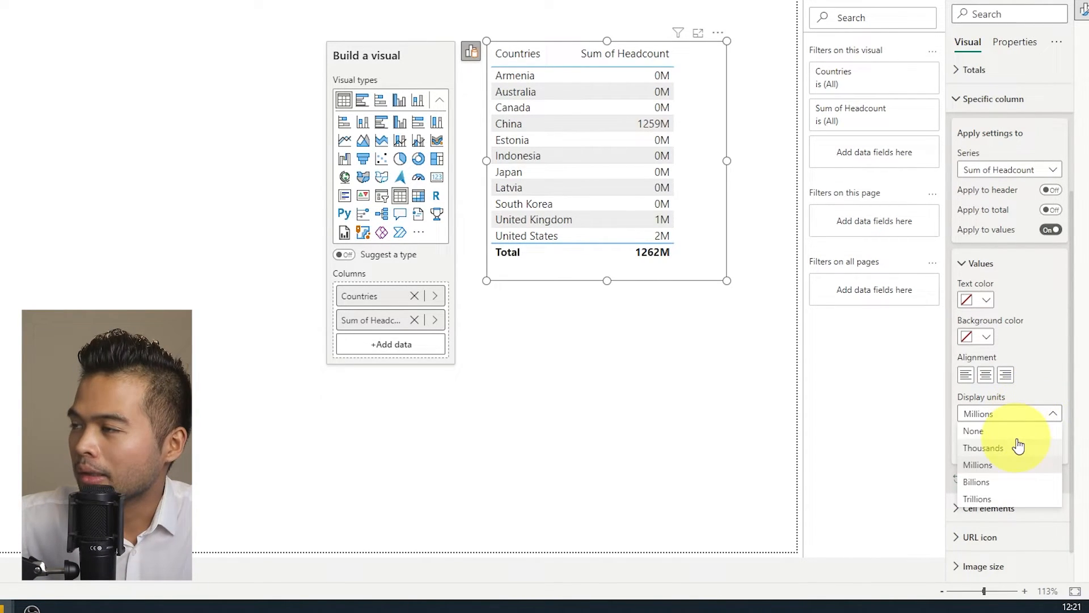
mouse_move(1012, 464)
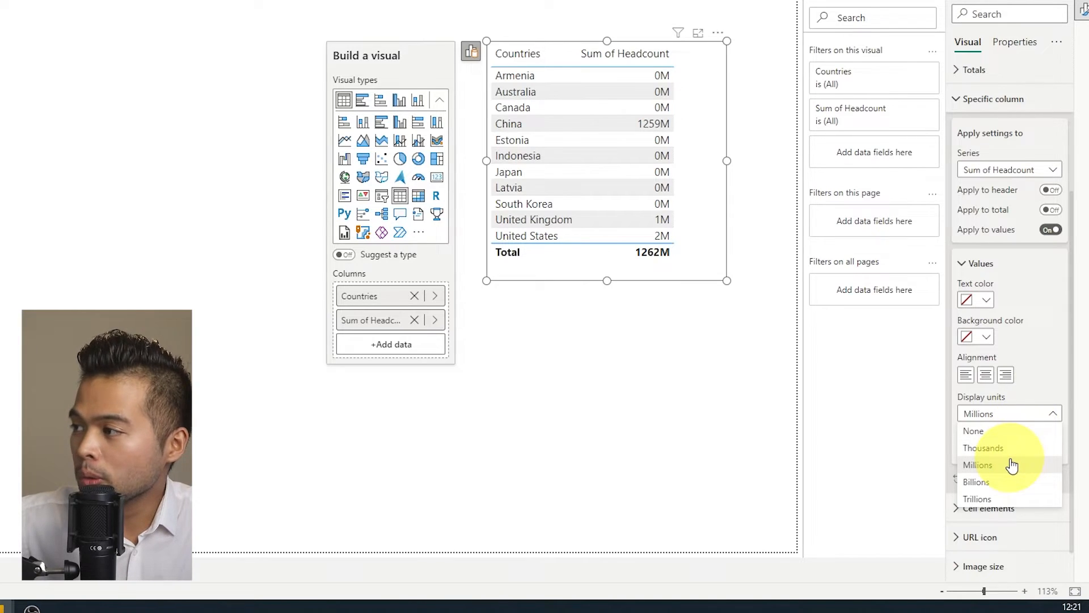
mouse_move(709, 182)
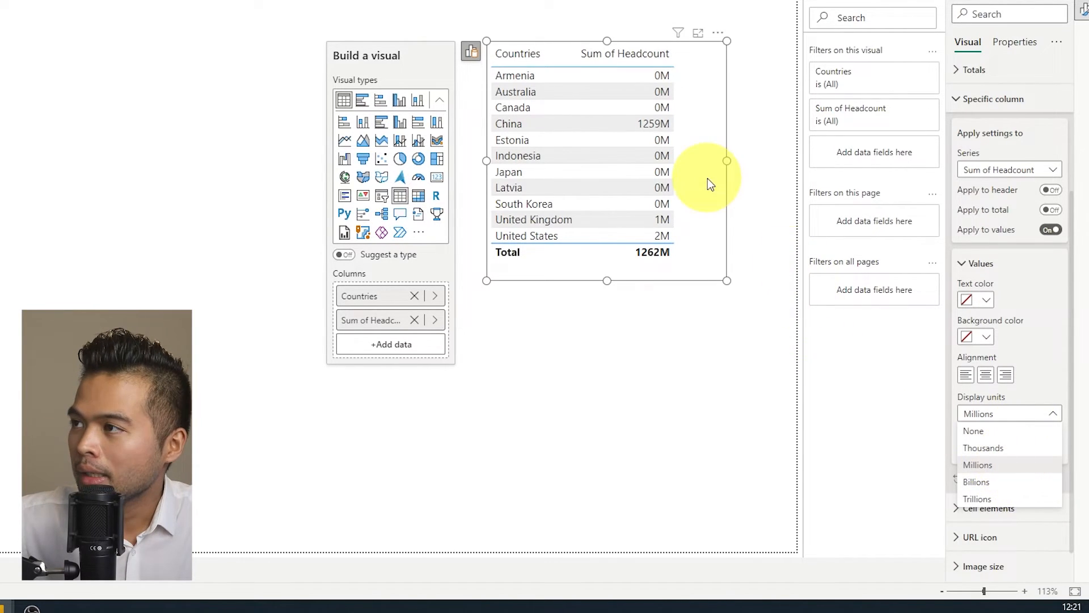
click(977, 464)
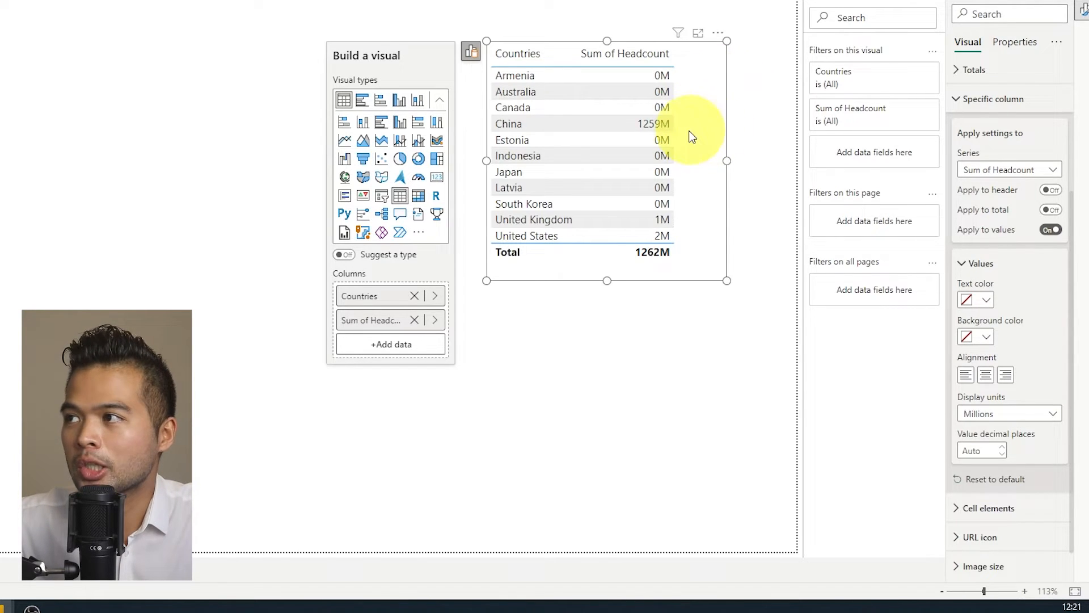
mouse_move(707, 124)
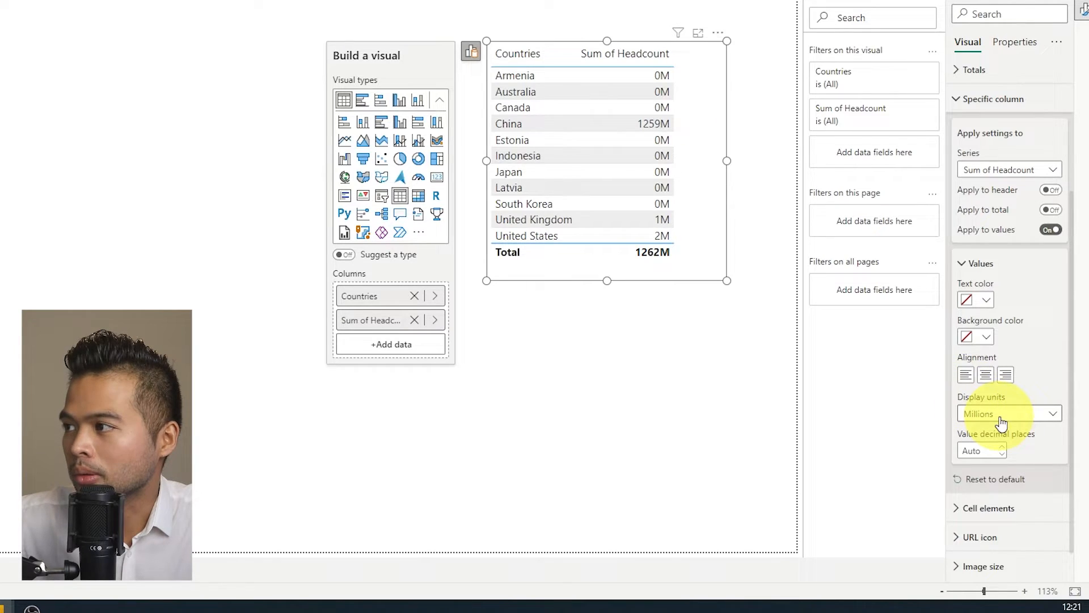
mouse_move(1018, 421)
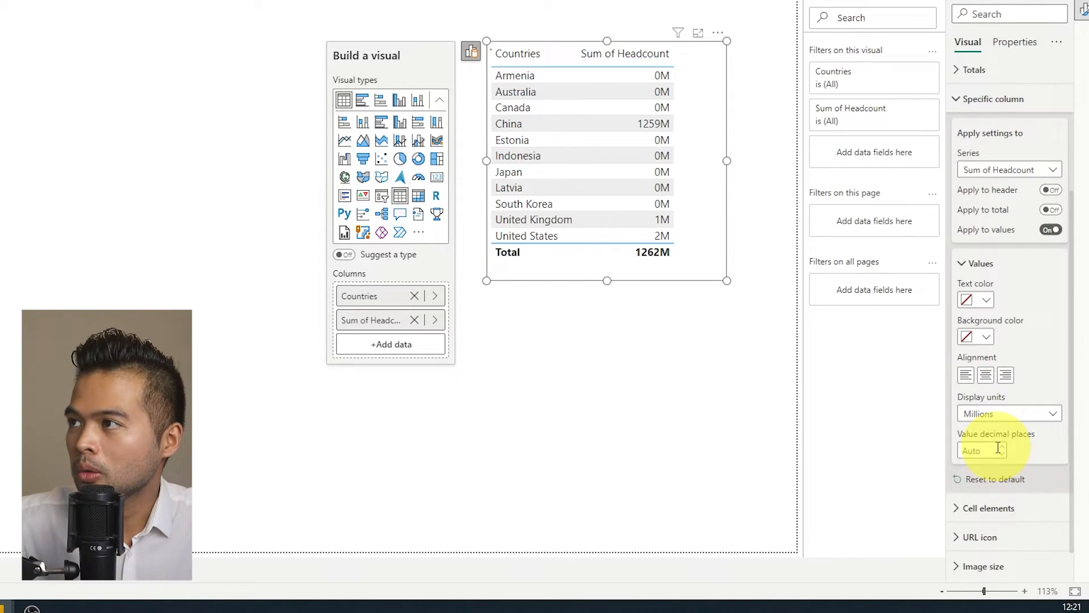
click(1008, 414)
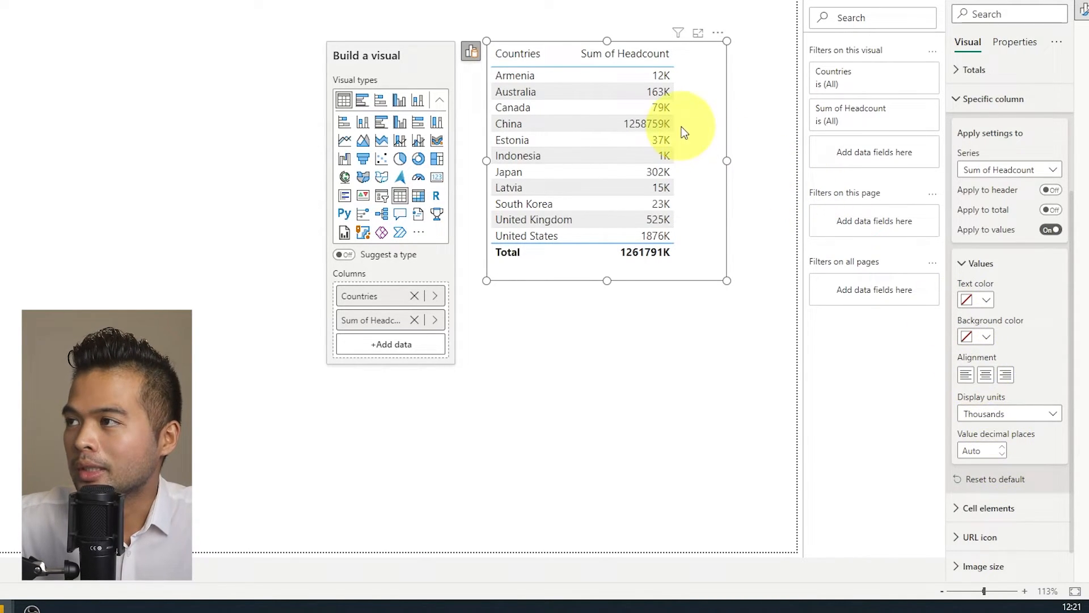
mouse_move(743, 143)
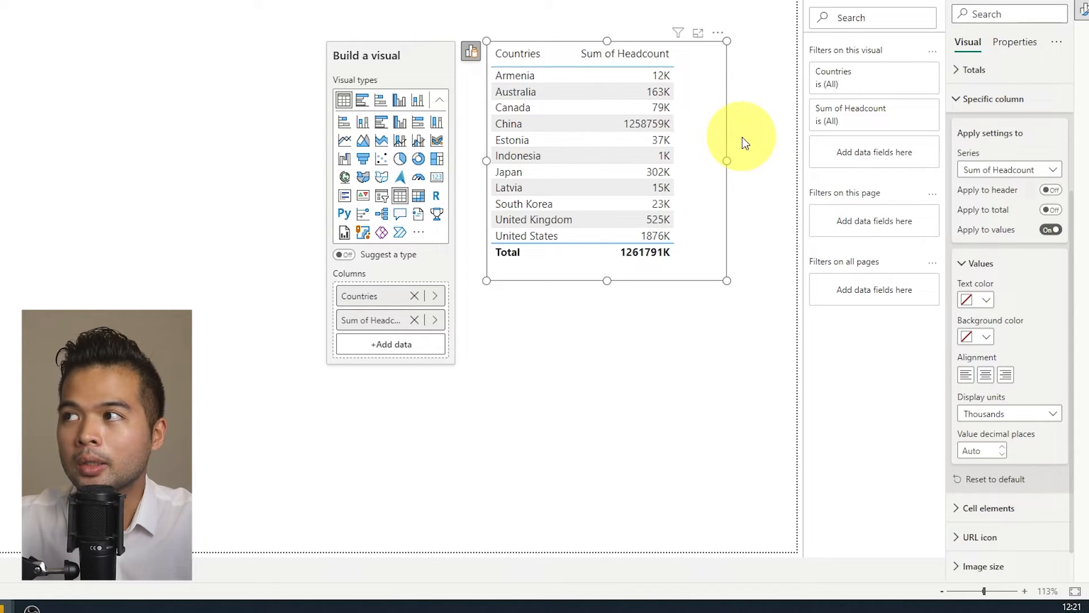
mouse_move(709, 130)
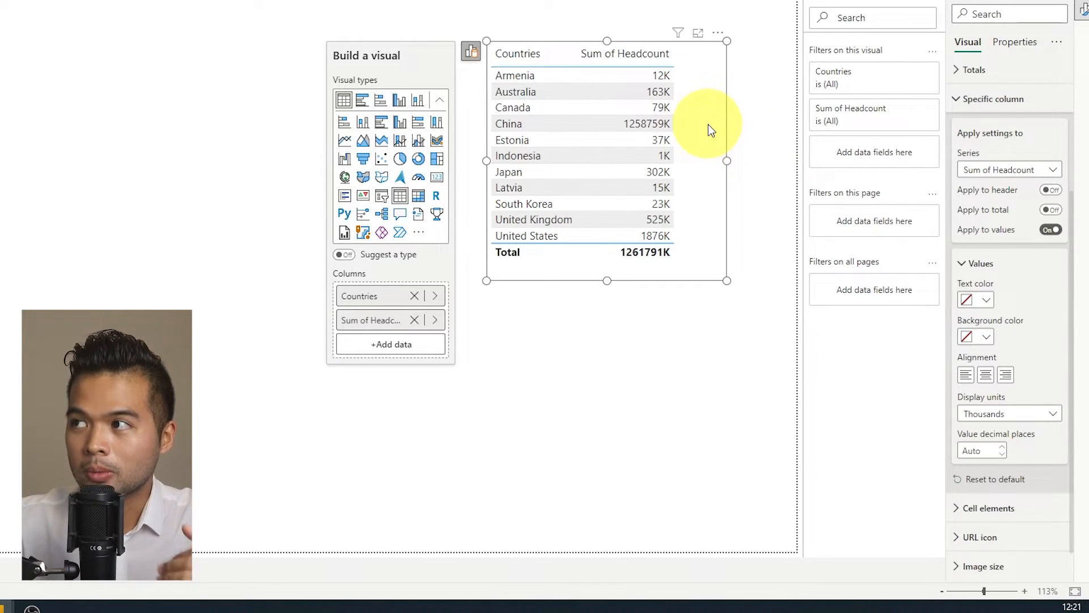
mouse_move(749, 97)
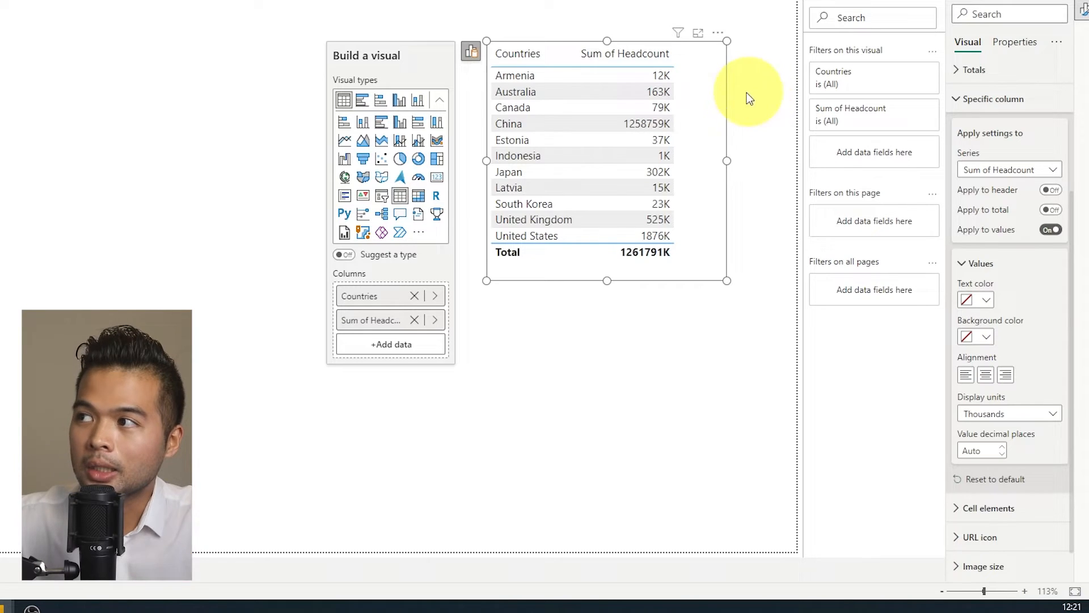
mouse_move(703, 84)
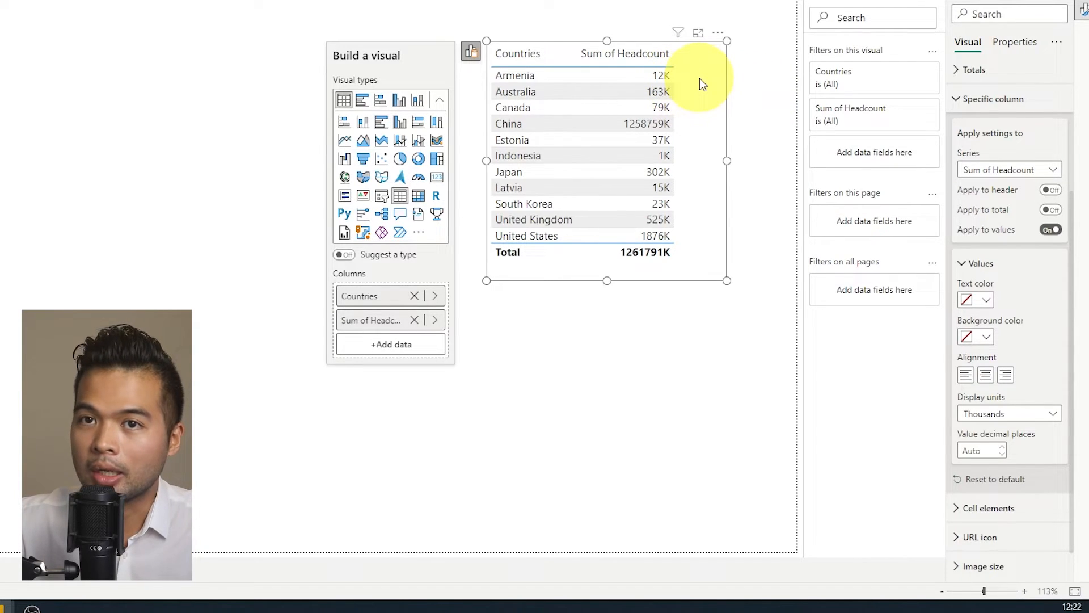
mouse_move(693, 99)
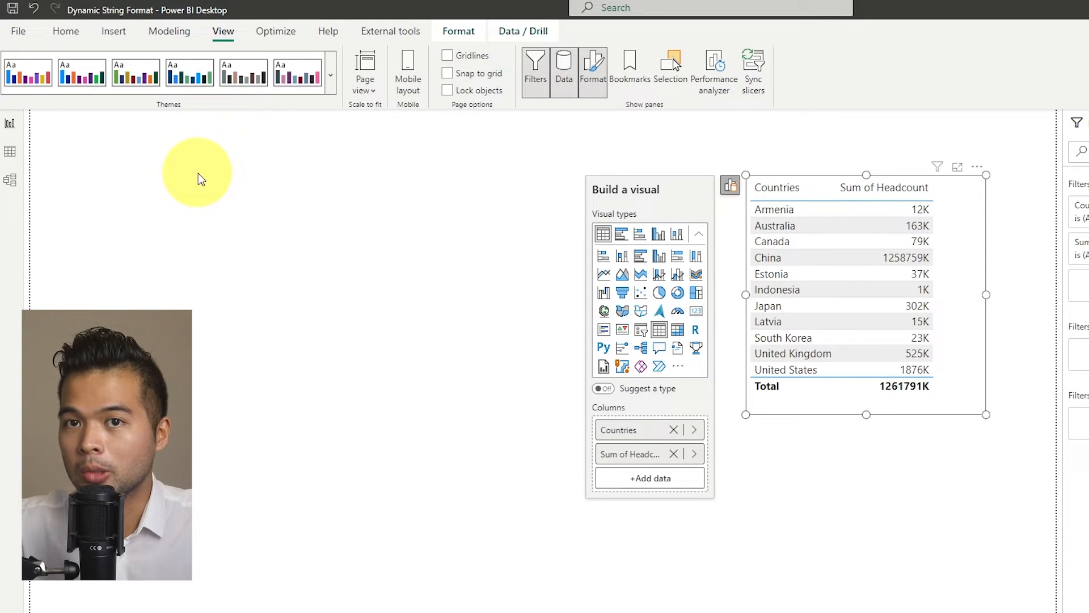
Step: In Options > Preview features, confirm Dynamic format string for measures is enabled
click(18, 31)
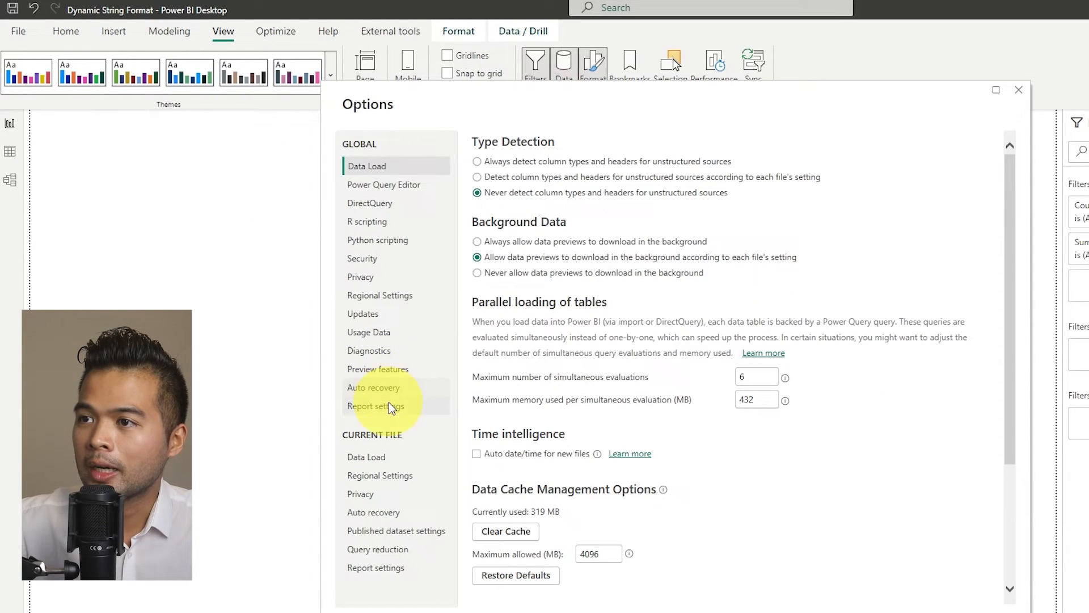
click(378, 368)
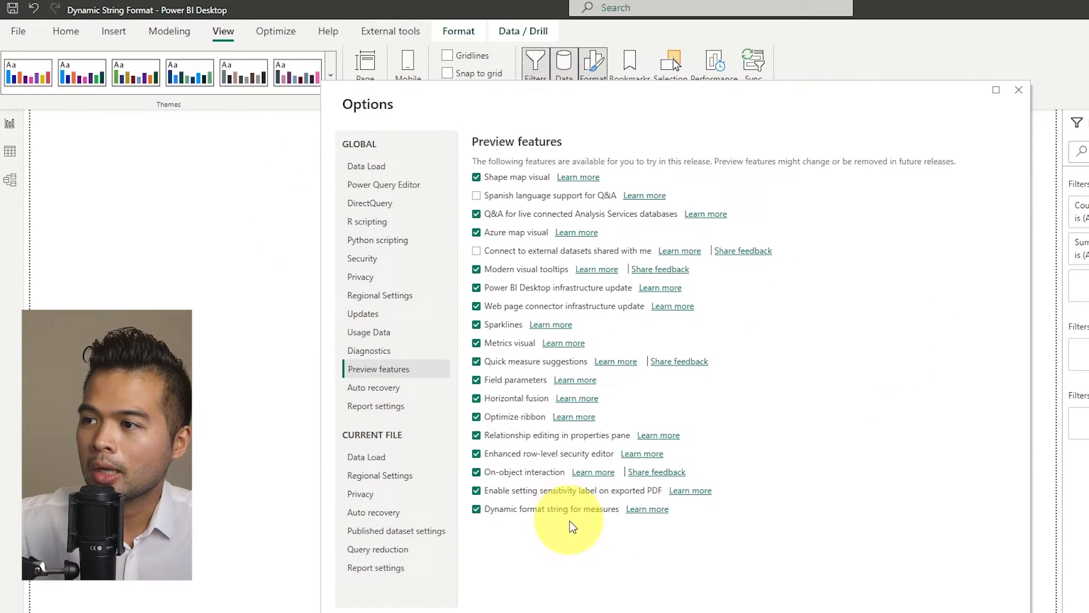
mouse_move(688, 517)
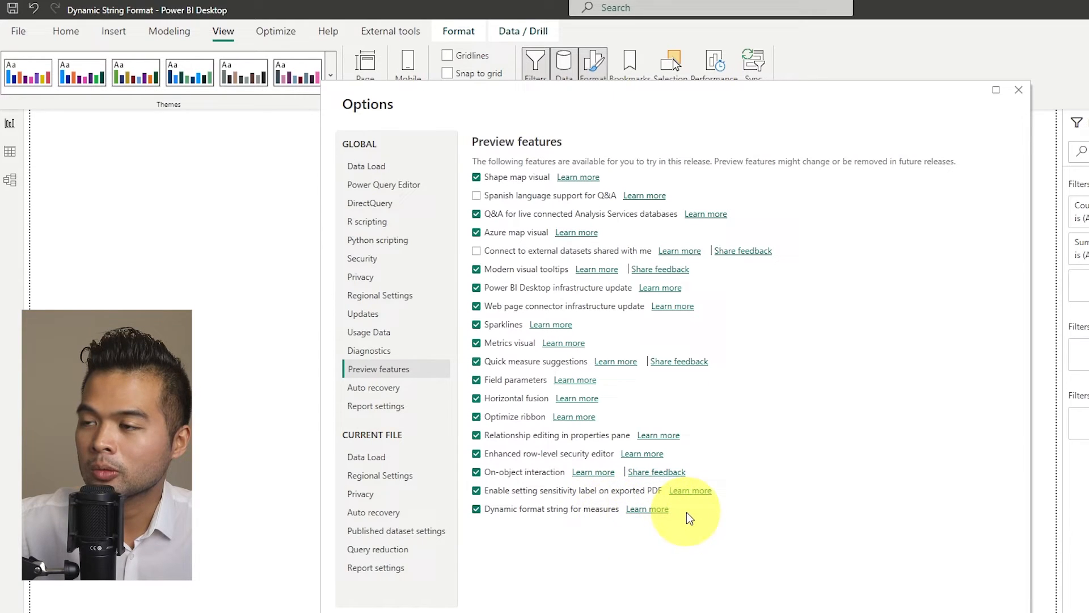
mouse_move(595, 538)
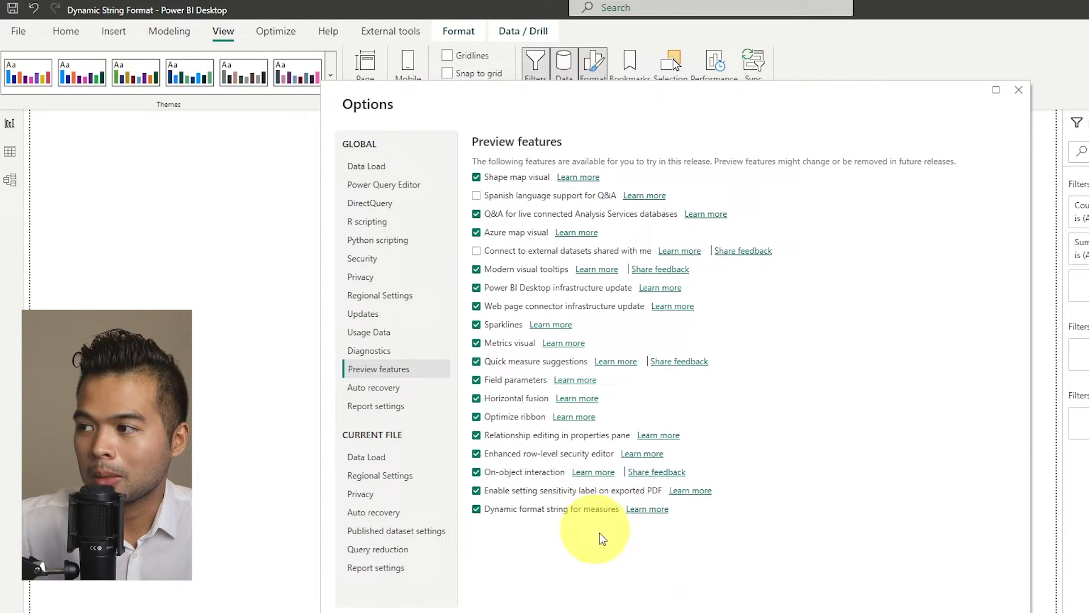
mouse_move(990, 191)
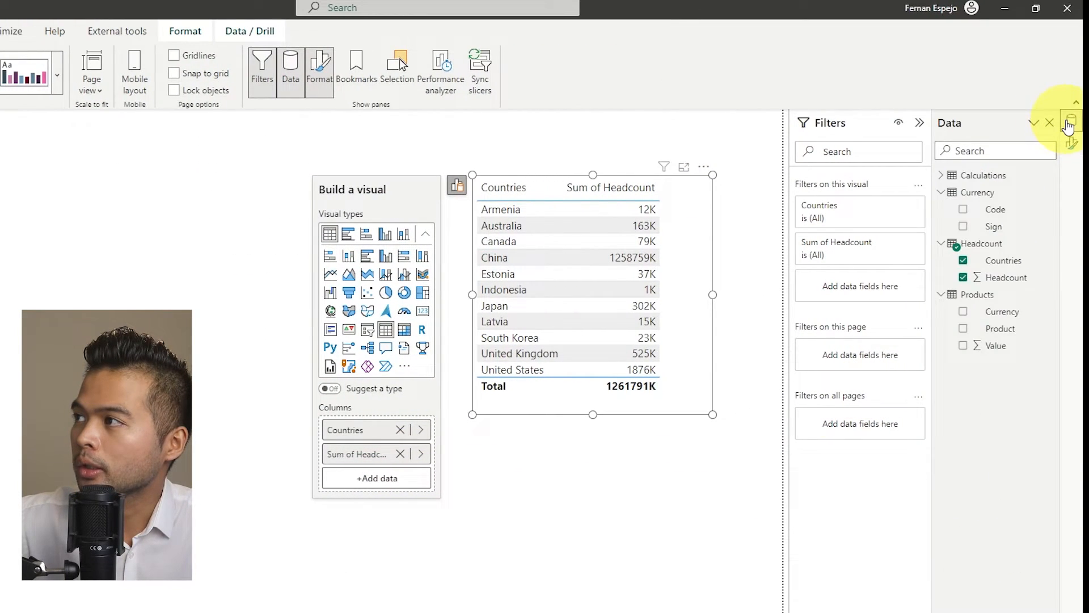
mouse_move(674, 465)
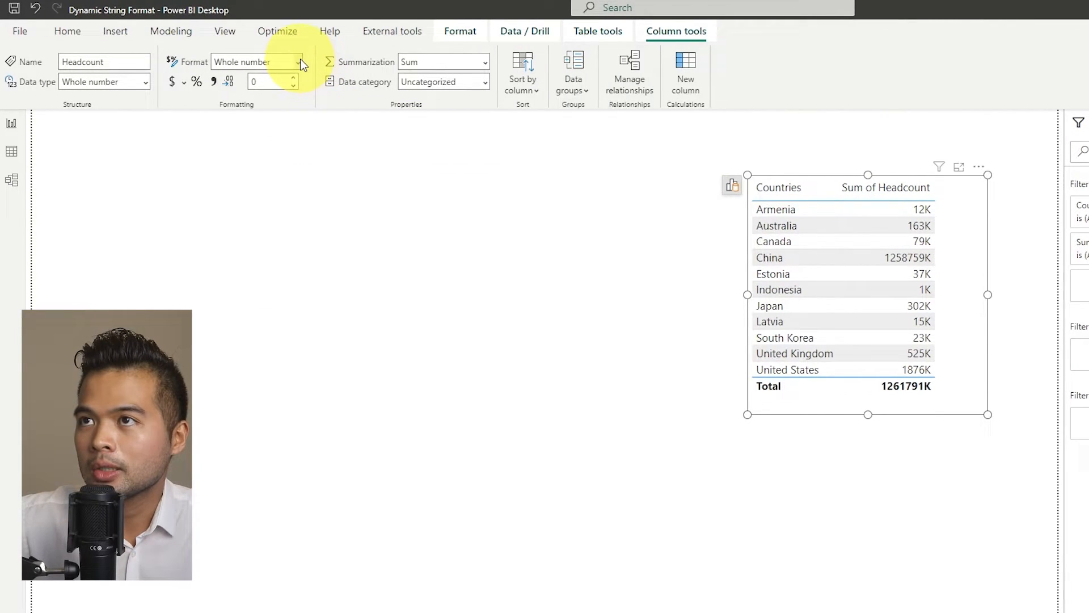
Step: Show the Headcount column's number format choices, currently Whole number
click(297, 62)
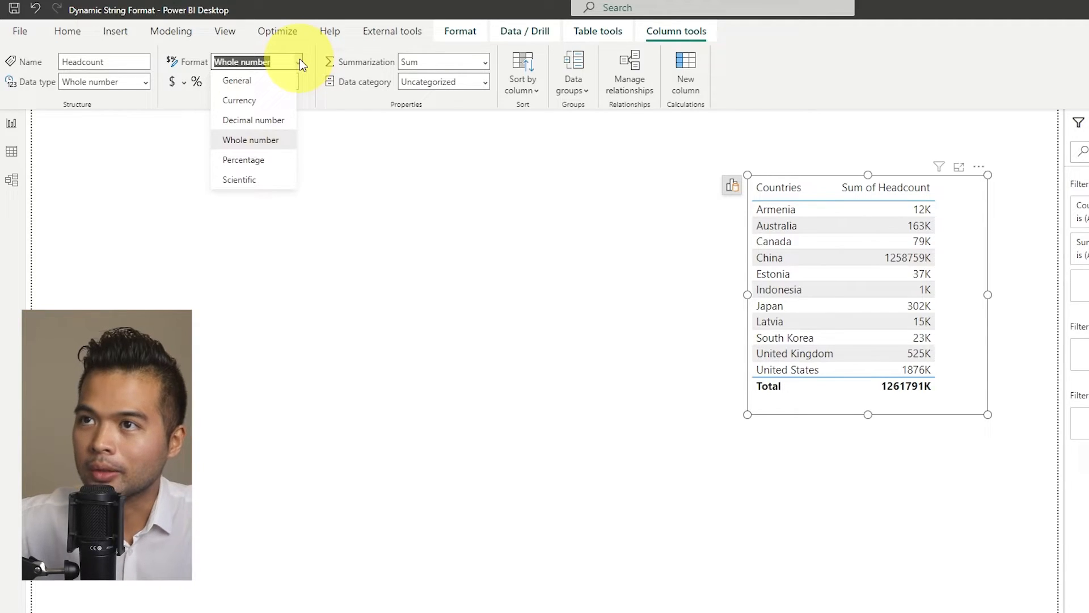
mouse_move(292, 207)
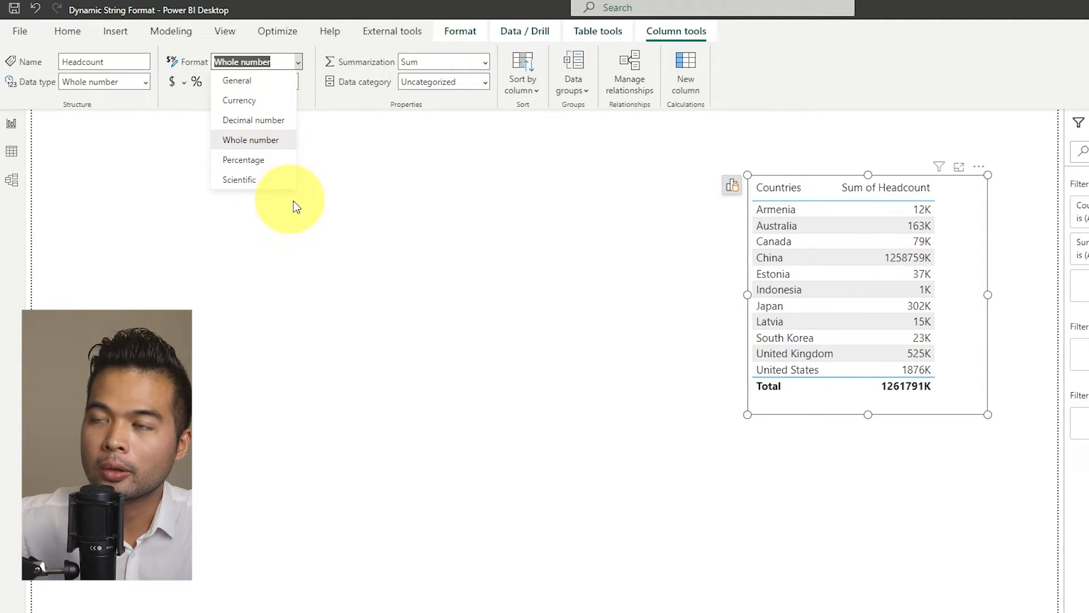
mouse_move(285, 112)
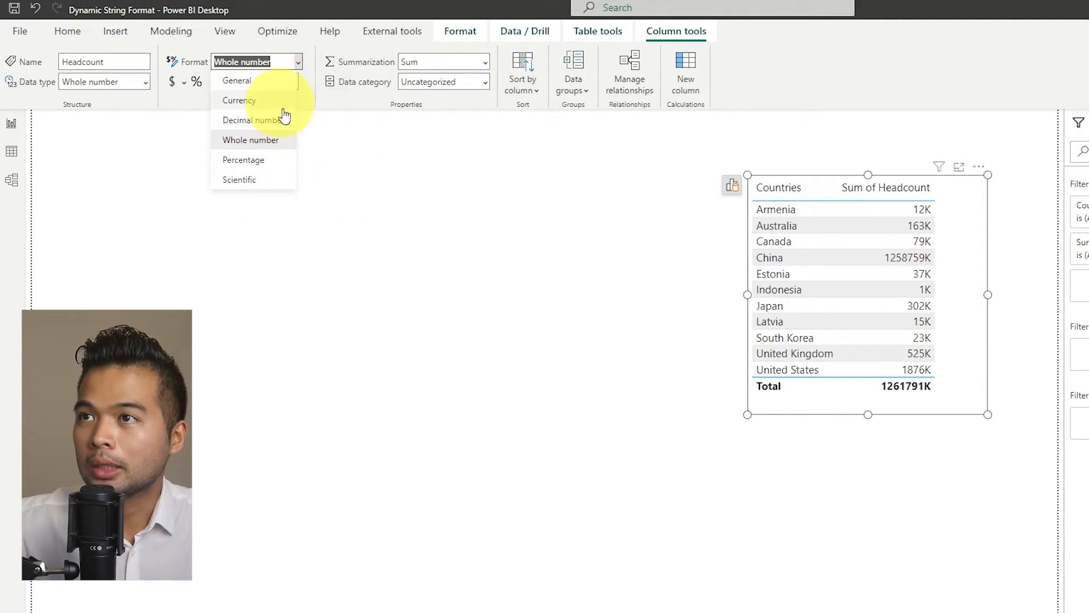
mouse_move(303, 191)
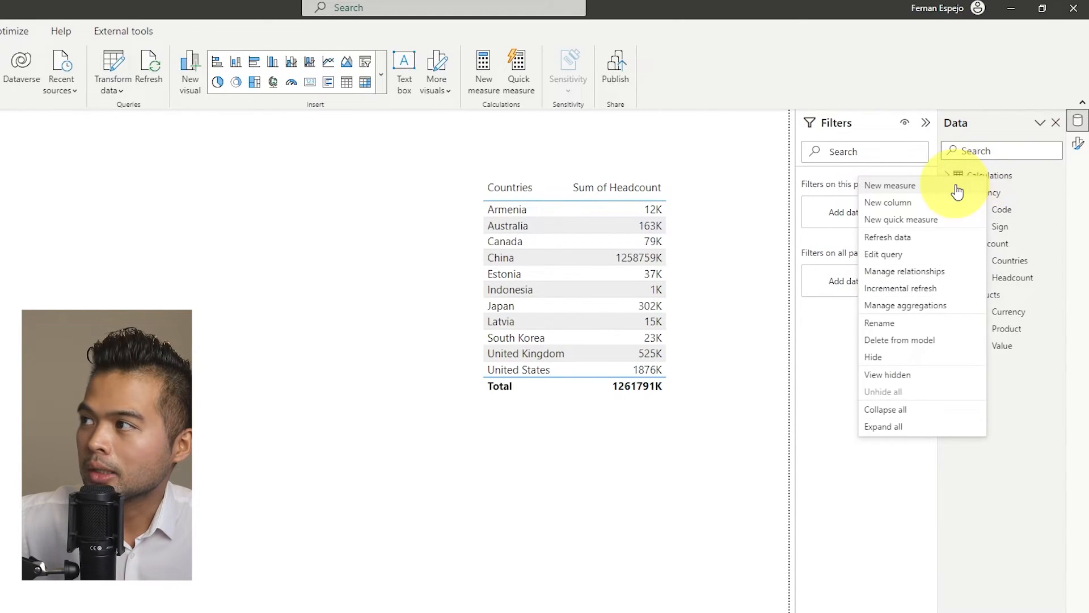
Step: Create measure Total Headcount = SUM(Headcount[Headcount]) and add it to the country table
click(891, 186)
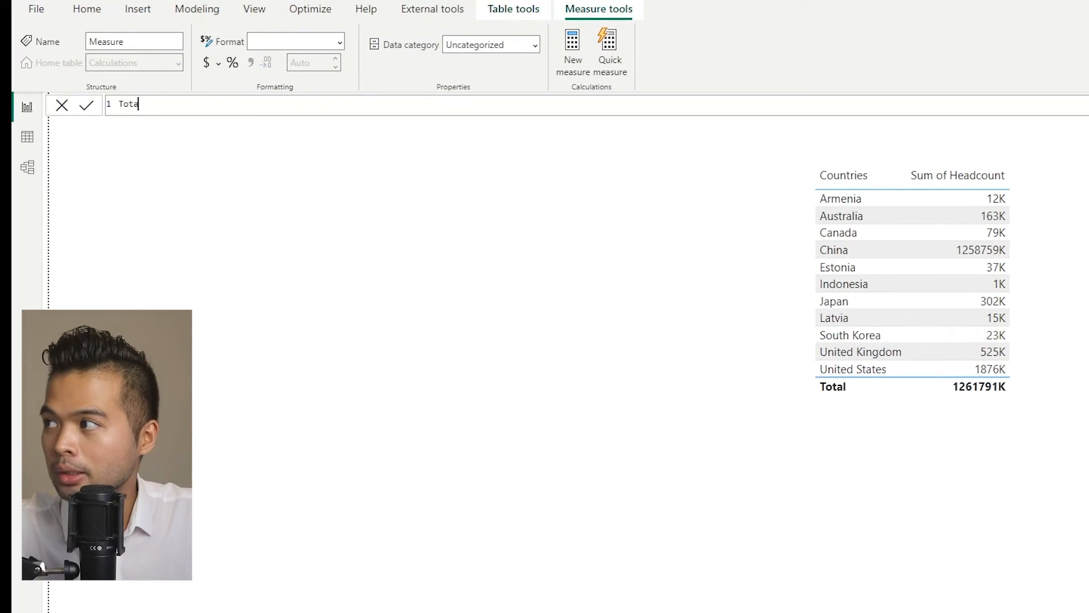
text(l Headcount = SUM()
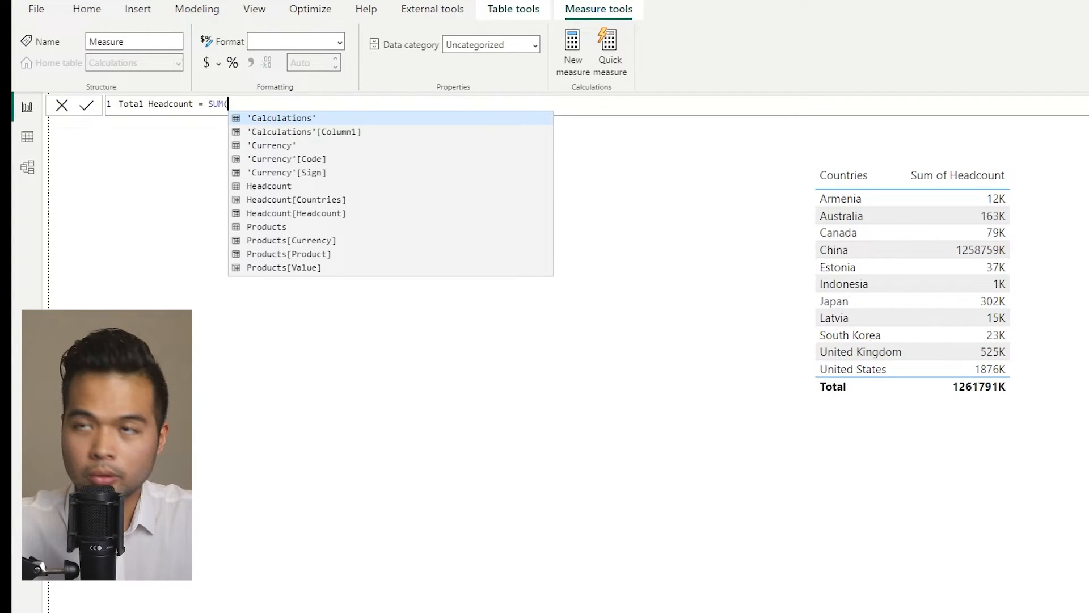
text(Co)
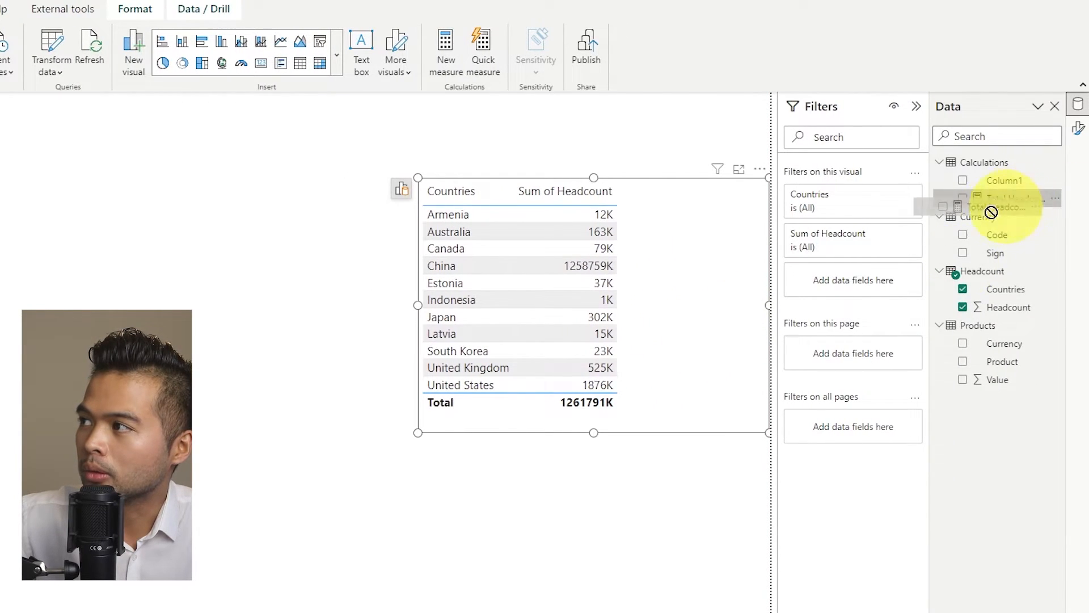
click(963, 199)
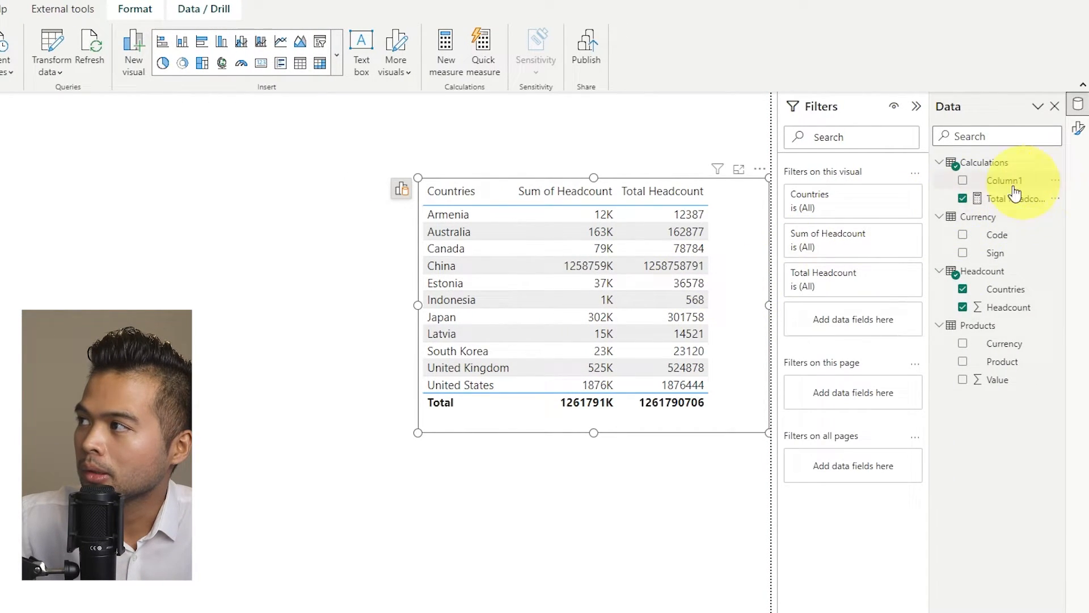
mouse_move(711, 220)
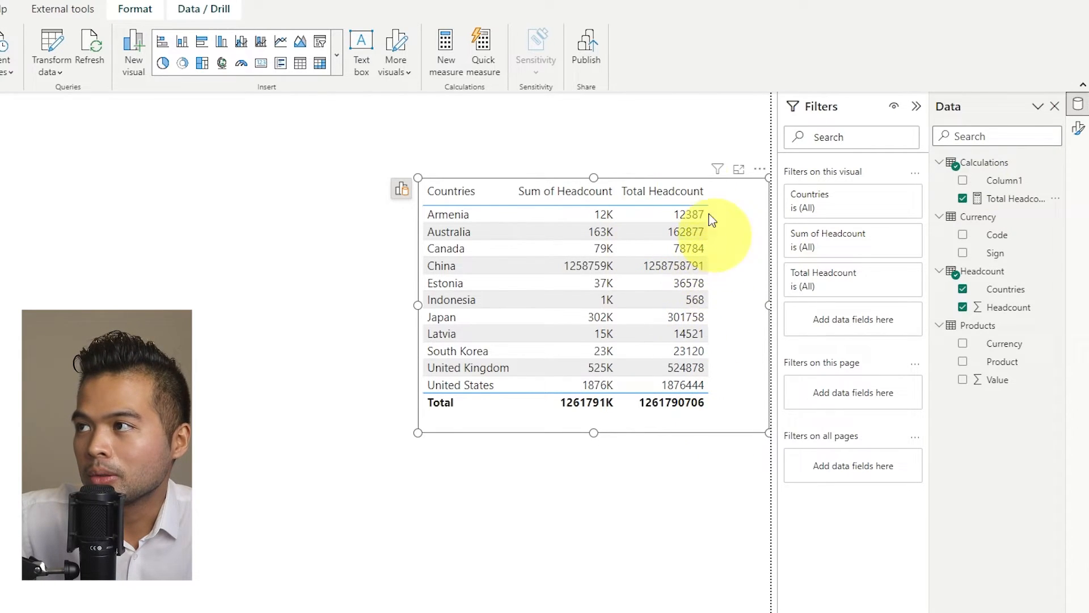
mouse_move(1015, 198)
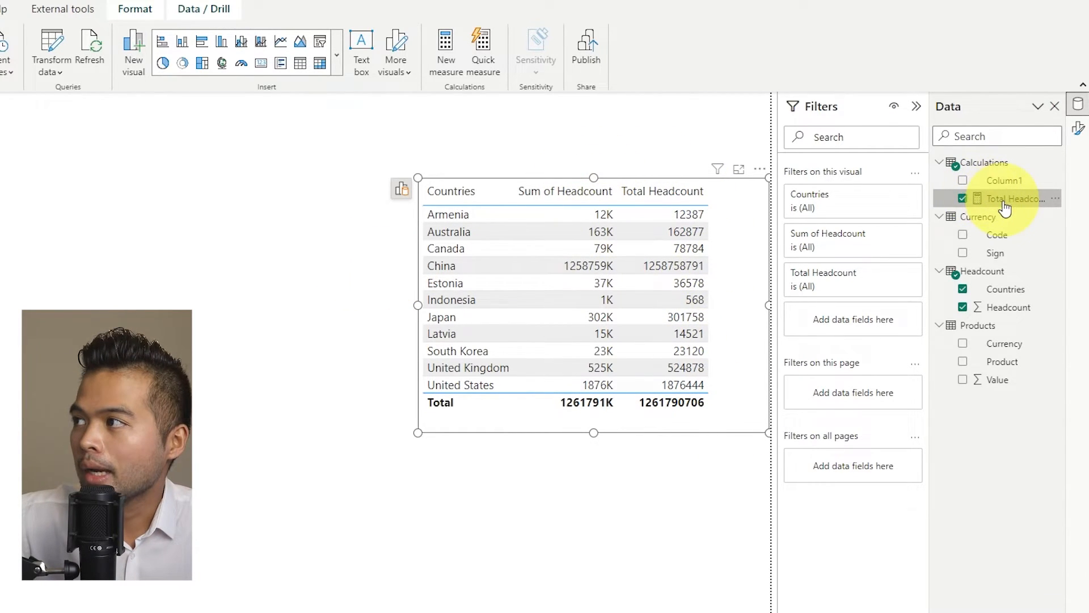
double_click(1014, 198)
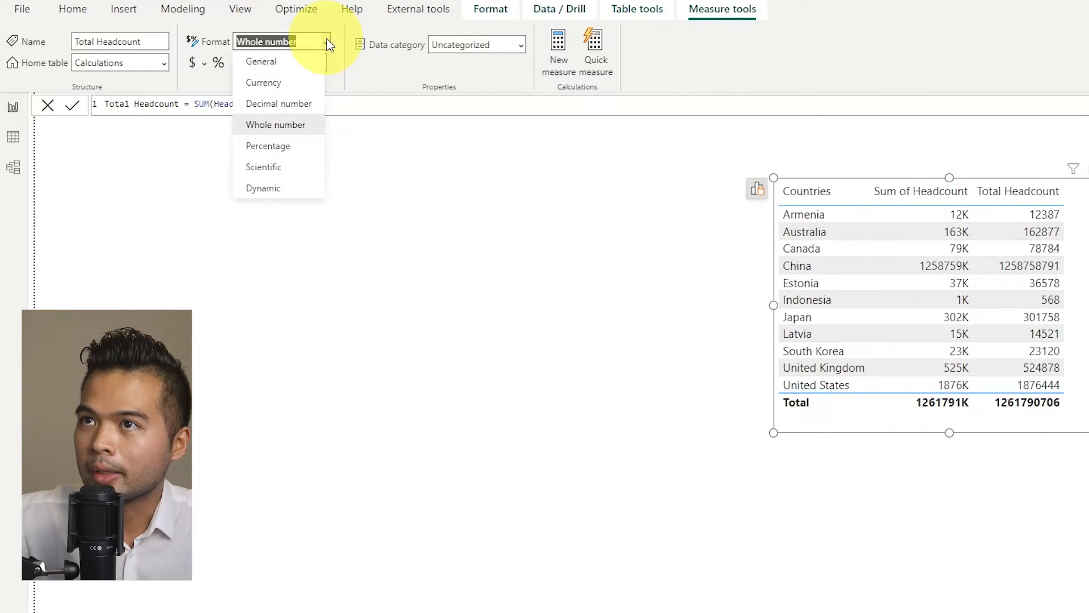
mouse_move(301, 189)
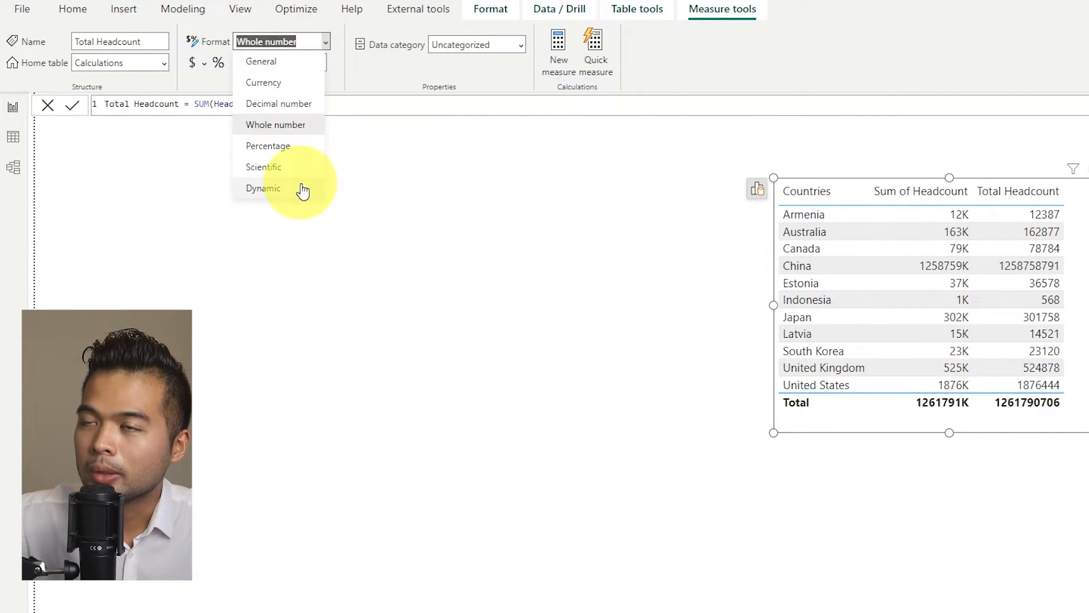
mouse_move(292, 195)
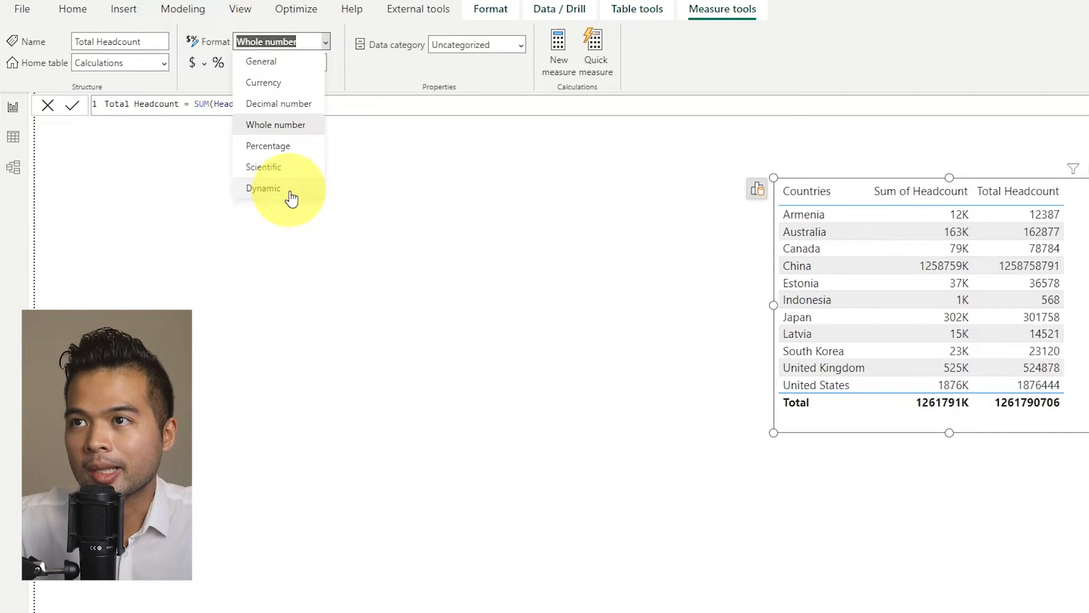
Step: Set Total Headcount's format to Dynamic and select its format-string expression for editing
click(264, 188)
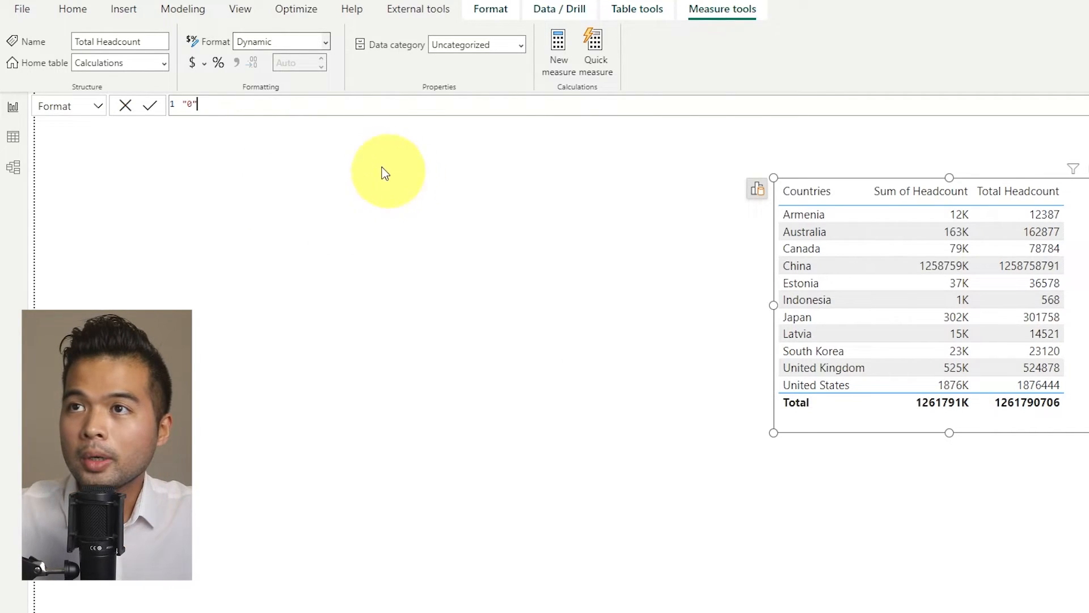
mouse_move(359, 108)
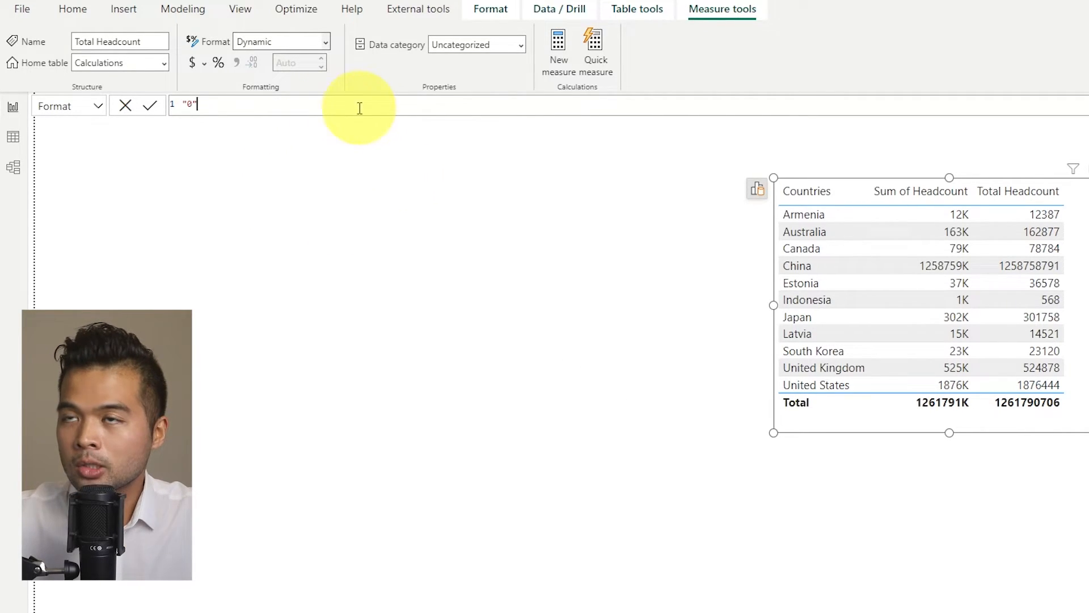
mouse_move(230, 148)
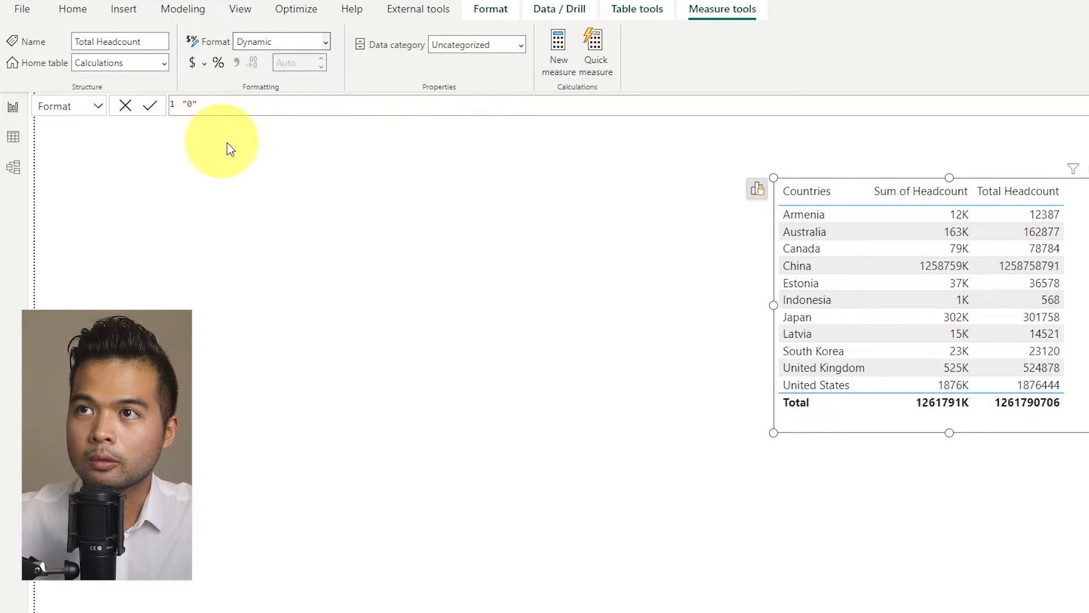
mouse_move(274, 173)
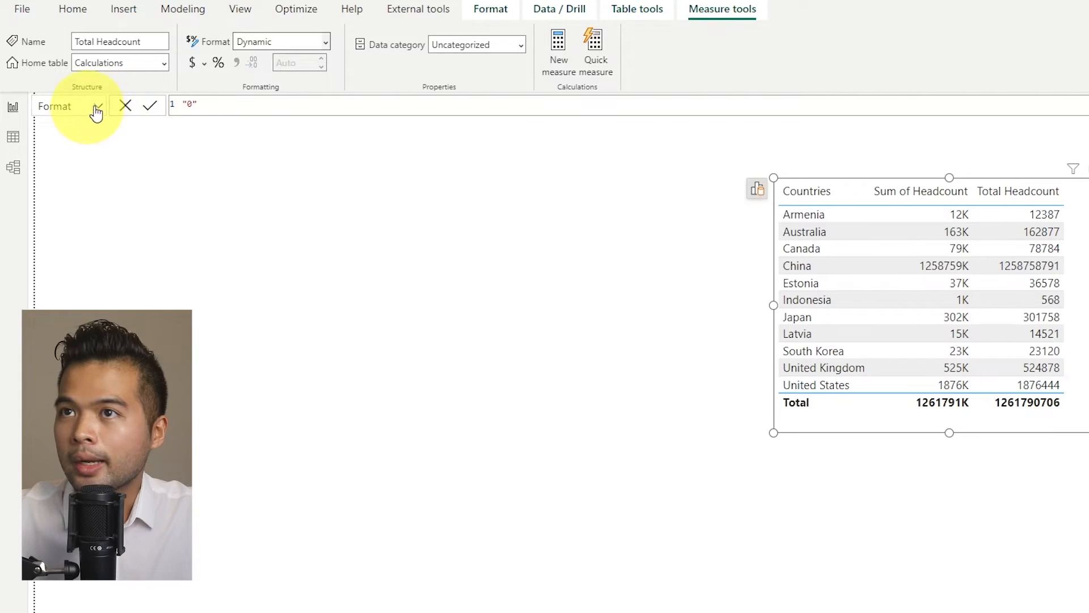
click(97, 106)
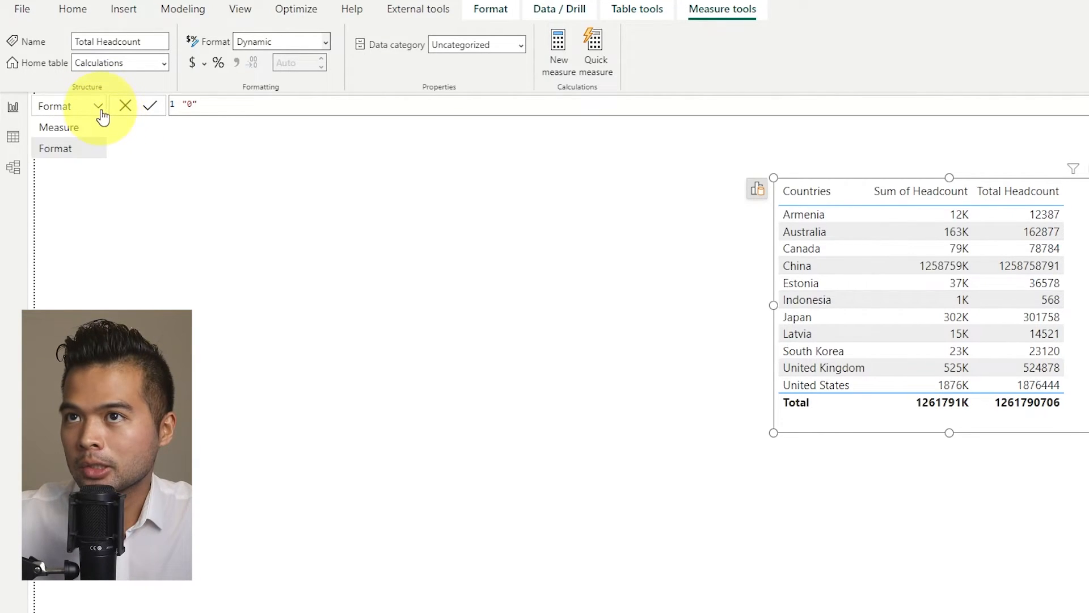
click(59, 127)
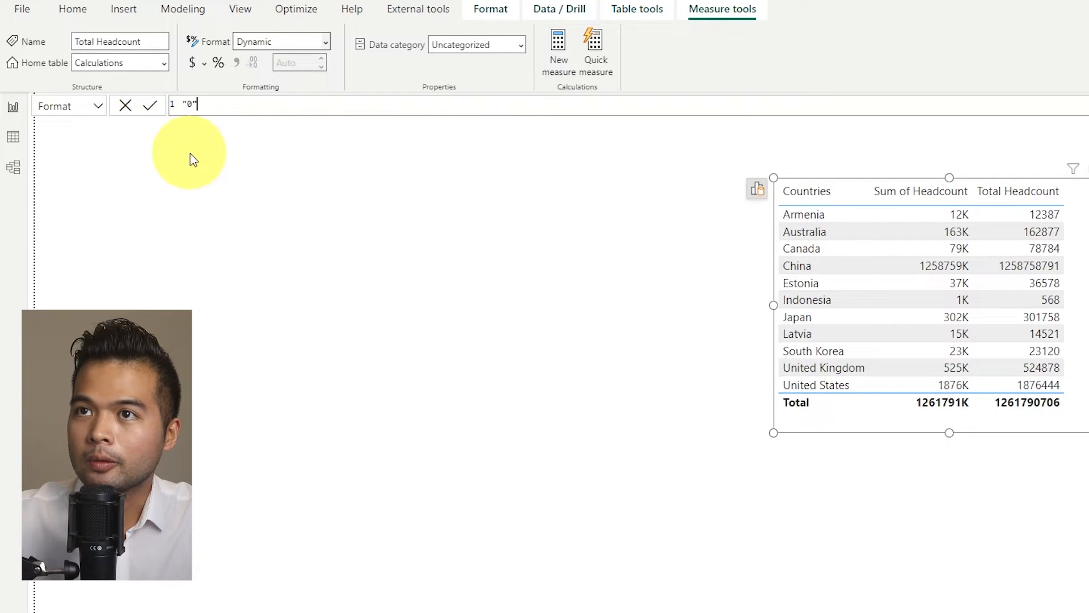
mouse_move(251, 154)
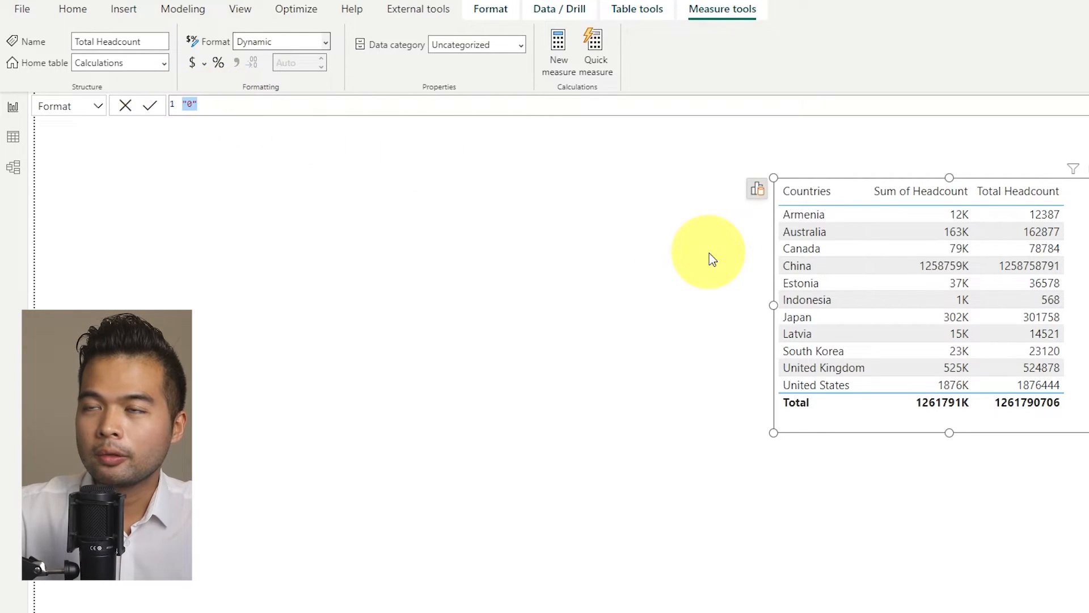
mouse_move(594, 233)
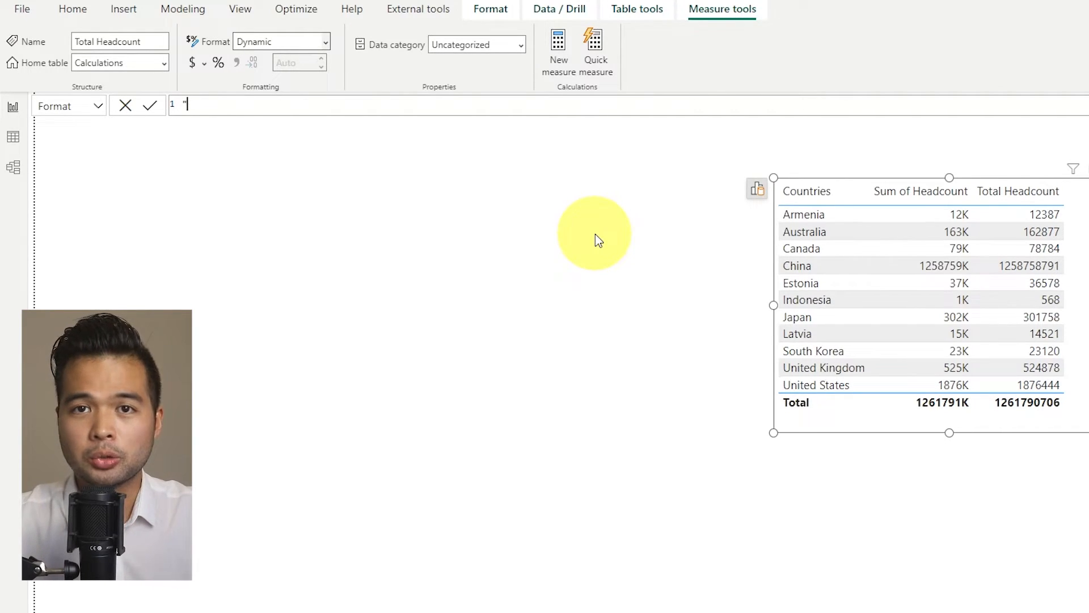
Step: Enter dynamic format string "#,.0K" so Total Headcount shows like 1258758.8K
text(#)
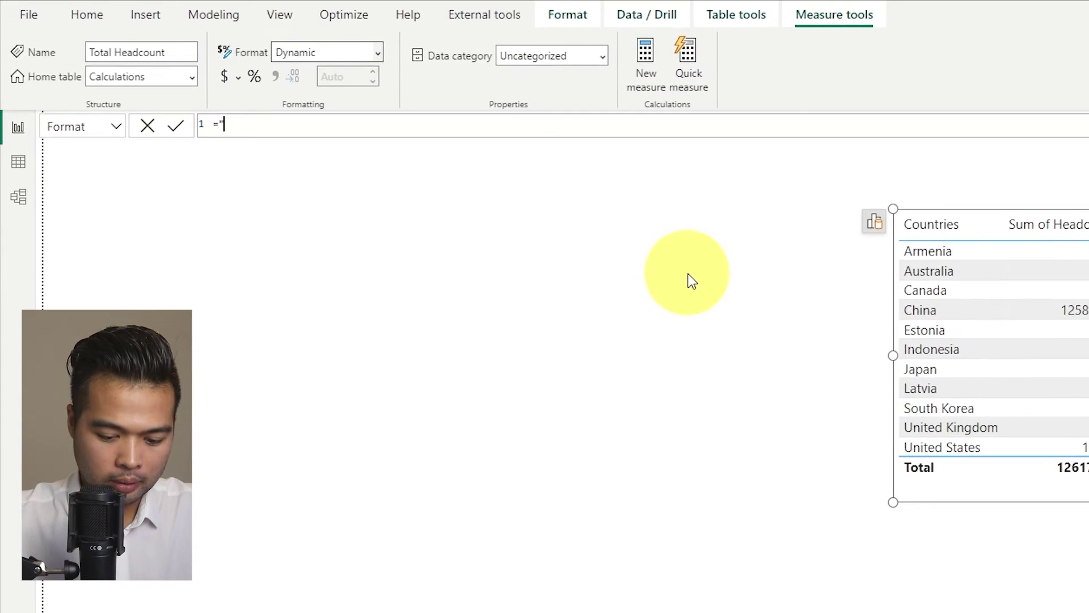
text(#)
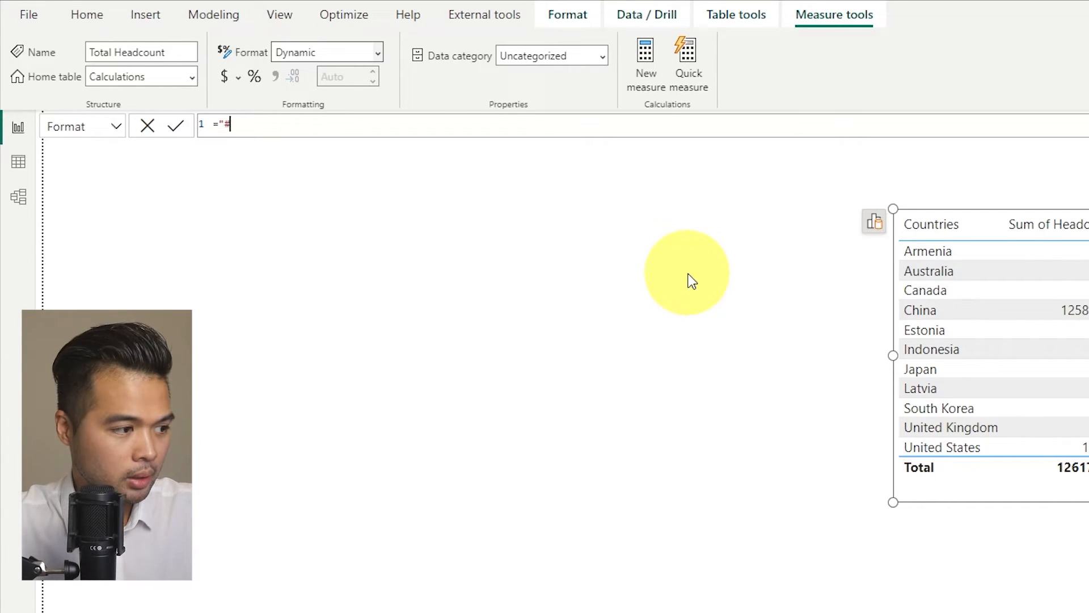
text(,.0K")
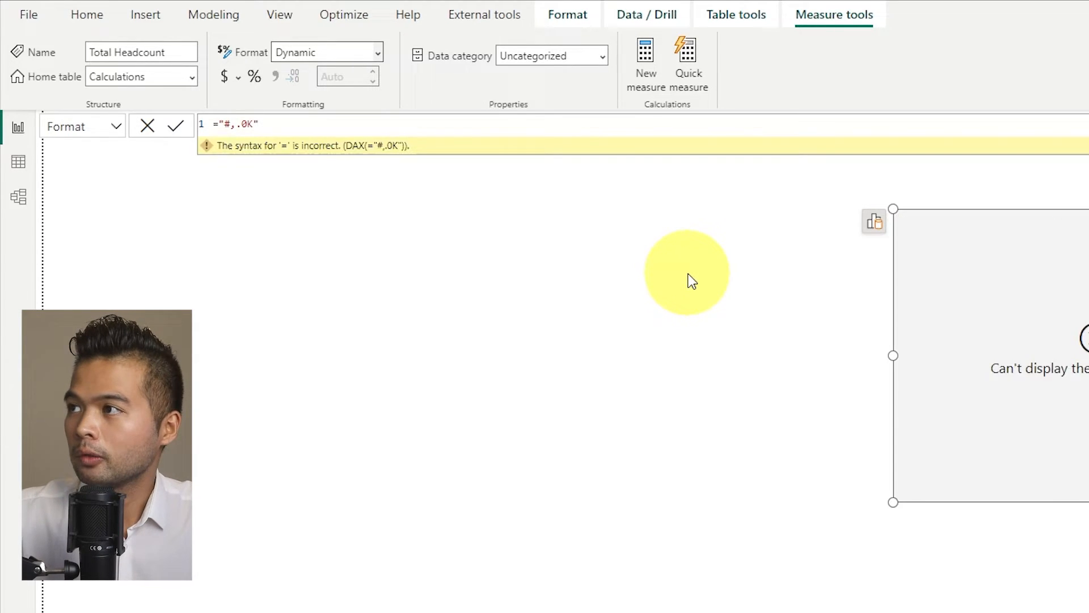
mouse_move(585, 128)
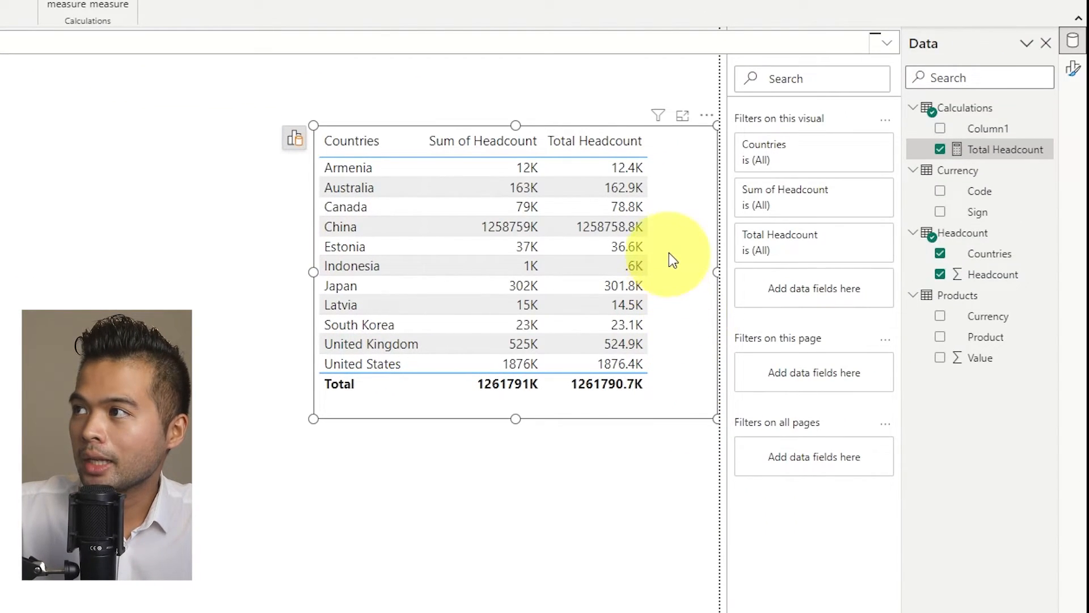
mouse_move(650, 417)
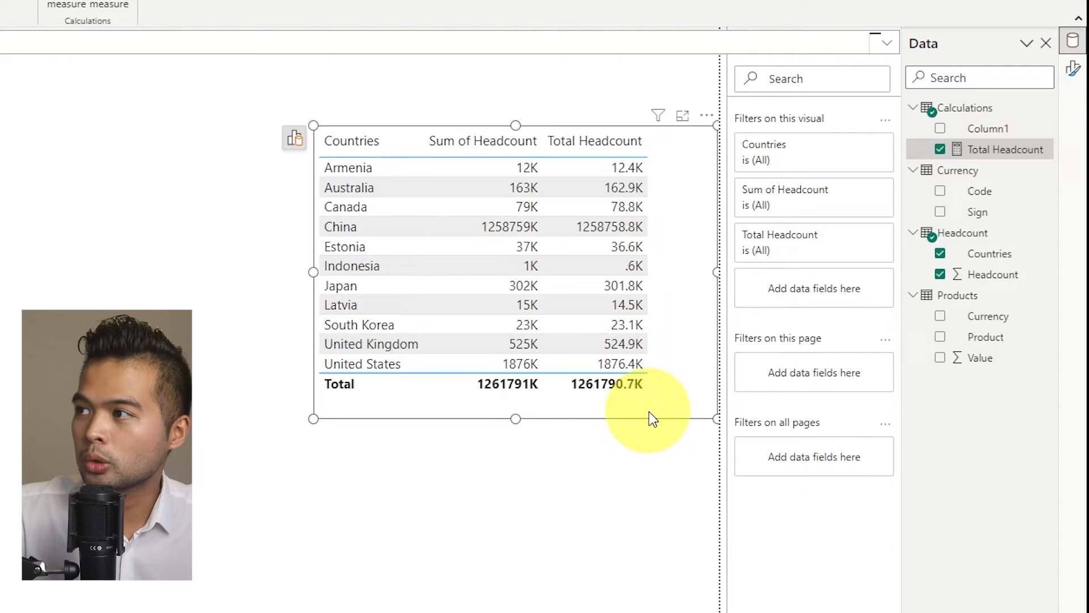
mouse_move(685, 363)
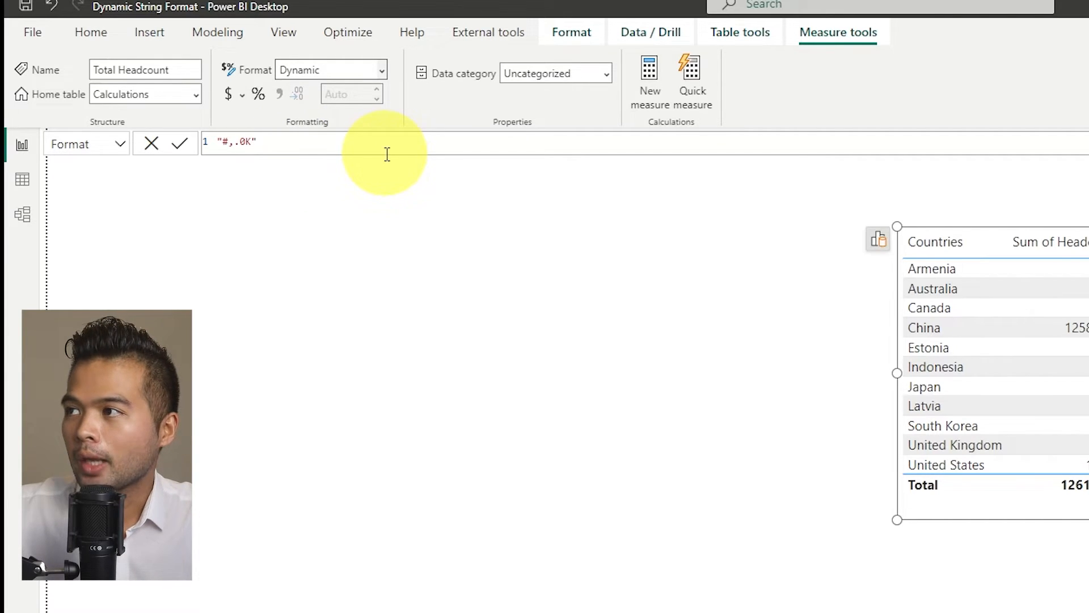
mouse_move(443, 207)
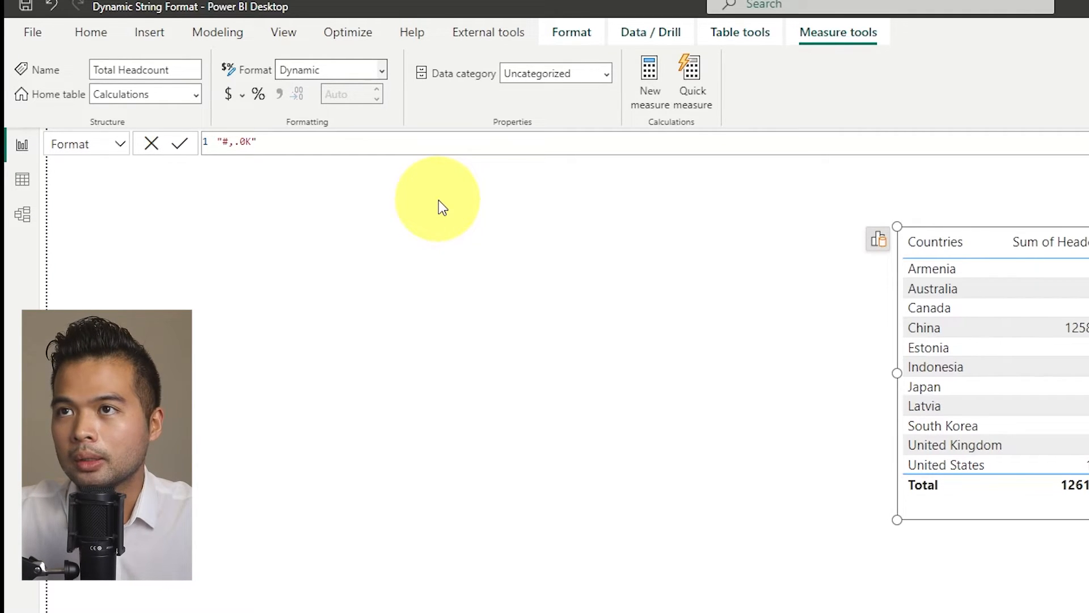
mouse_move(544, 202)
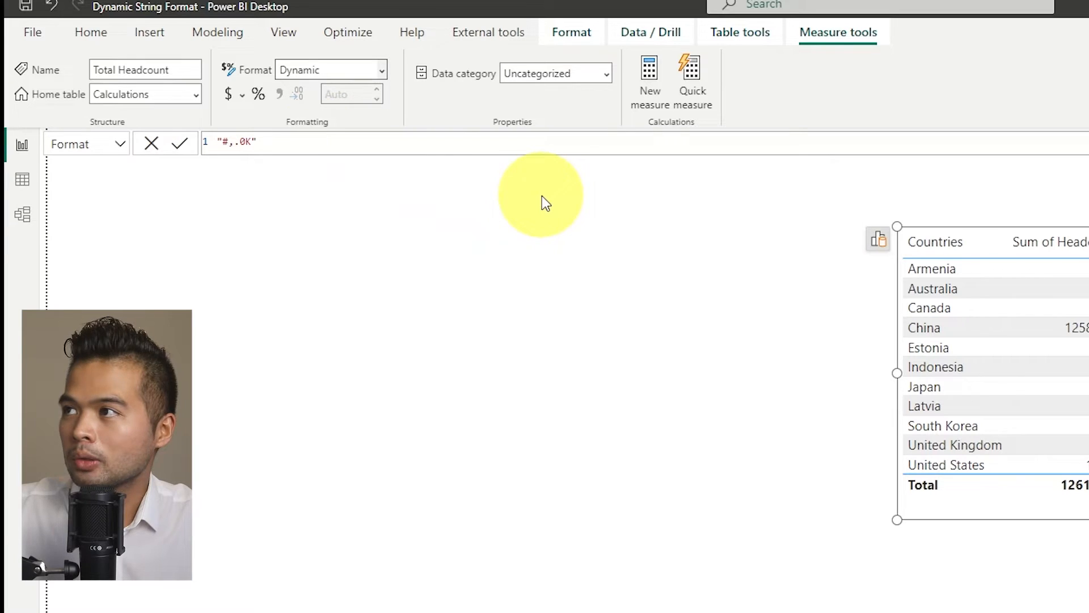
mouse_move(330, 171)
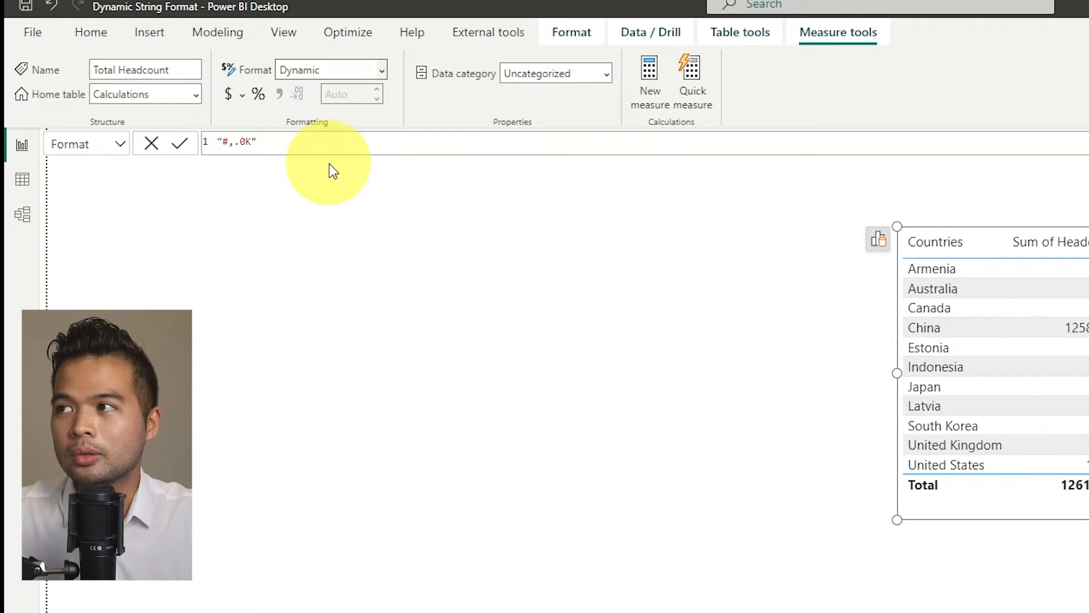
click(257, 142)
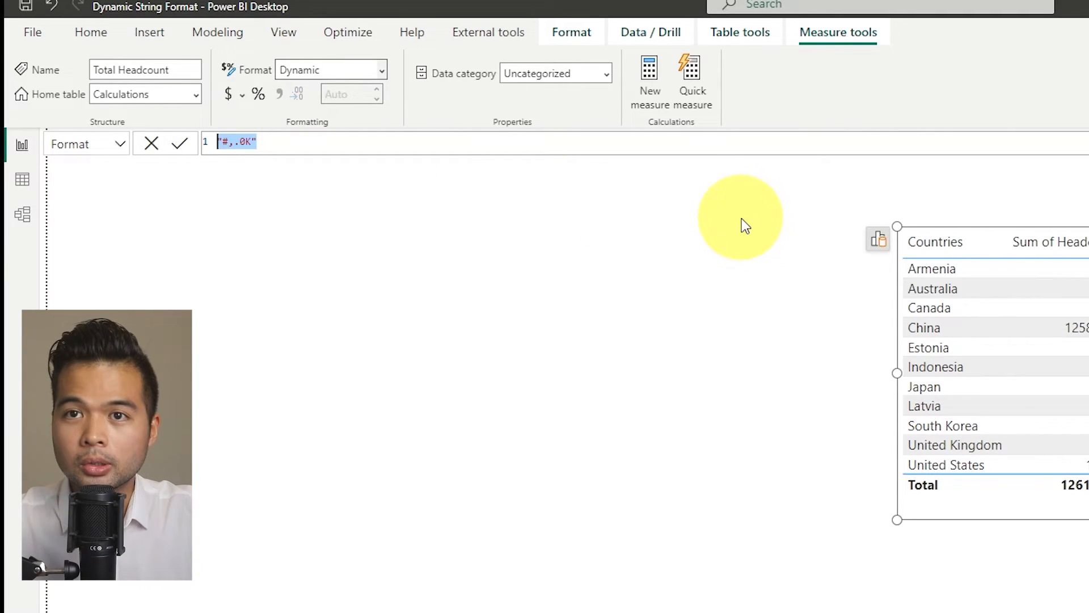
Step: Rewrite the format expression as VAR _headcount = SUM(Headcount[Headcount]) RETURN SWITCH(
text(VAR)
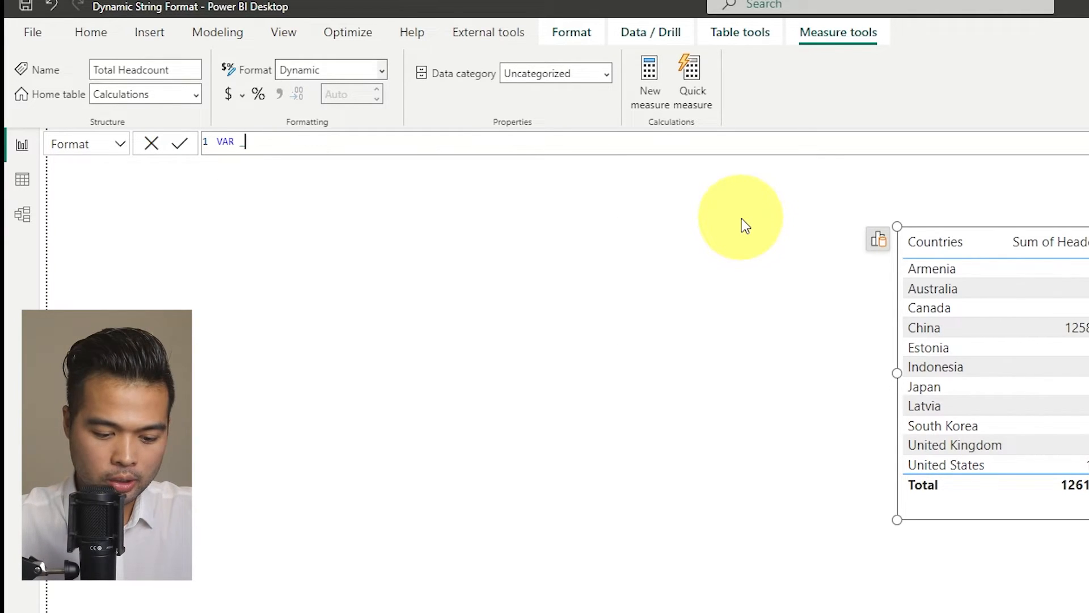
text(_headcount = SUM()
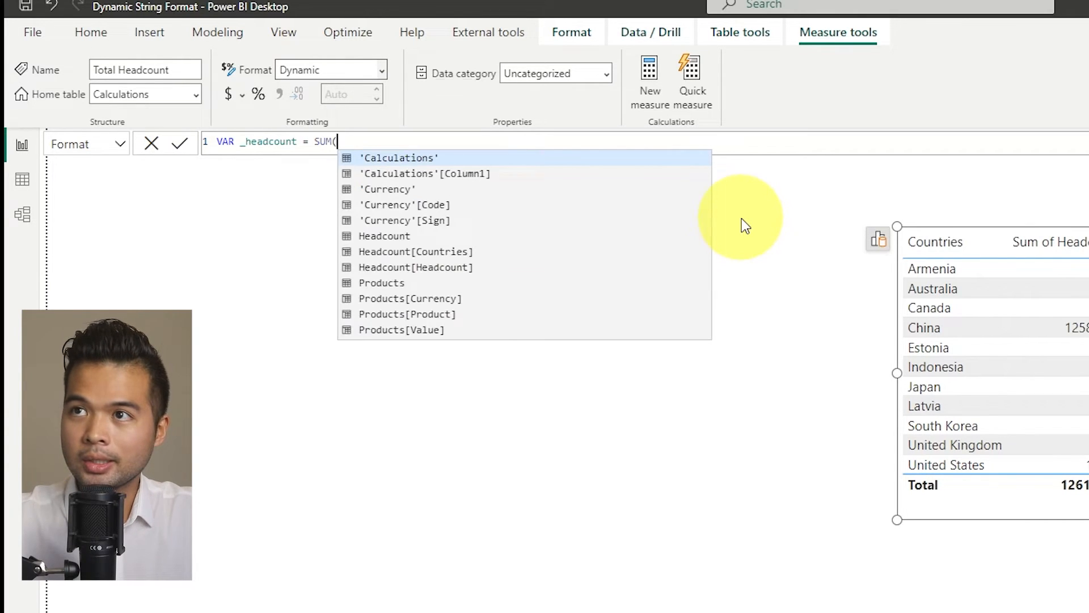
text(head)
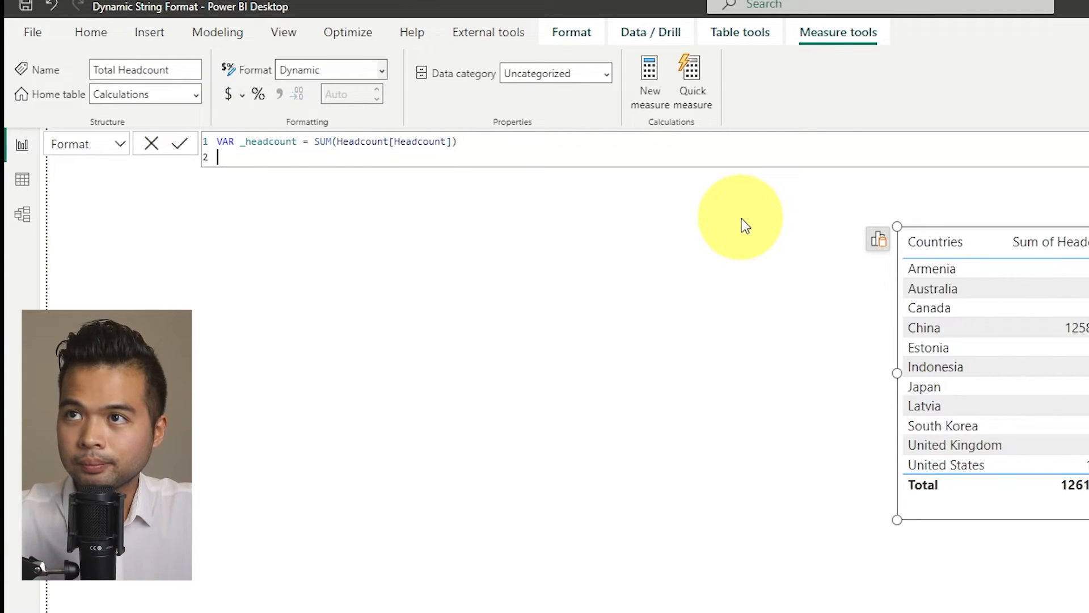
text(RETURN)
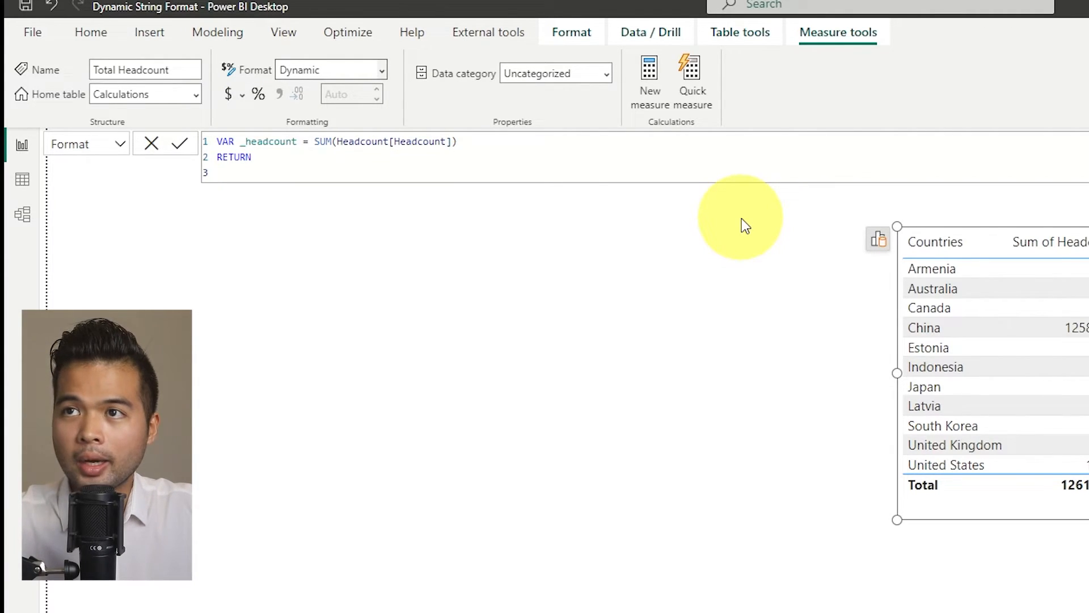
text(SWITCH()
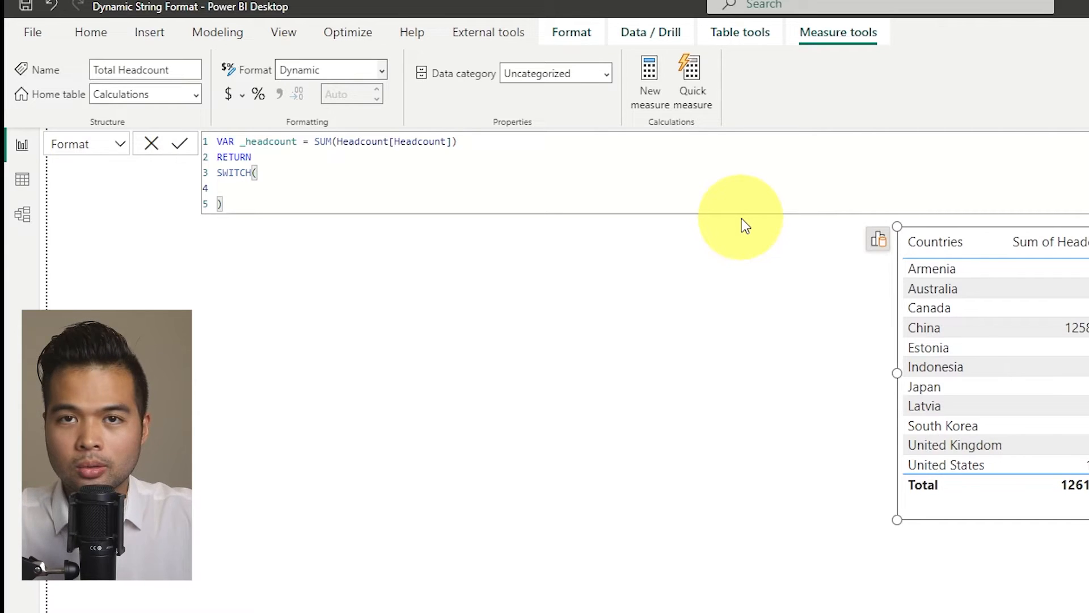
click(239, 188)
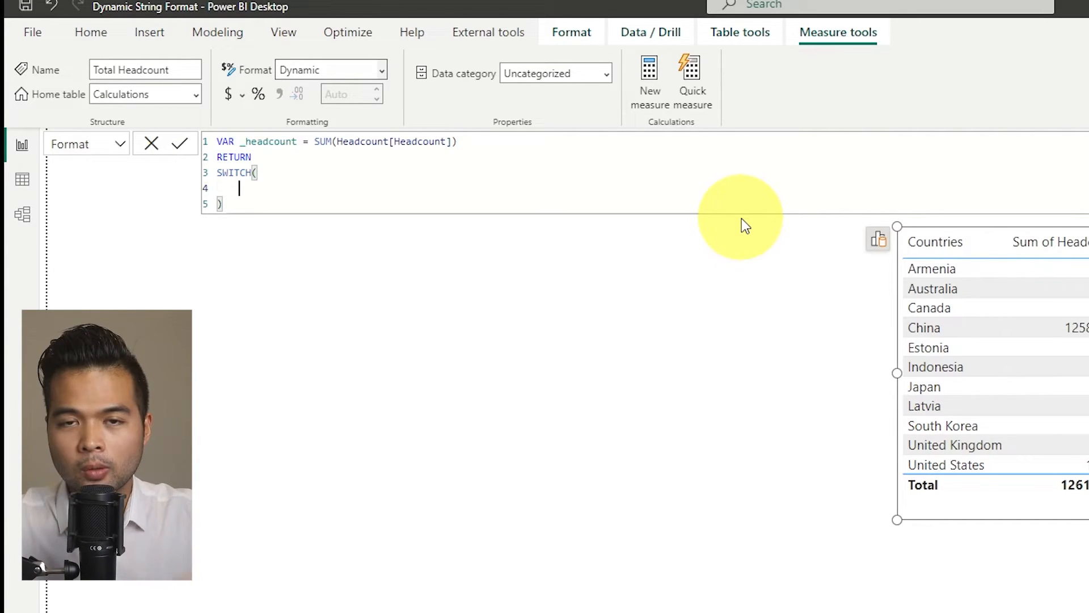
Step: Write SWITCH(TRUE(), _headcount<1000,"0", _headcount<1000000,"#,.0K" tiers
text(TRUE()
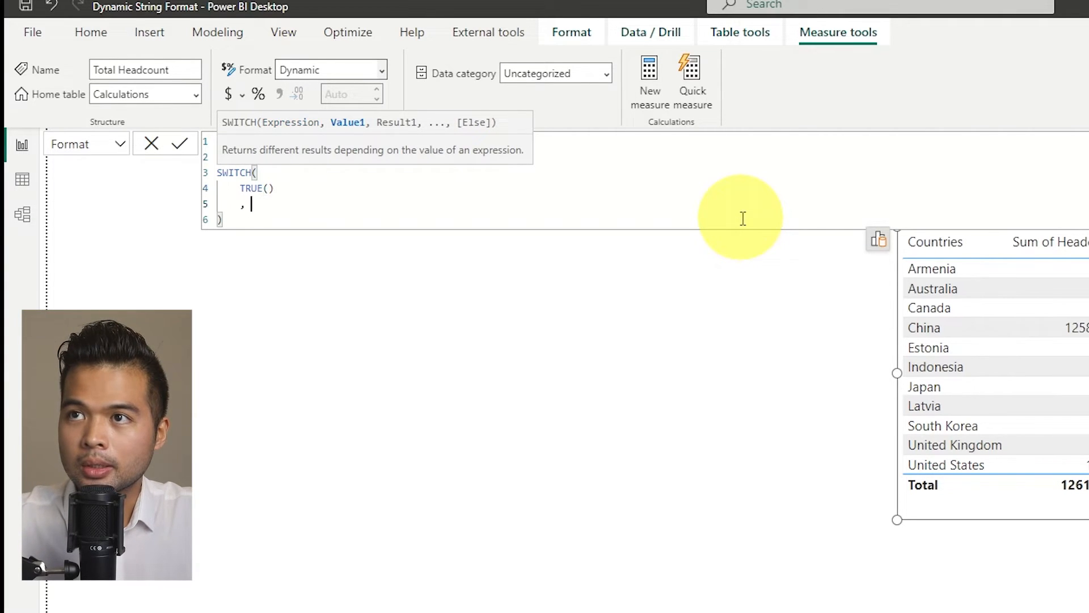
text(VAR _headcount = SUM(Headcount[Headcount]))
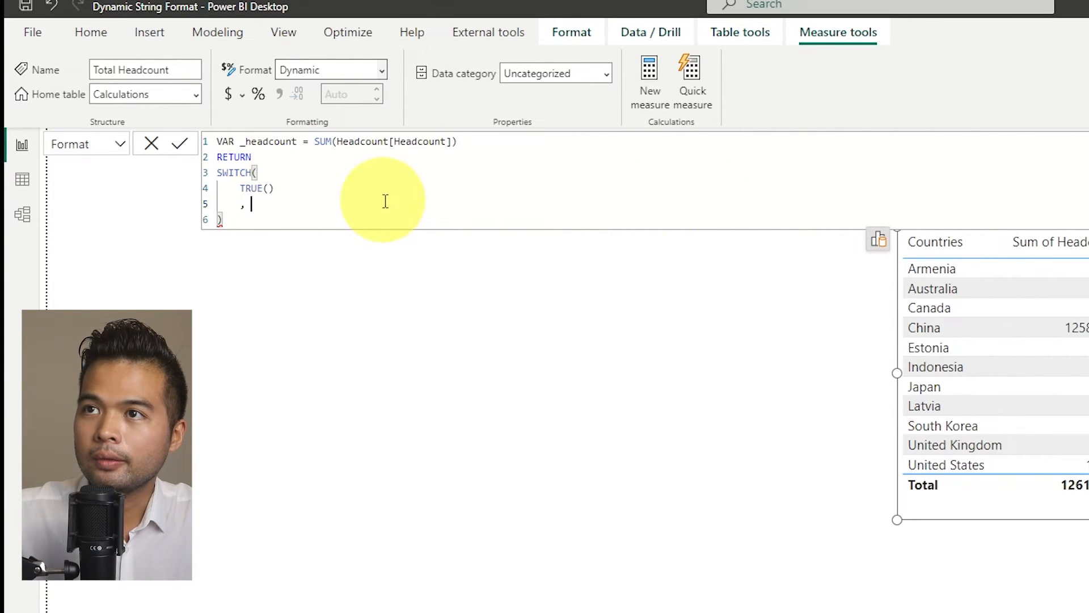
text(_headcount <)
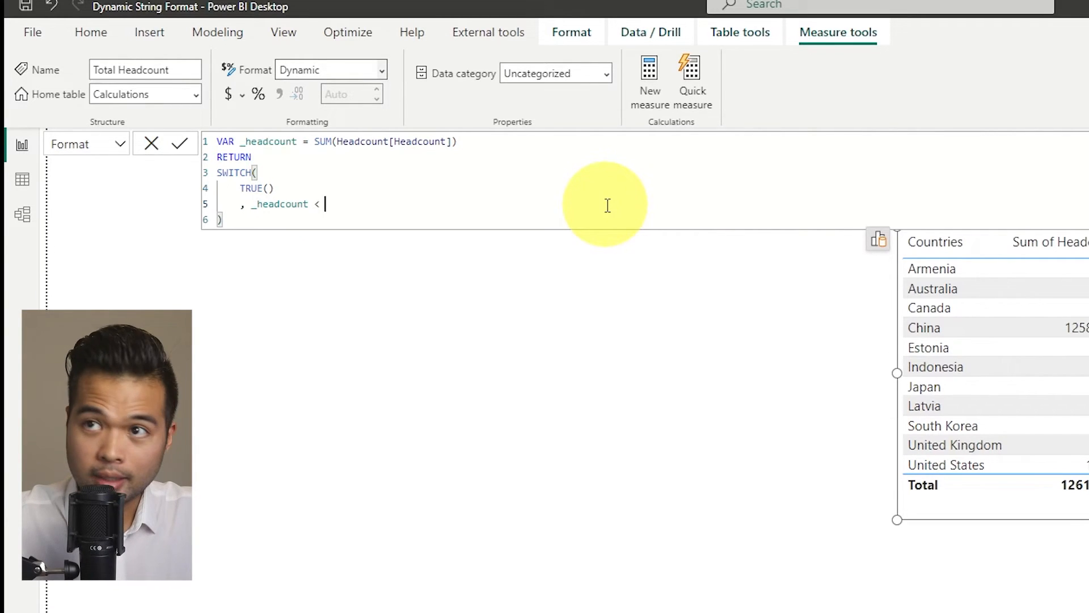
text(1000, "0)
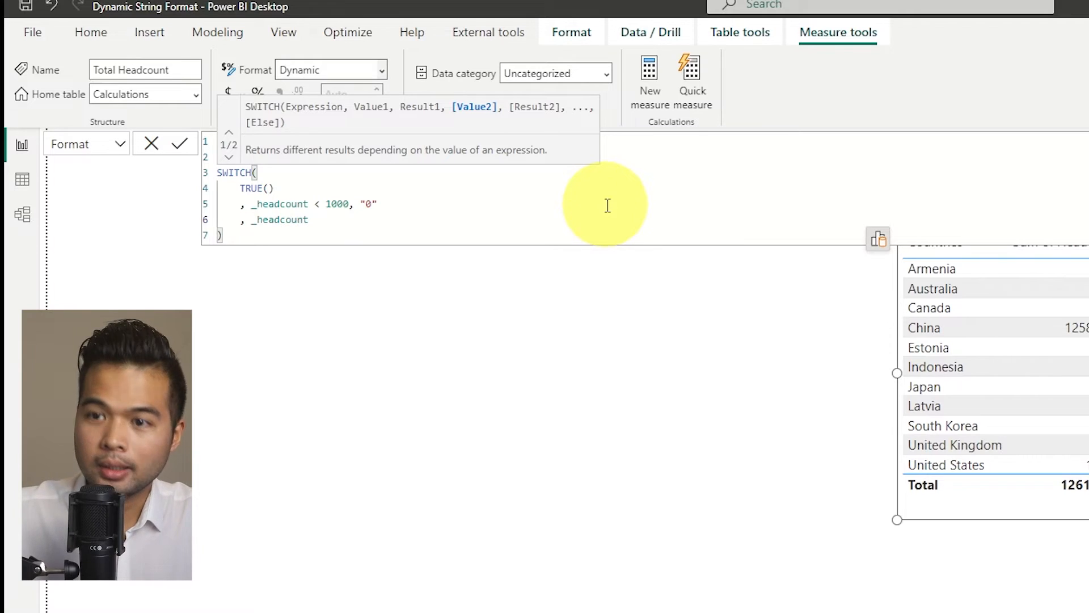
text(< 1)
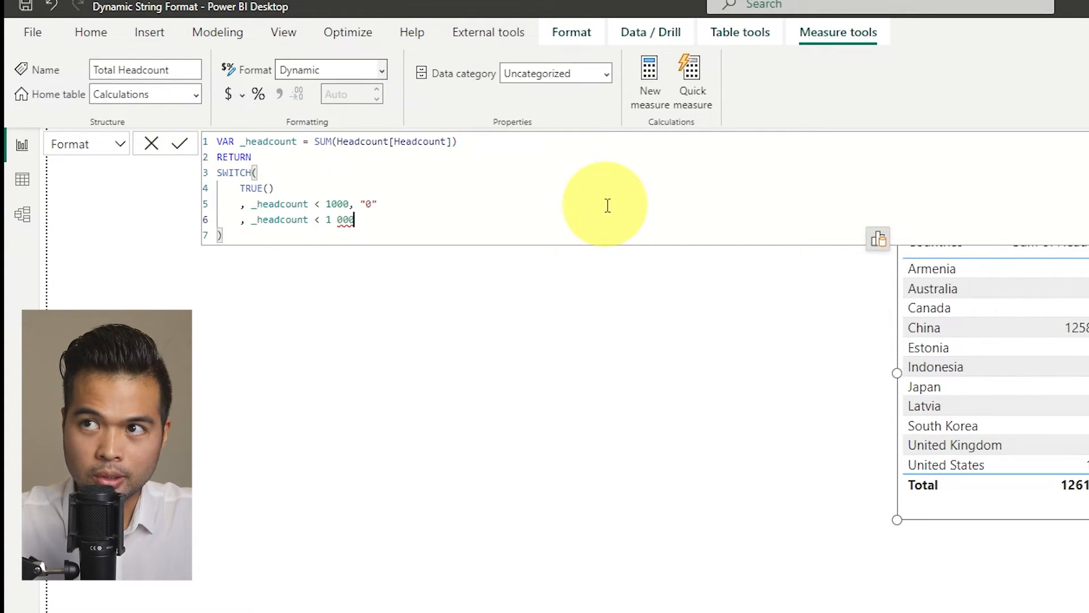
text(000,)
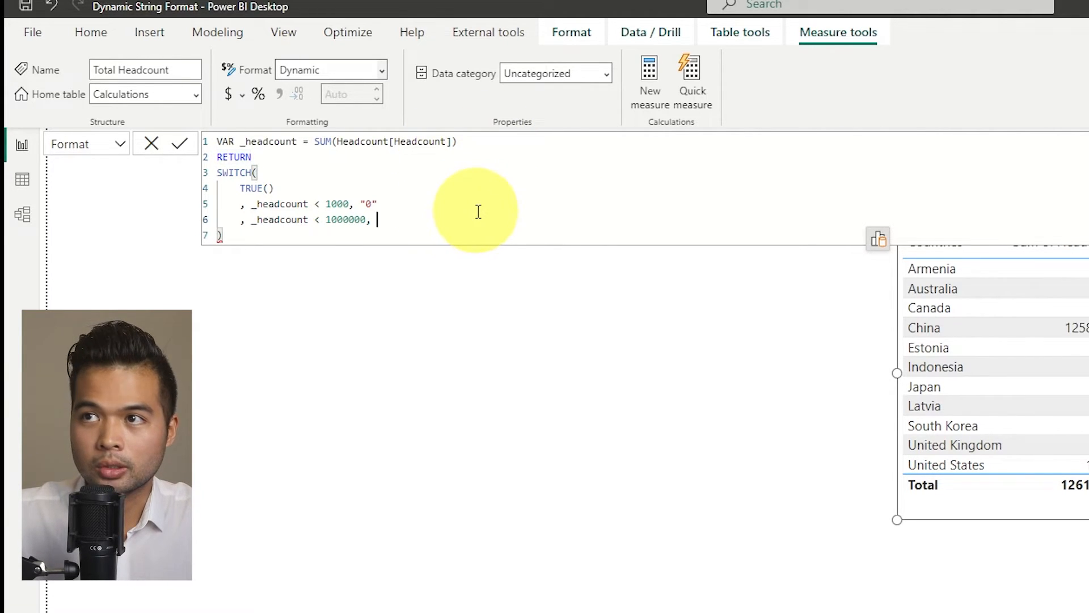
text("")
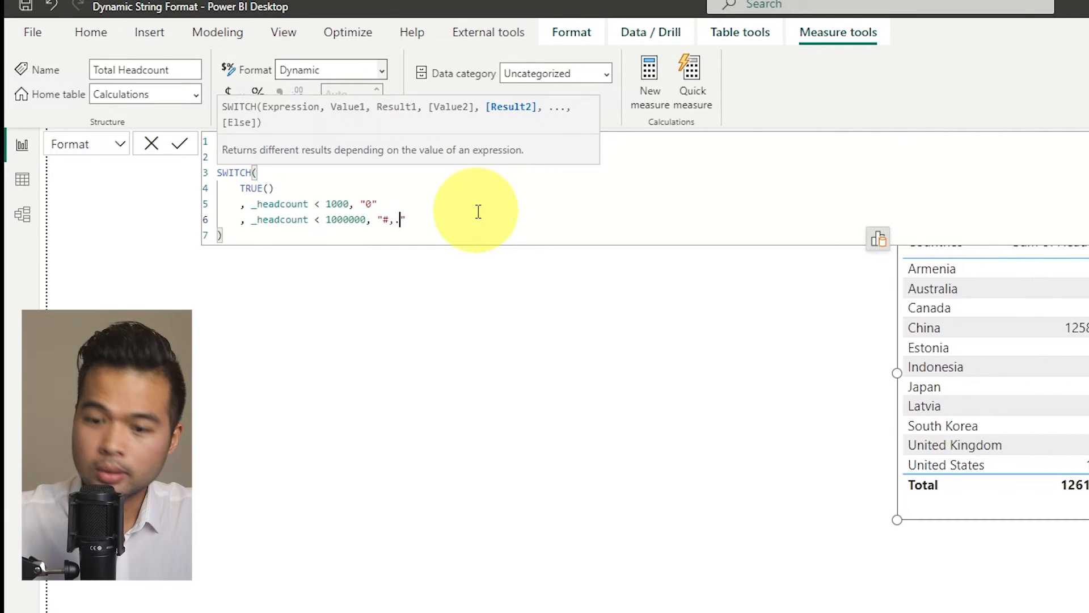
text(0K")
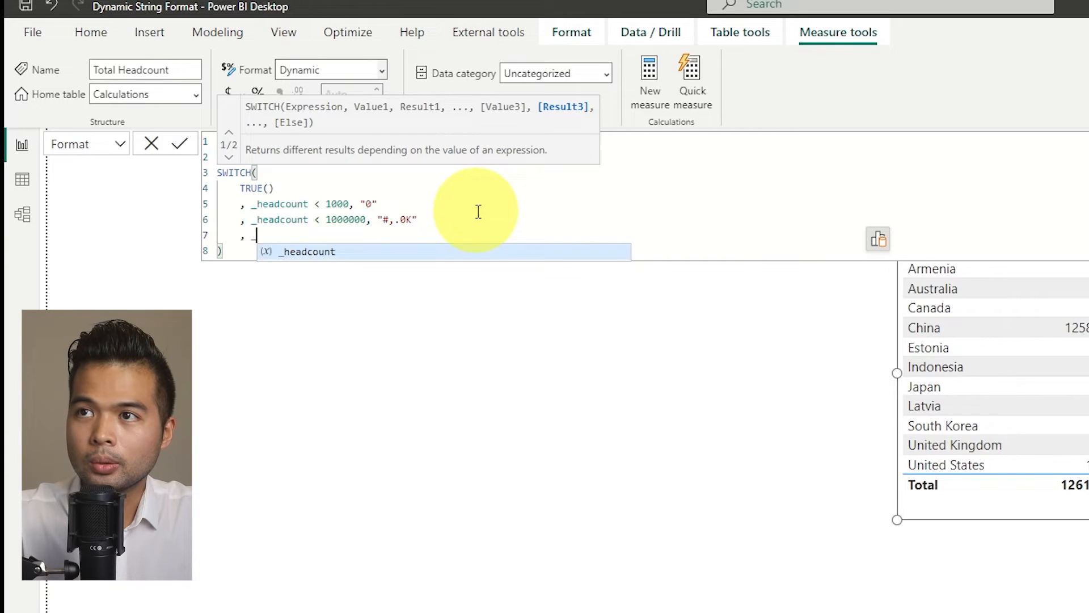
text(headcount <)
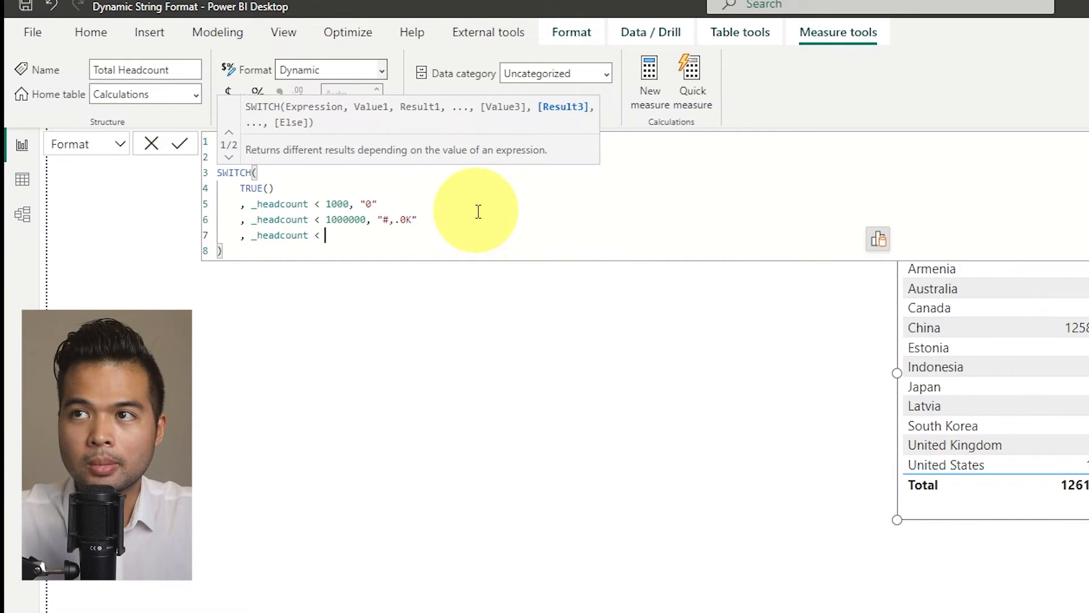
text(1 000)
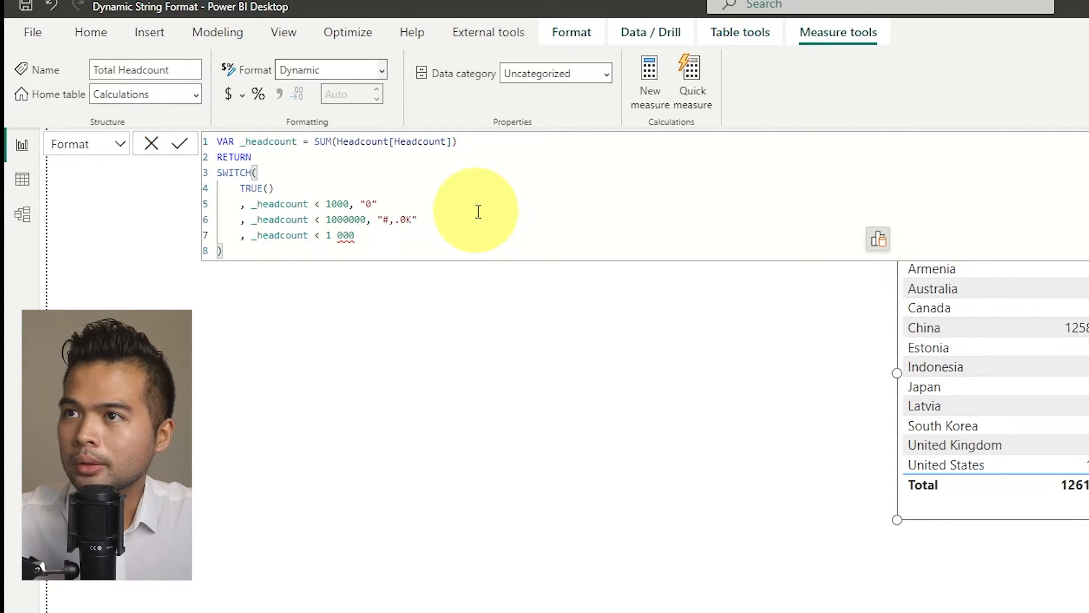
text(000)
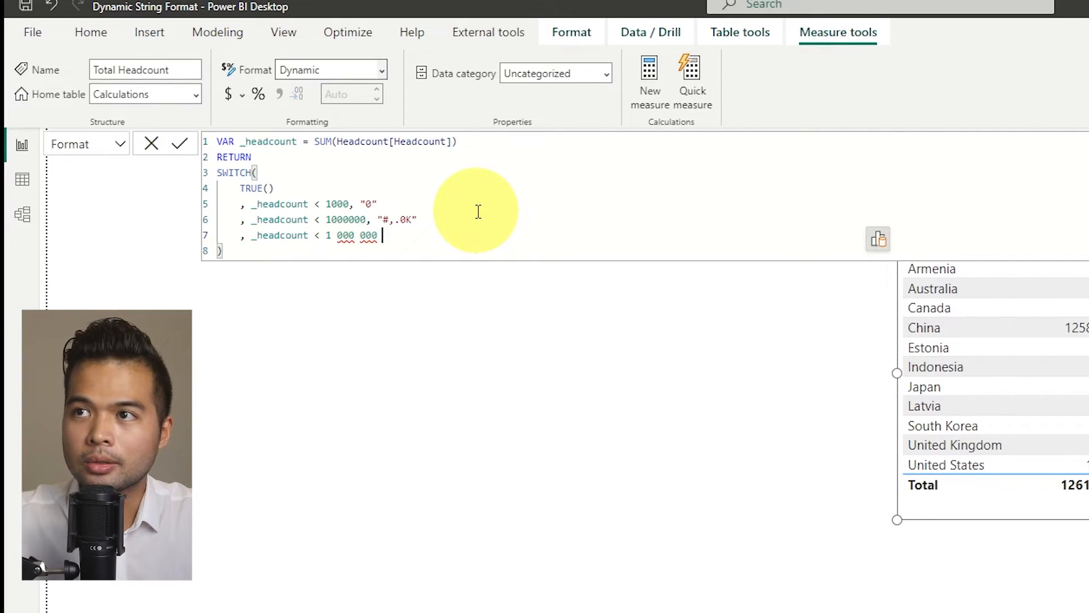
text(000)
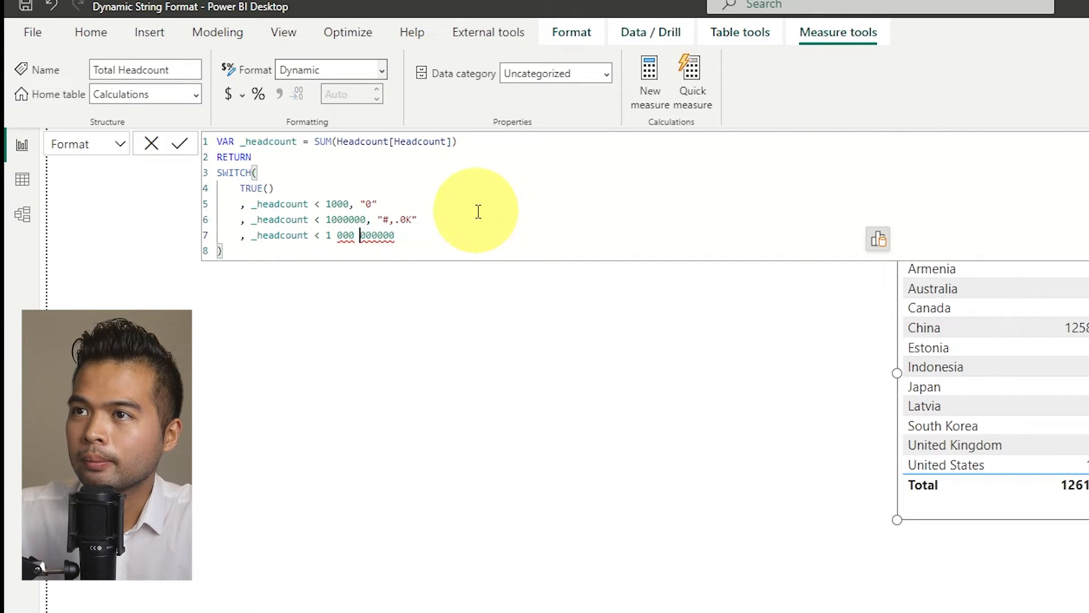
text(1000000000)
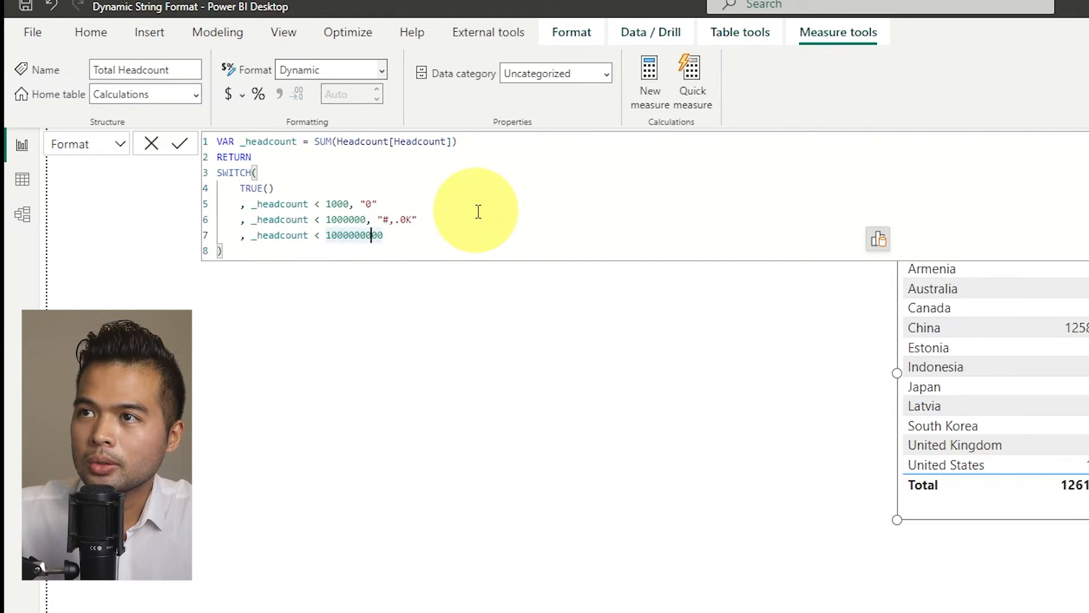
text(, "")
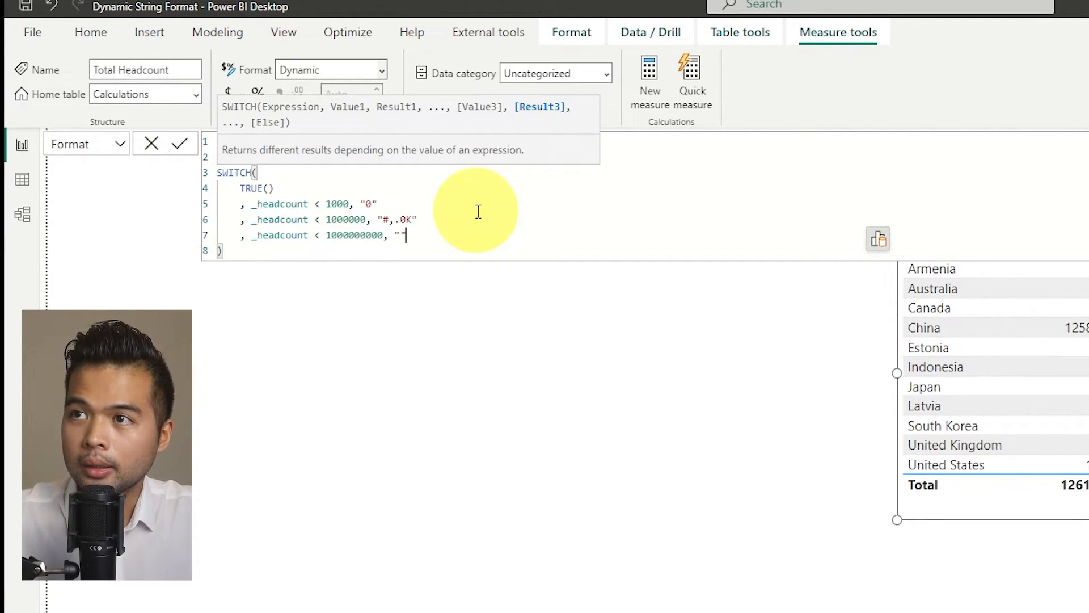
text(#)
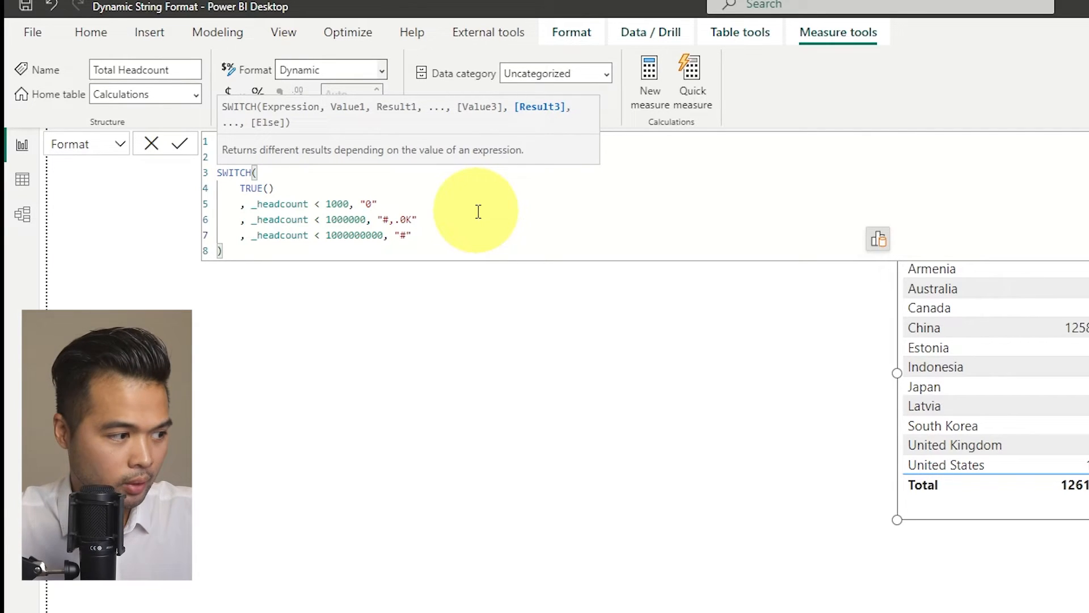
text(,,,)
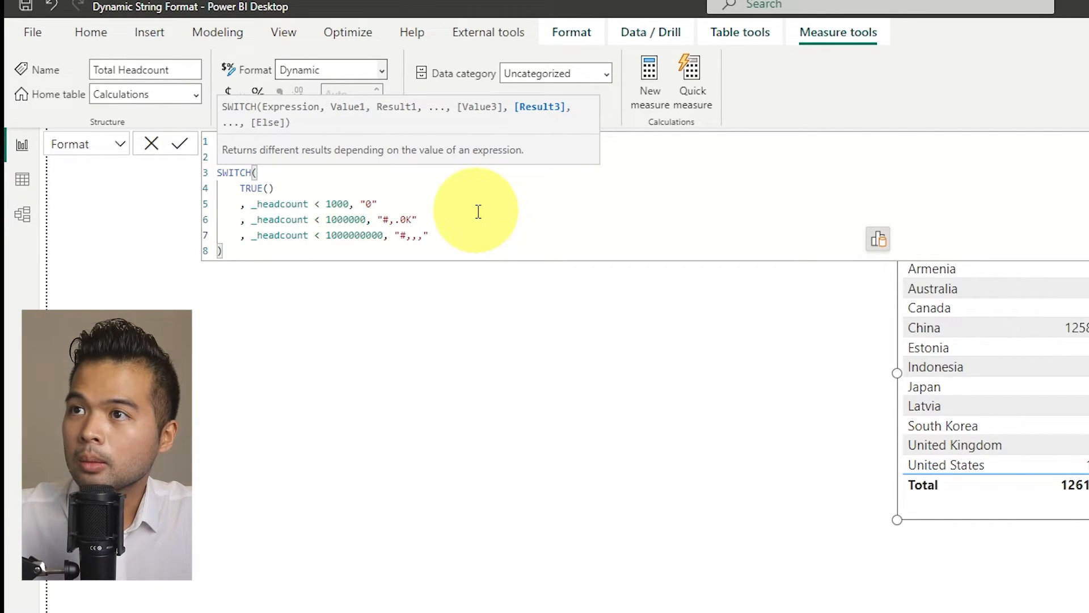
click(395, 220)
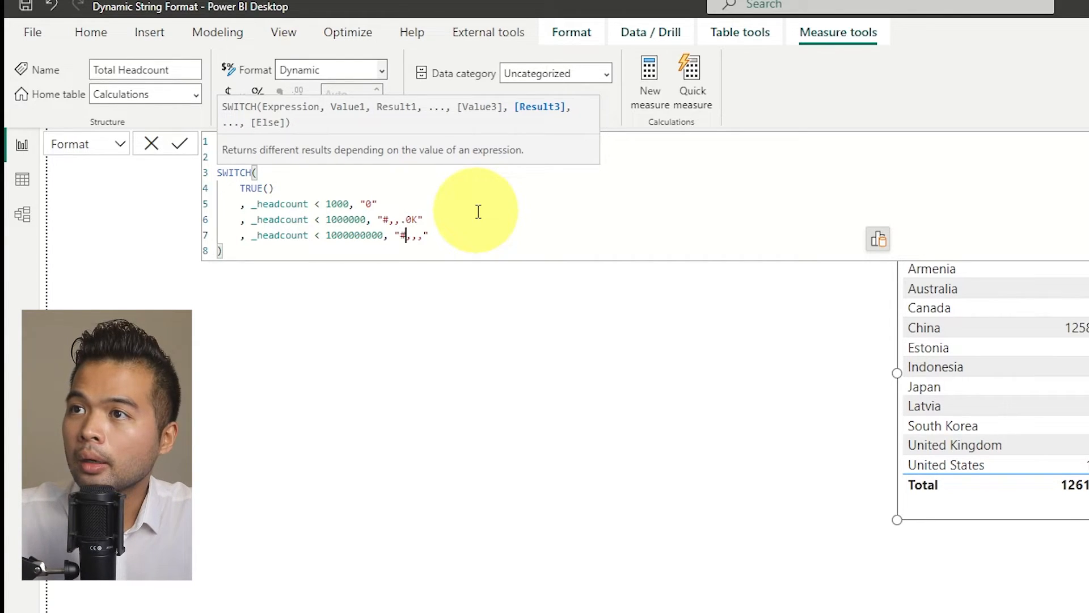
text(.)
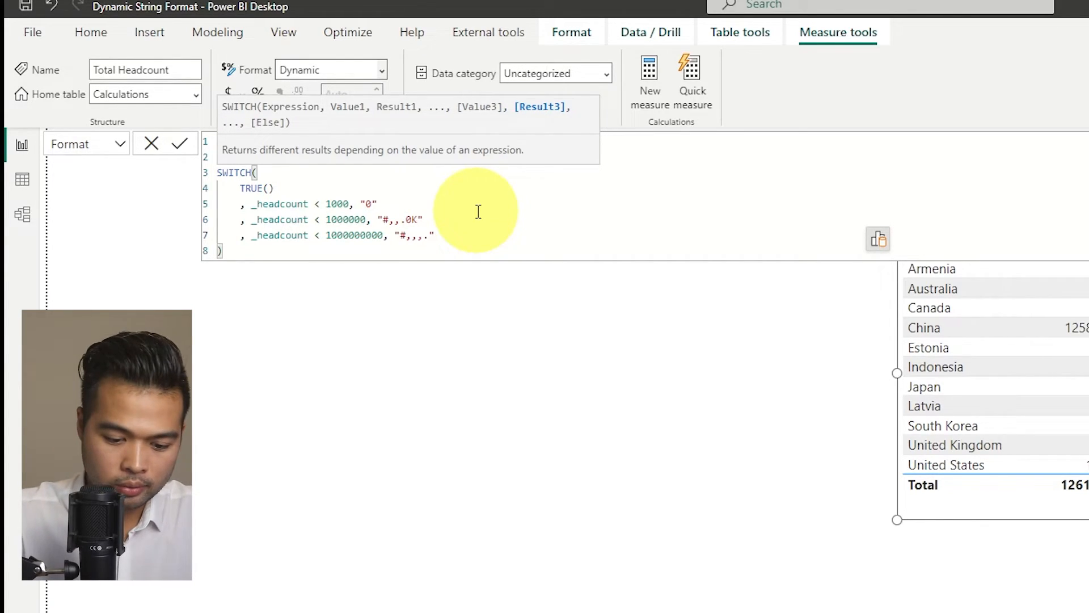
text(0)
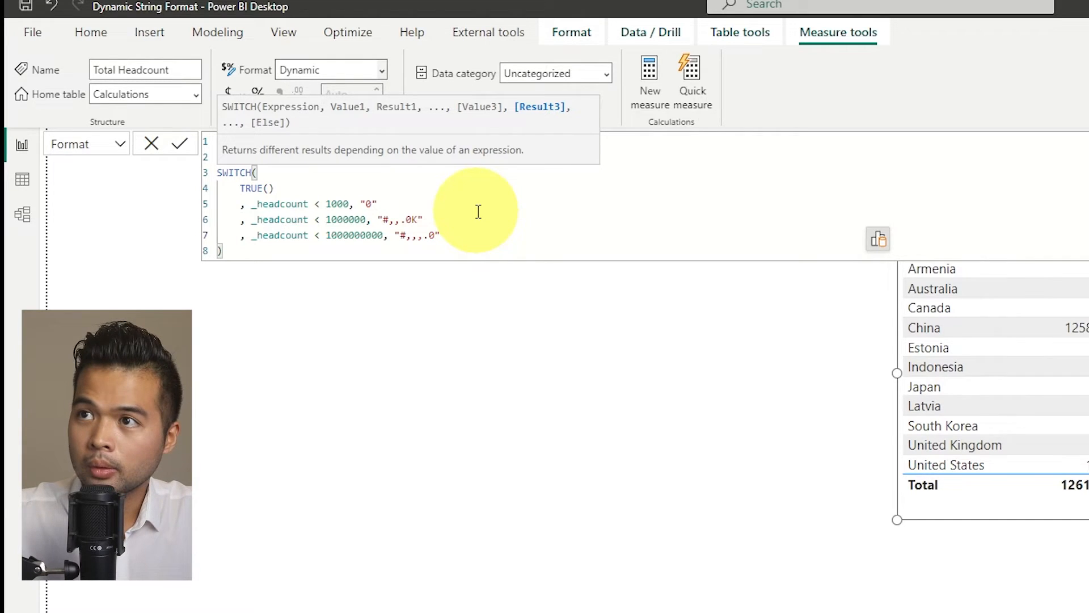
text(M)
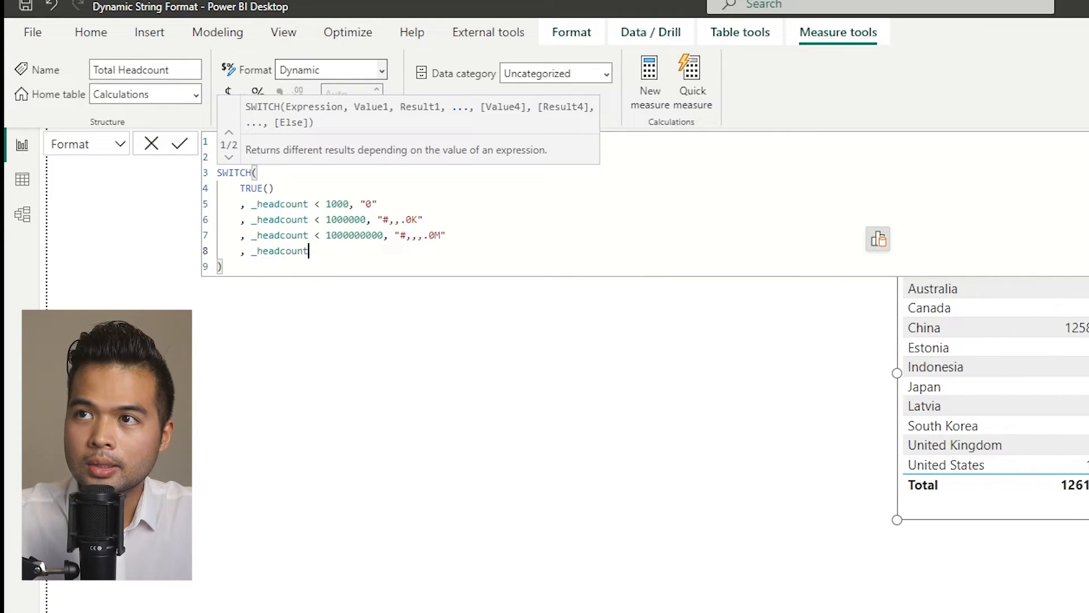
text(>= 1000000000,)
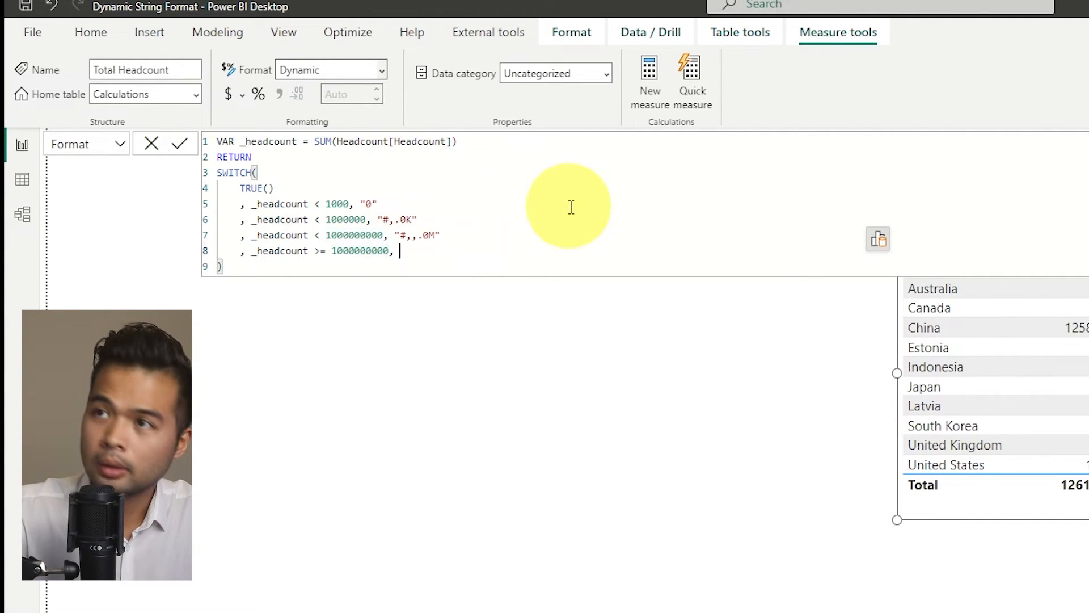
text("#,,,0M")
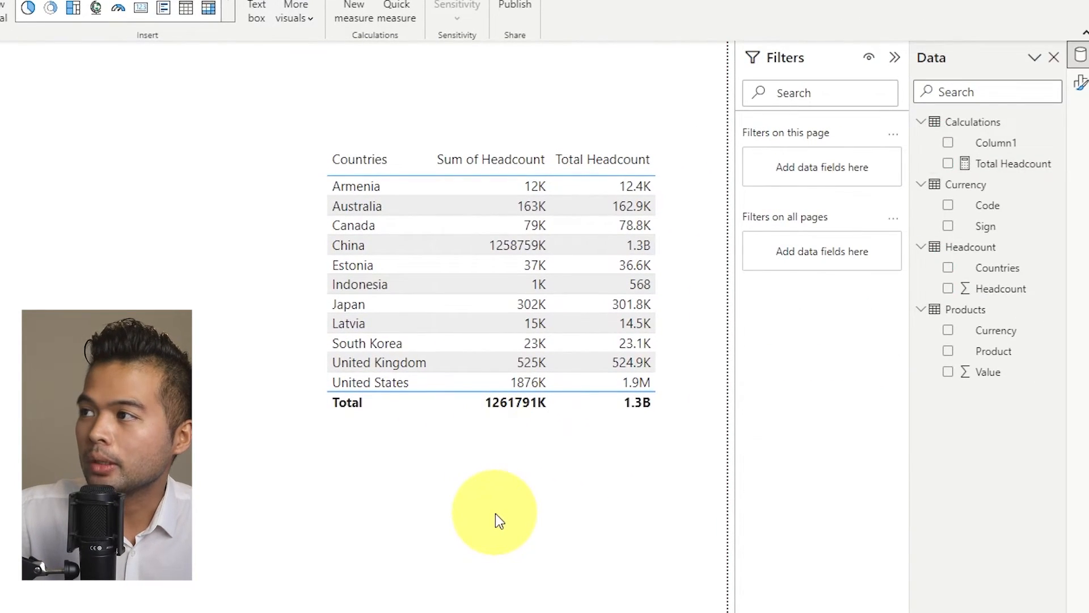
mouse_move(655, 470)
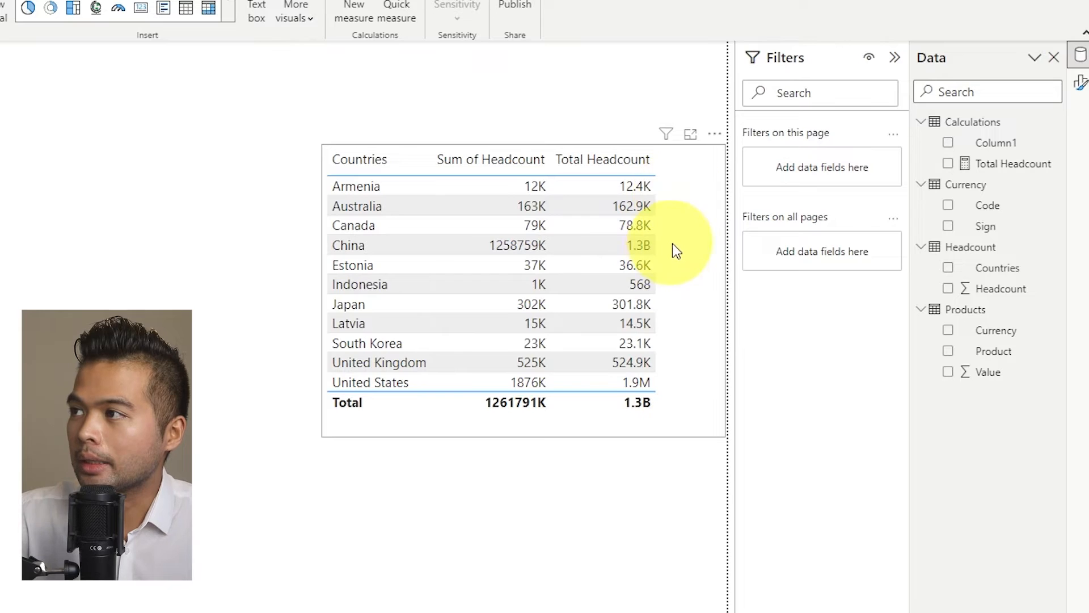
mouse_move(690, 250)
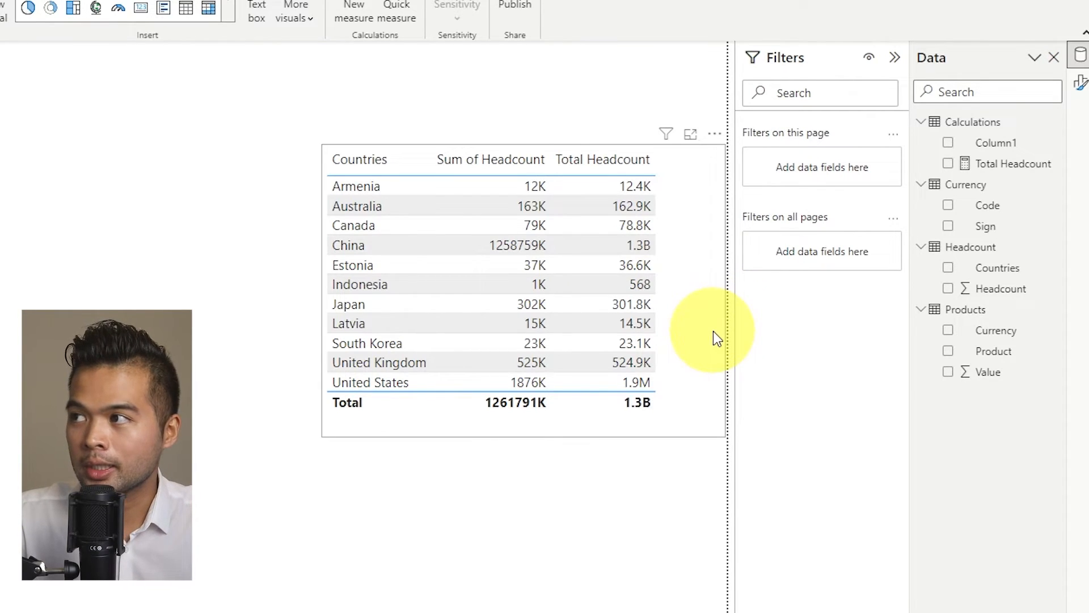
mouse_move(434, 251)
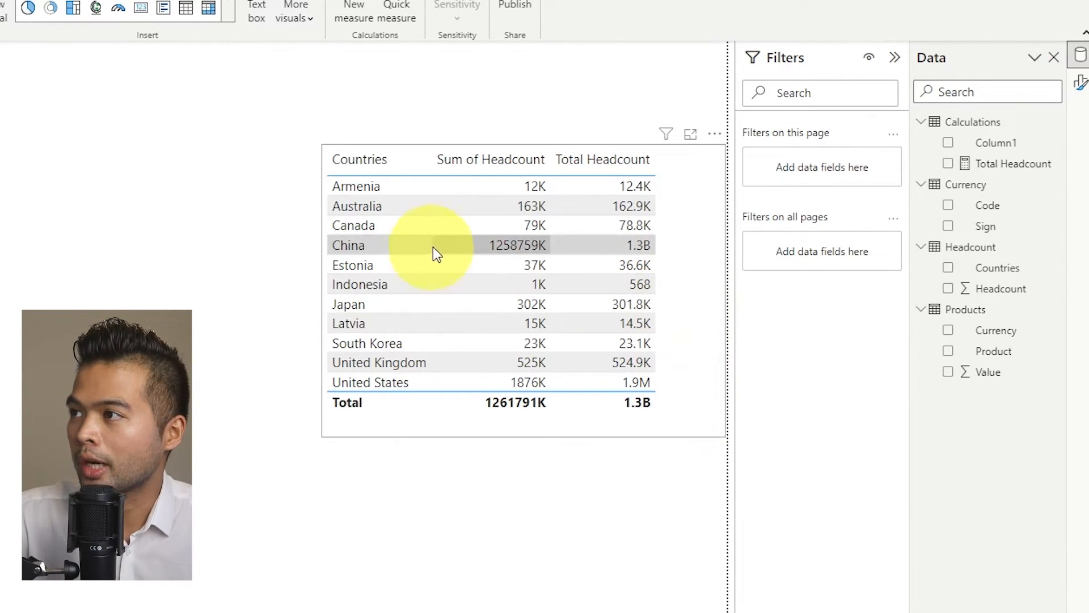
mouse_move(680, 252)
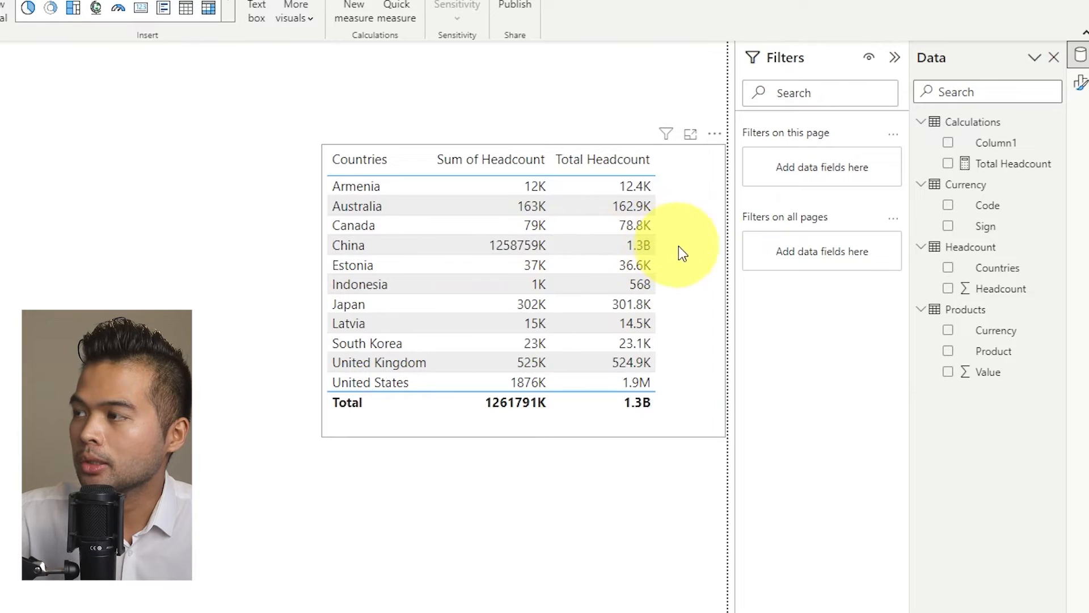
mouse_move(639, 239)
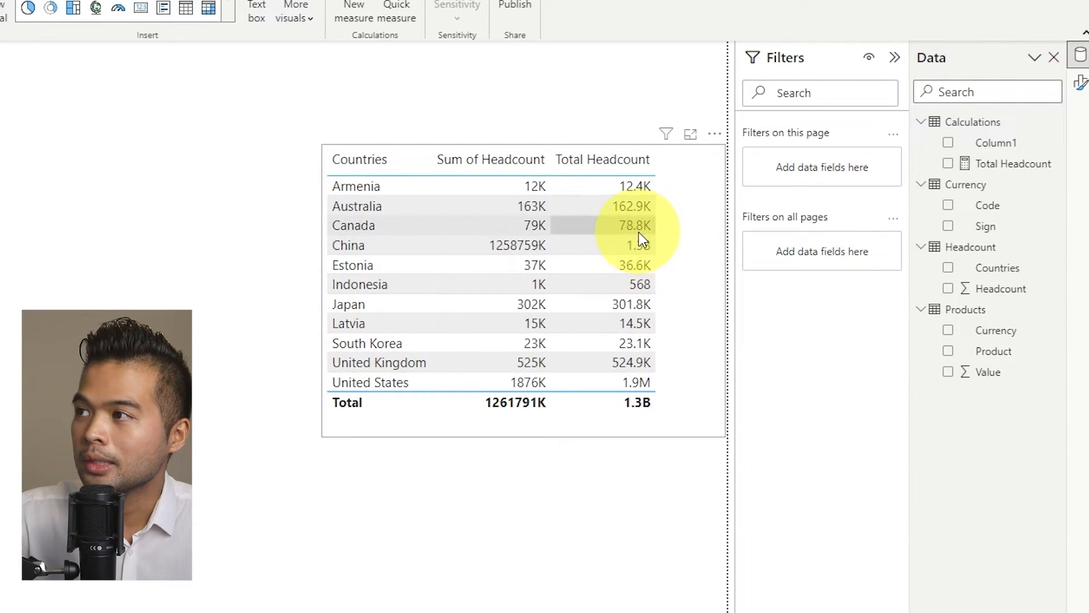
mouse_move(632, 226)
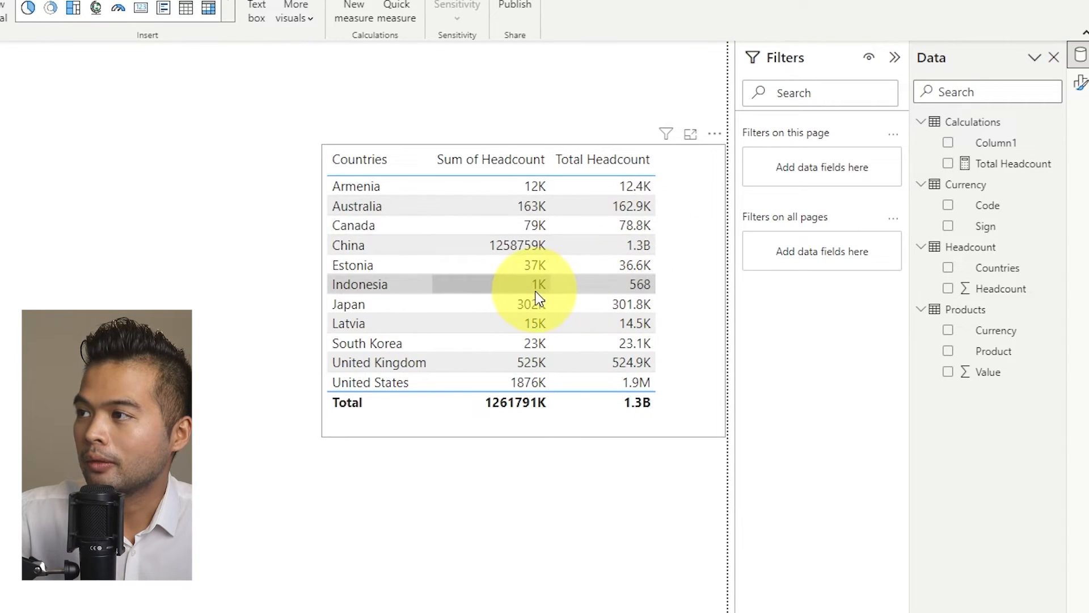
mouse_move(702, 287)
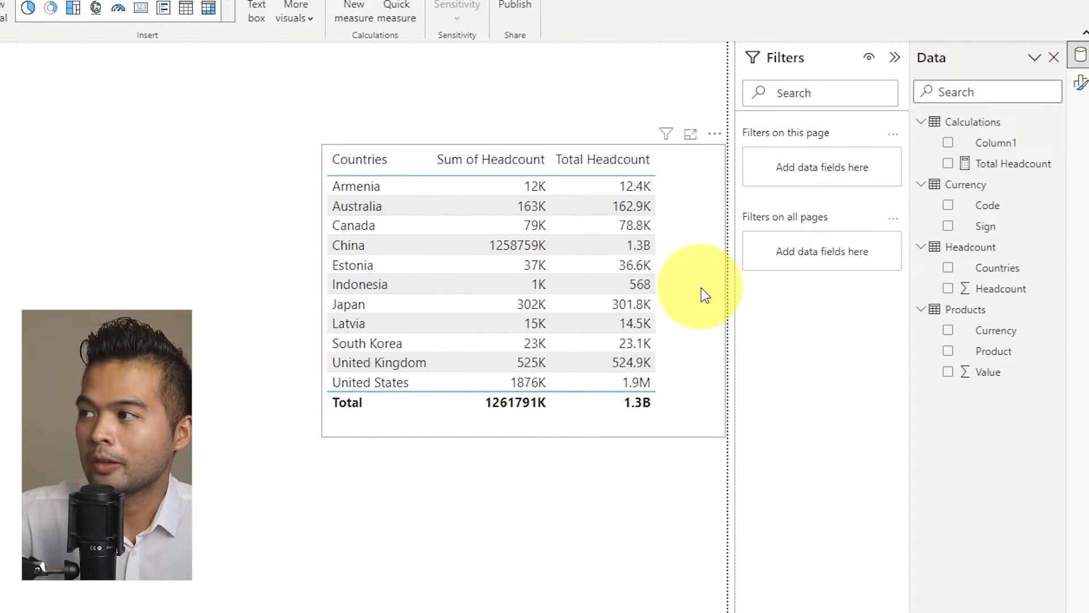
mouse_move(709, 328)
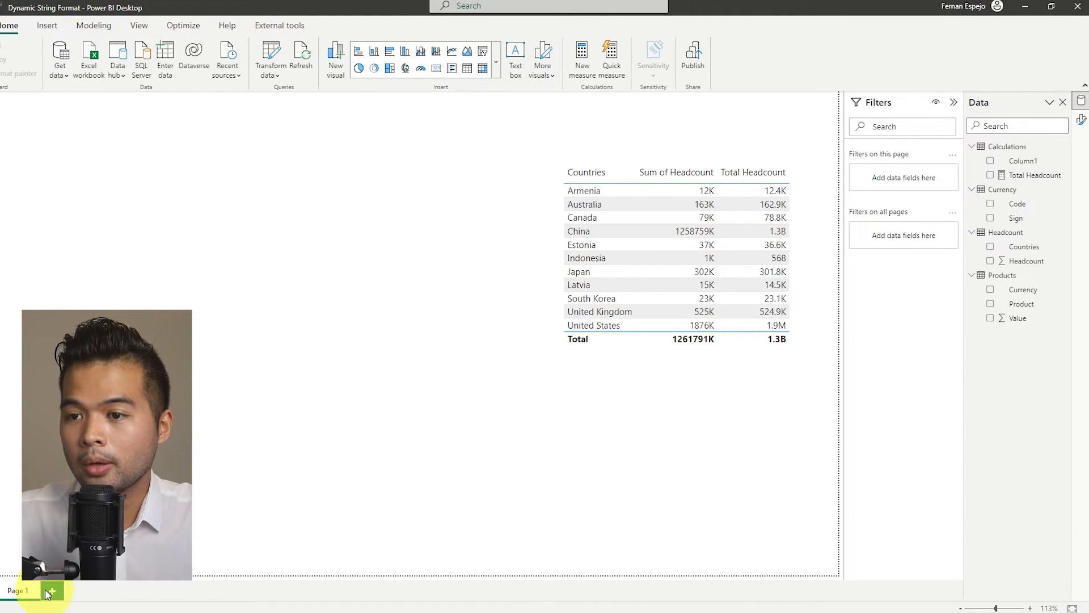
mouse_move(51, 591)
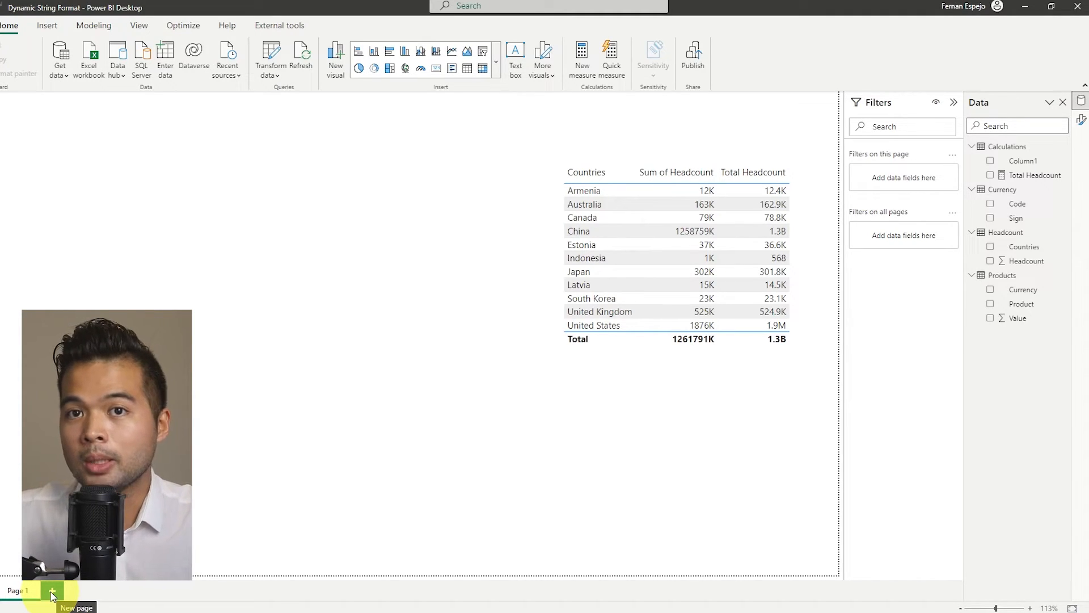
Step: On a new page, build a Currency/Product table with Sum of Value totalling 1,293.00
click(51, 595)
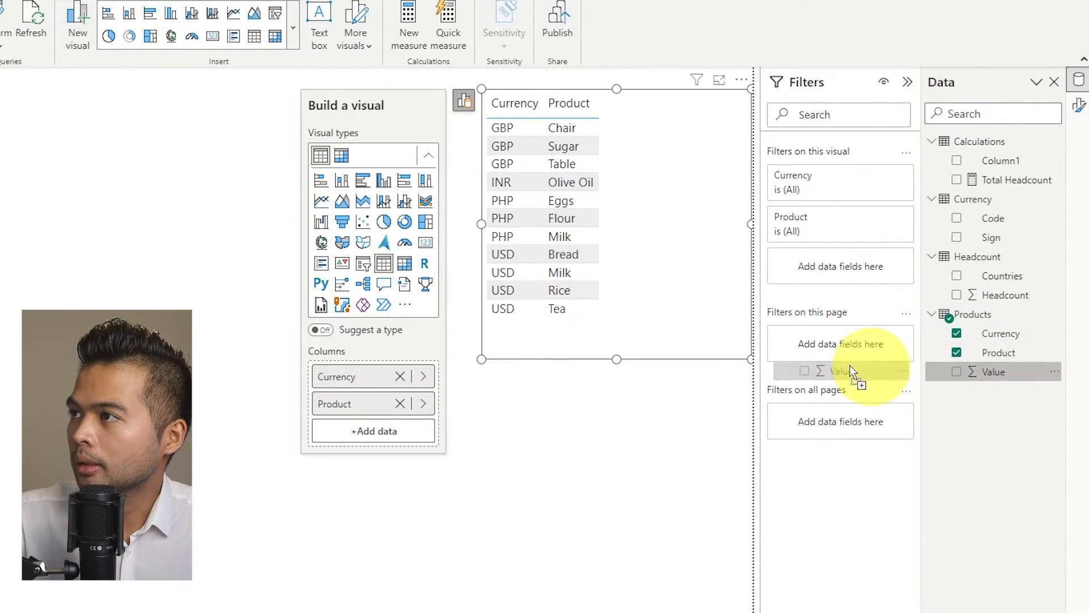
click(958, 372)
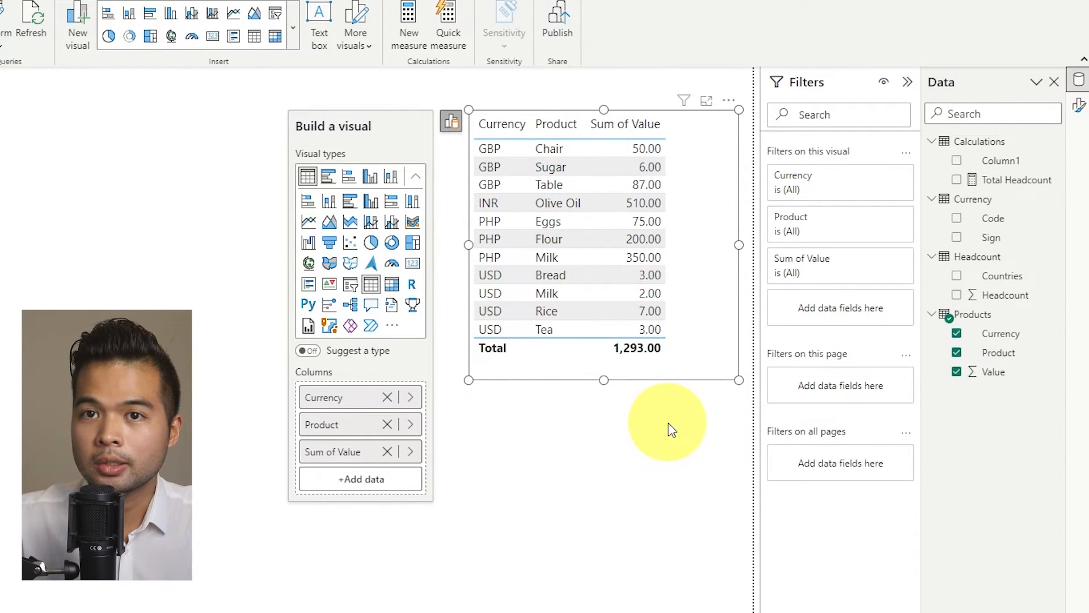
mouse_move(684, 384)
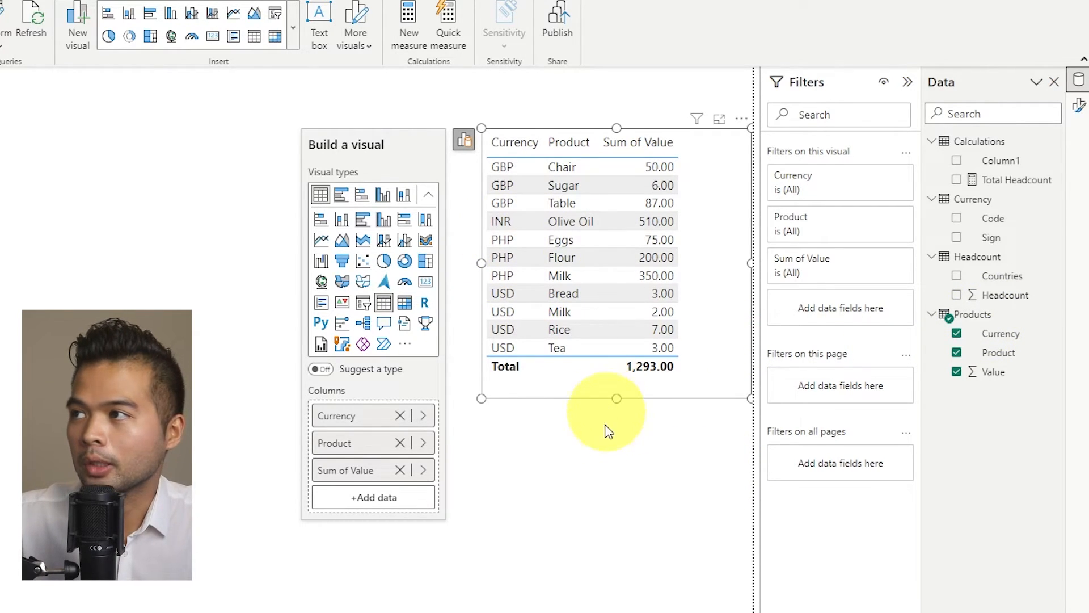
mouse_move(535, 265)
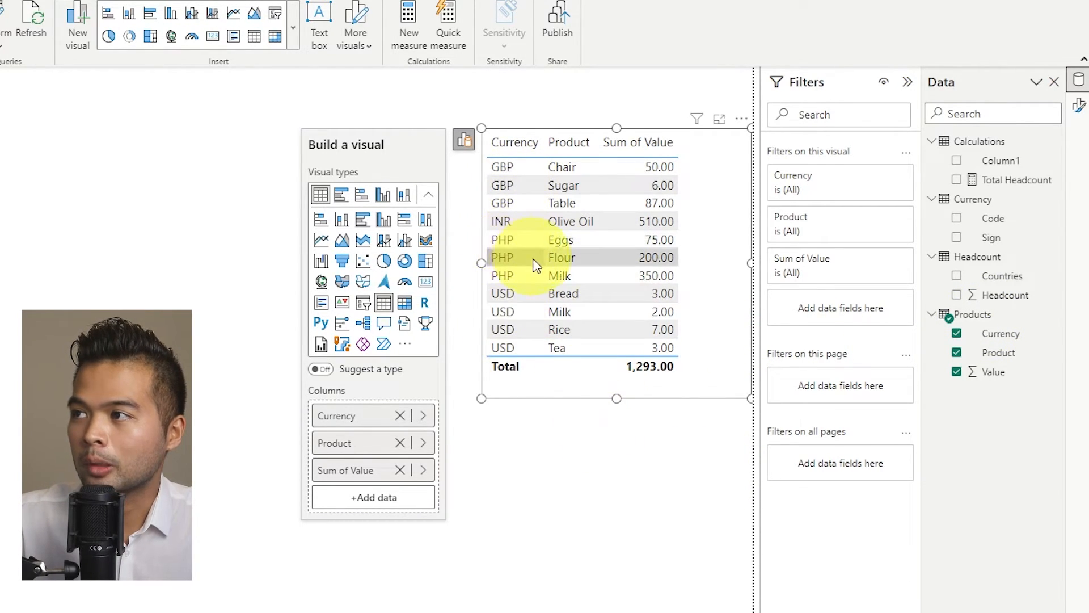
mouse_move(640, 445)
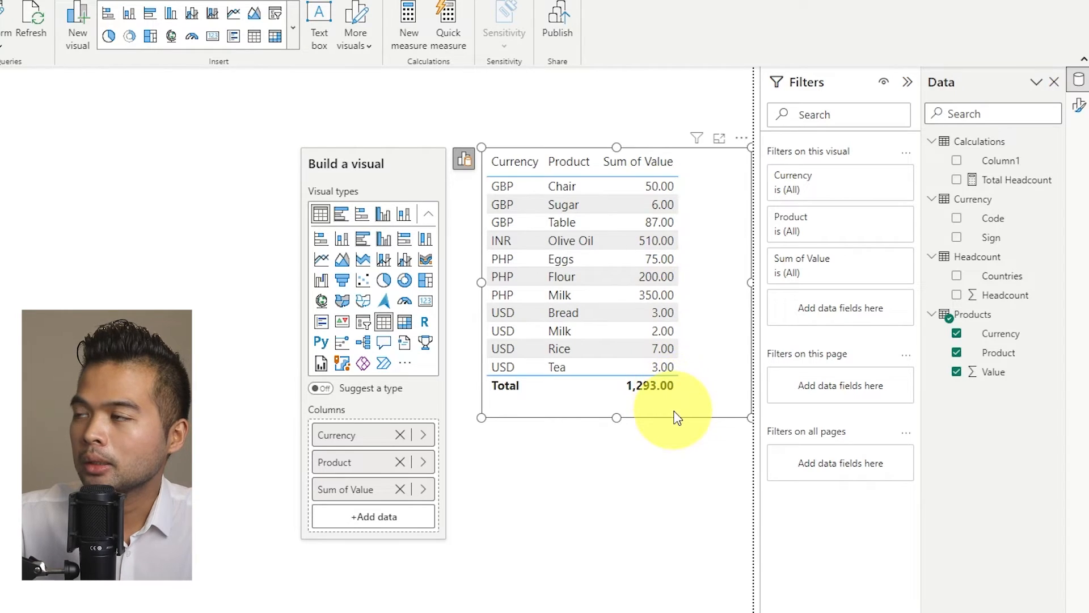
mouse_move(678, 347)
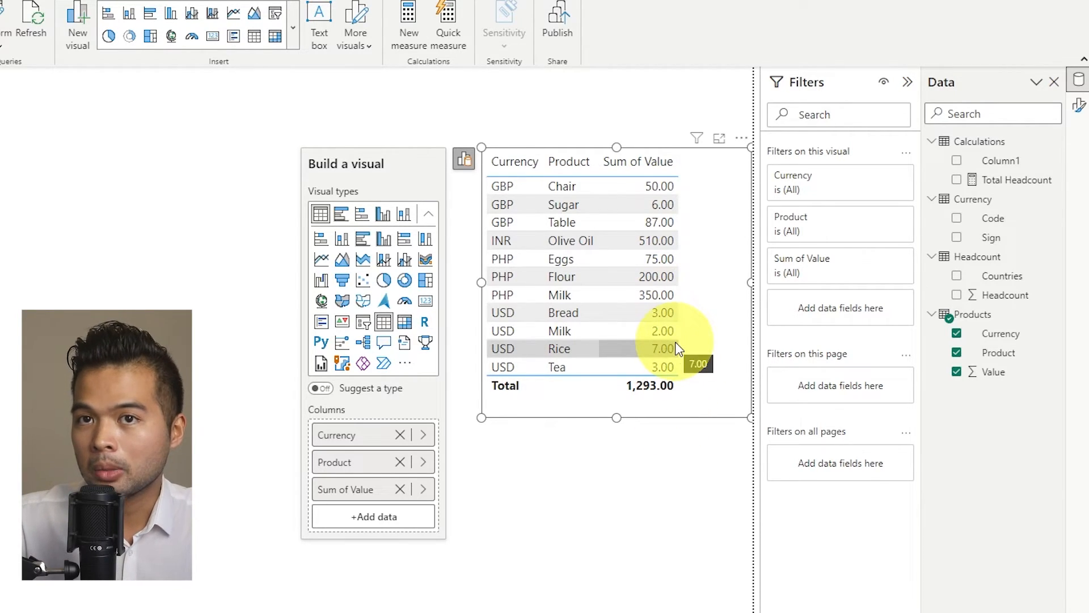
click(994, 372)
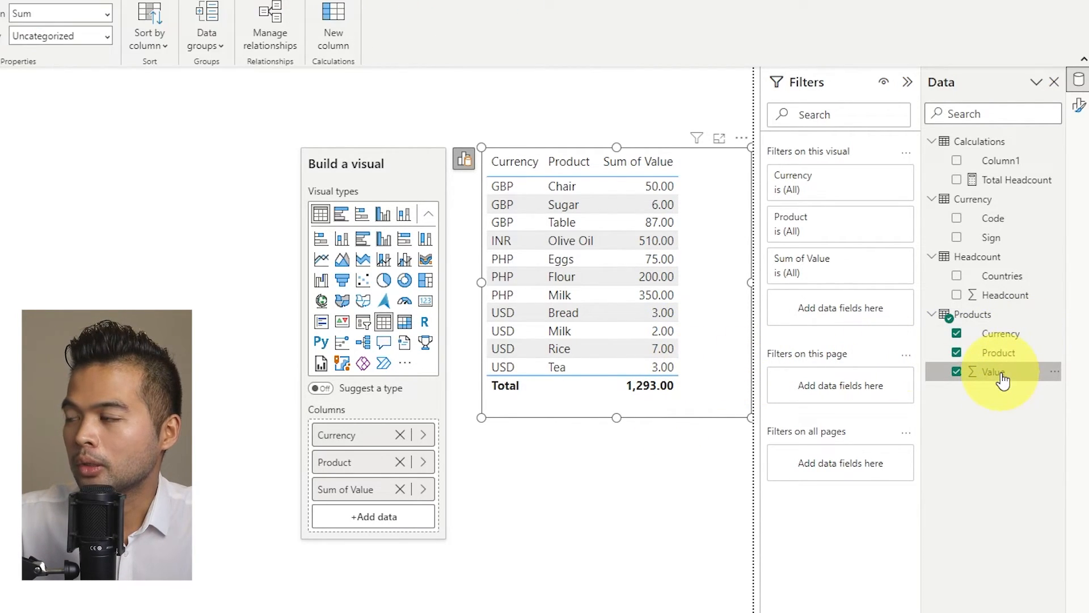
Step: Set the Value column to Currency format and review the currency symbol choices
click(993, 372)
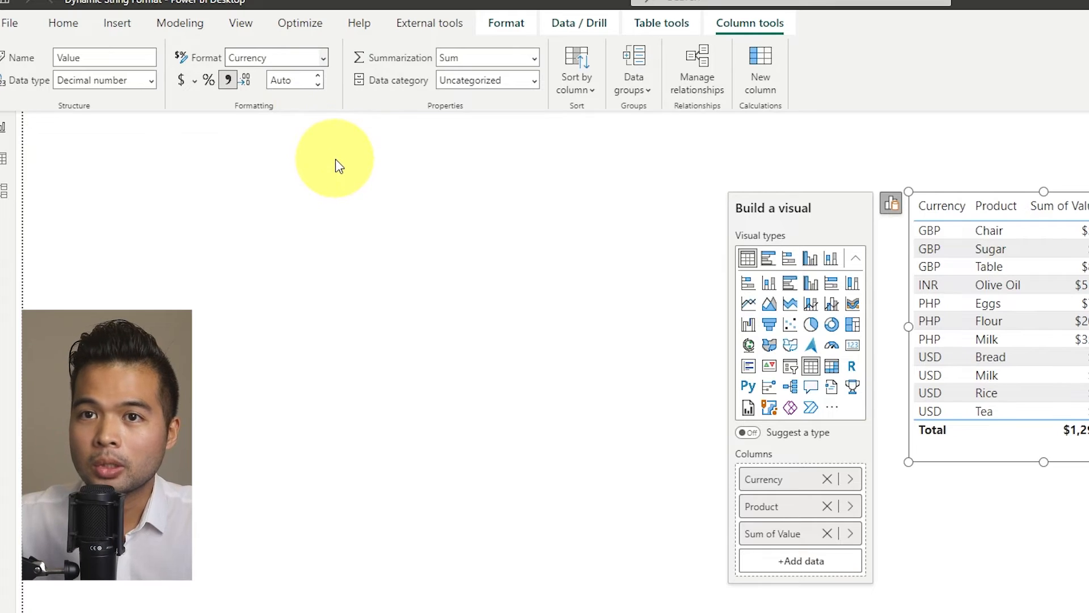
mouse_move(409, 273)
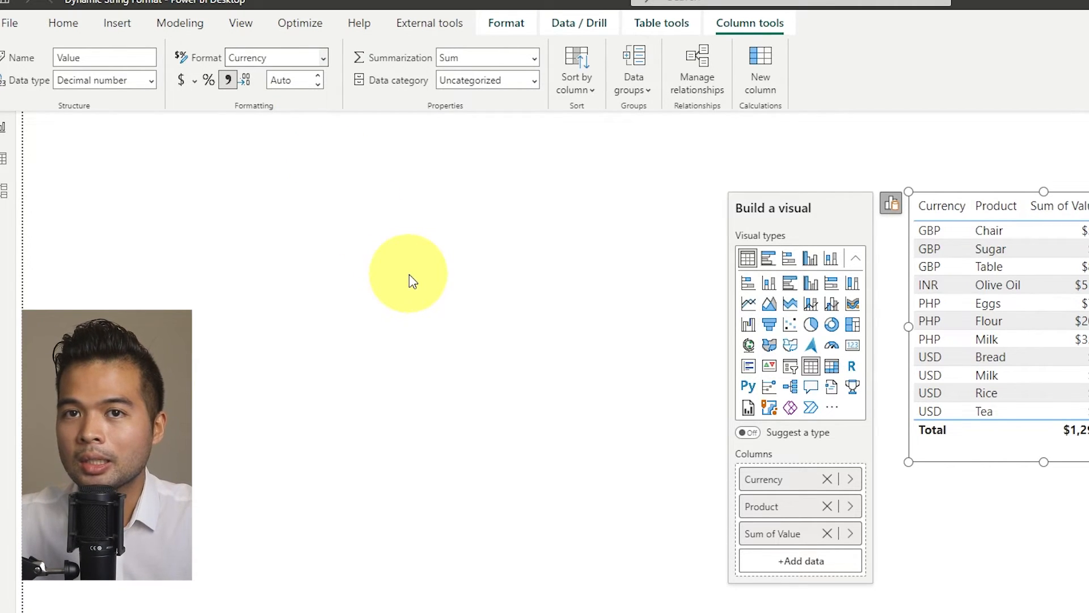
mouse_move(328, 202)
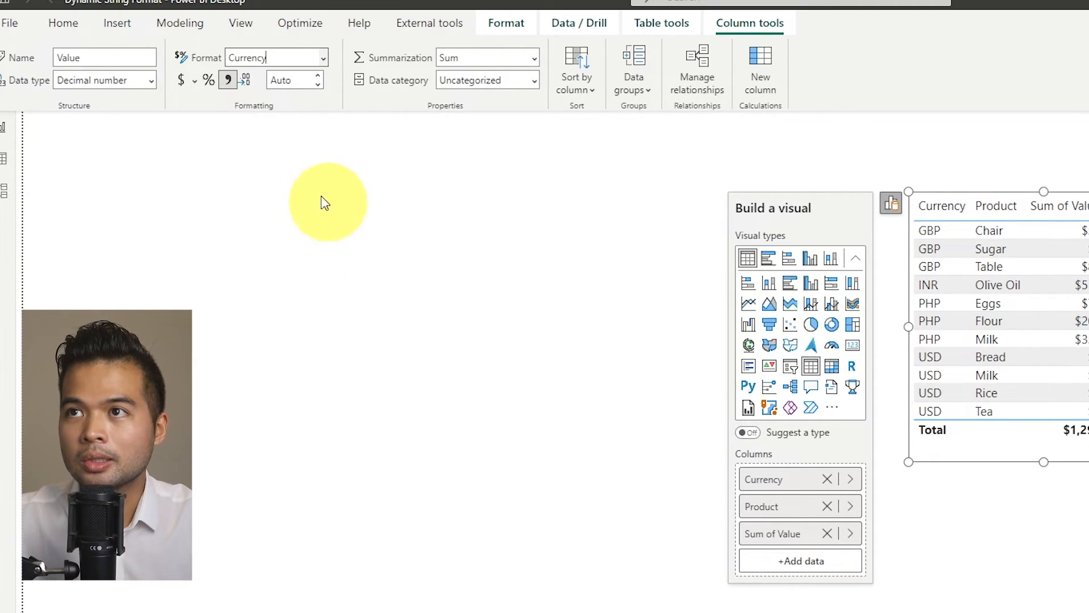
click(322, 57)
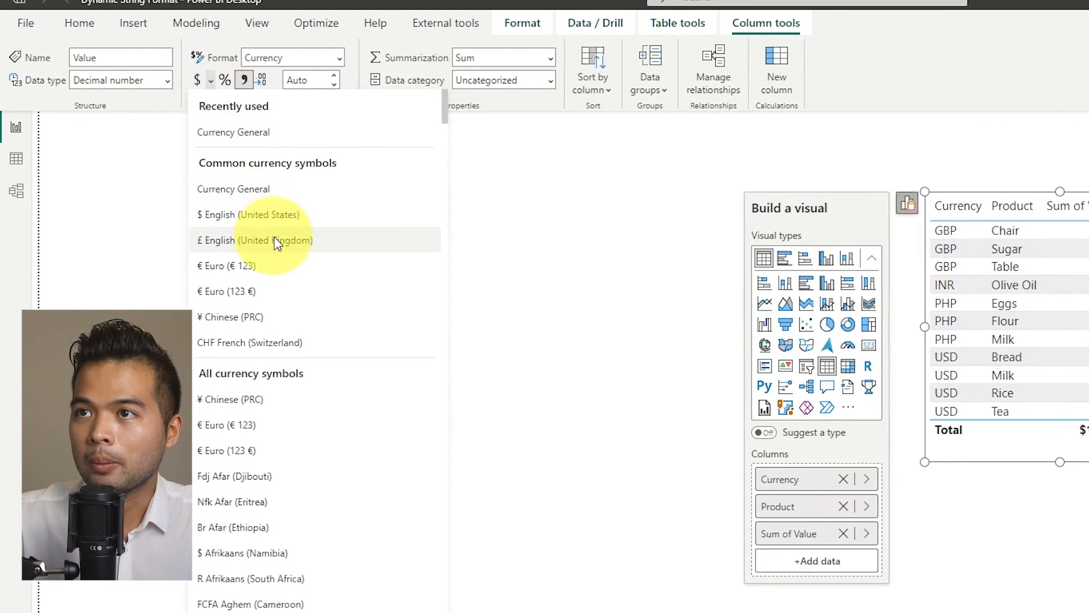
mouse_move(312, 317)
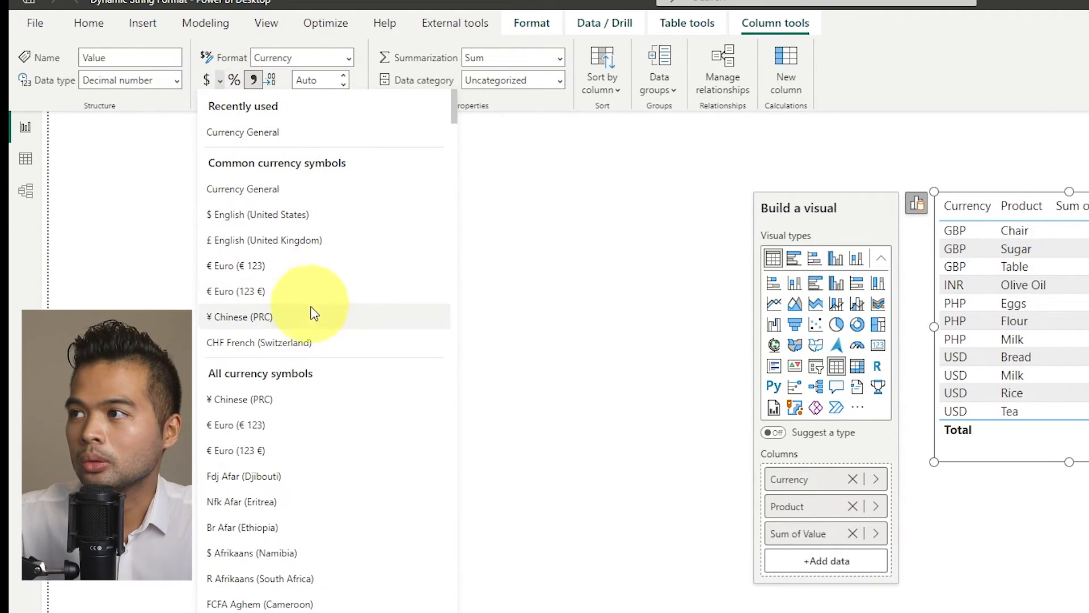
mouse_move(576, 347)
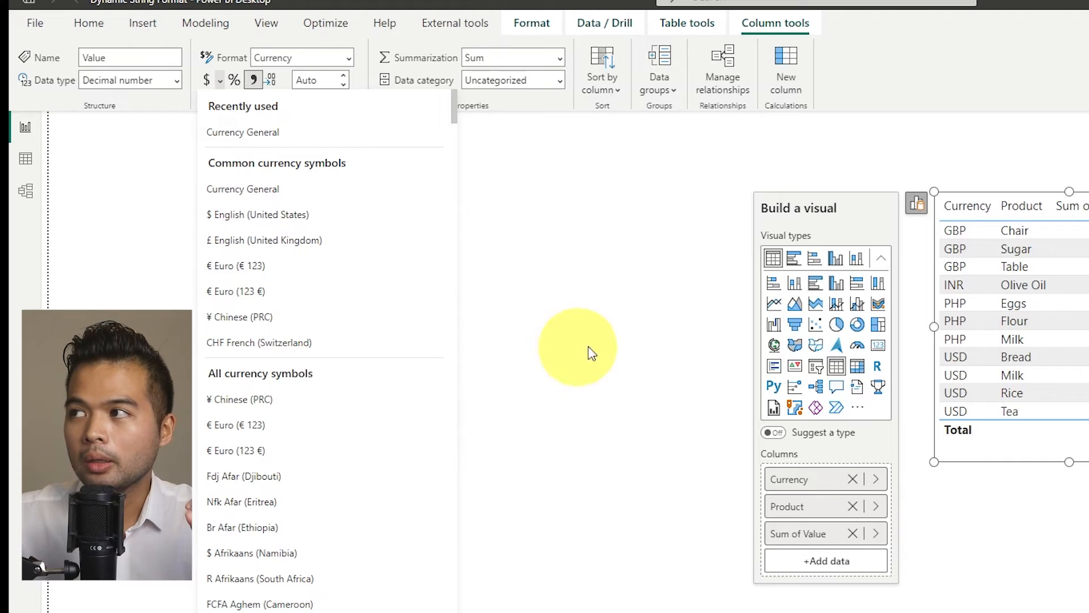
mouse_move(587, 260)
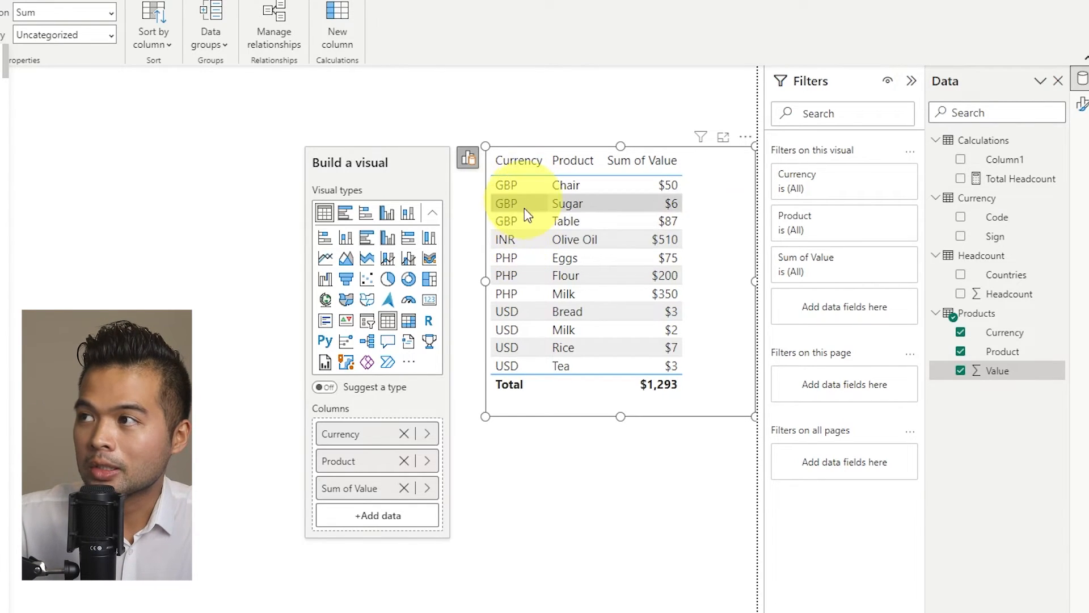
mouse_move(507, 366)
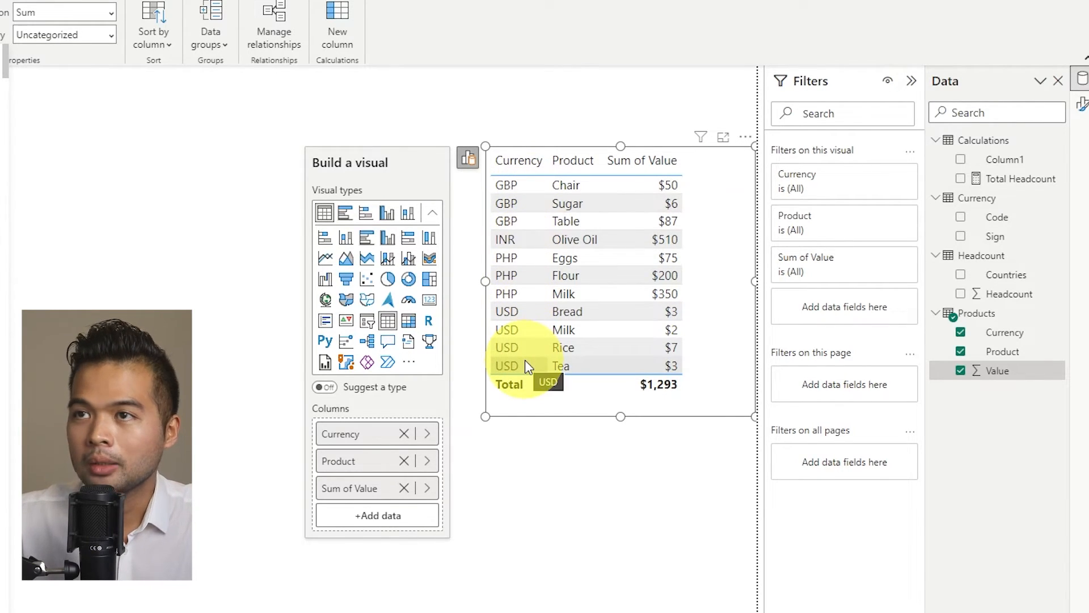
mouse_move(294, 248)
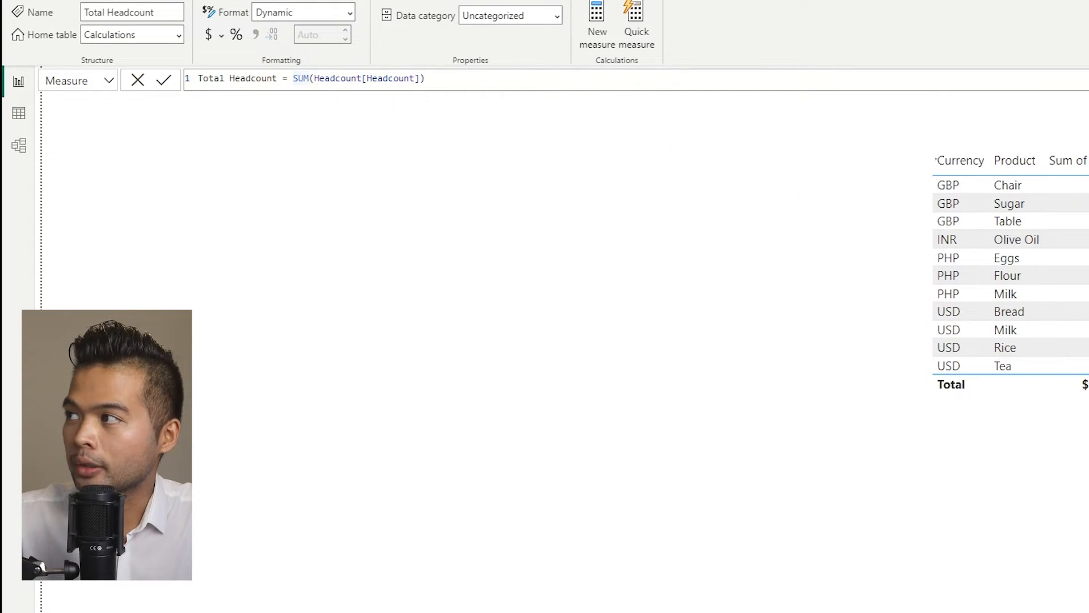
Step: Create measure Unit Price = SUM(Products[Value]) and set its Format to Dynamic
click(596, 24)
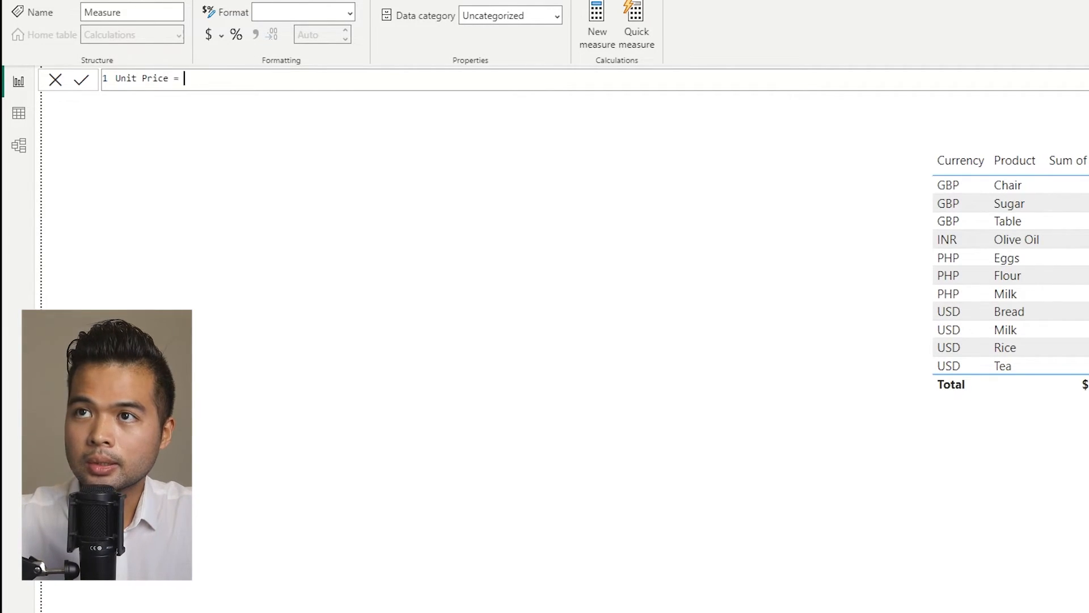
text(SUM(Products[Value)
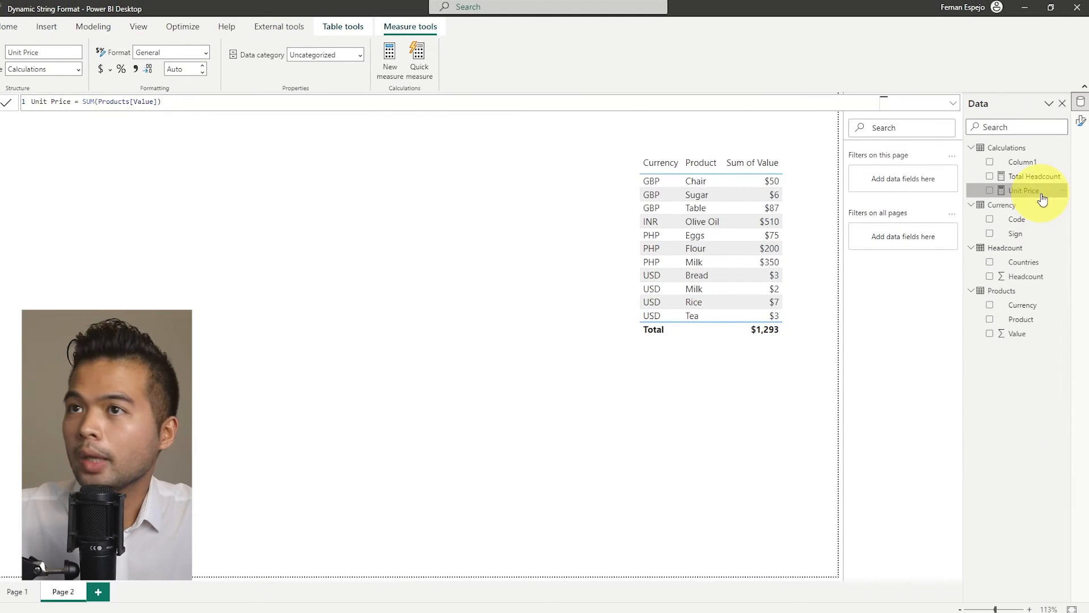
click(205, 52)
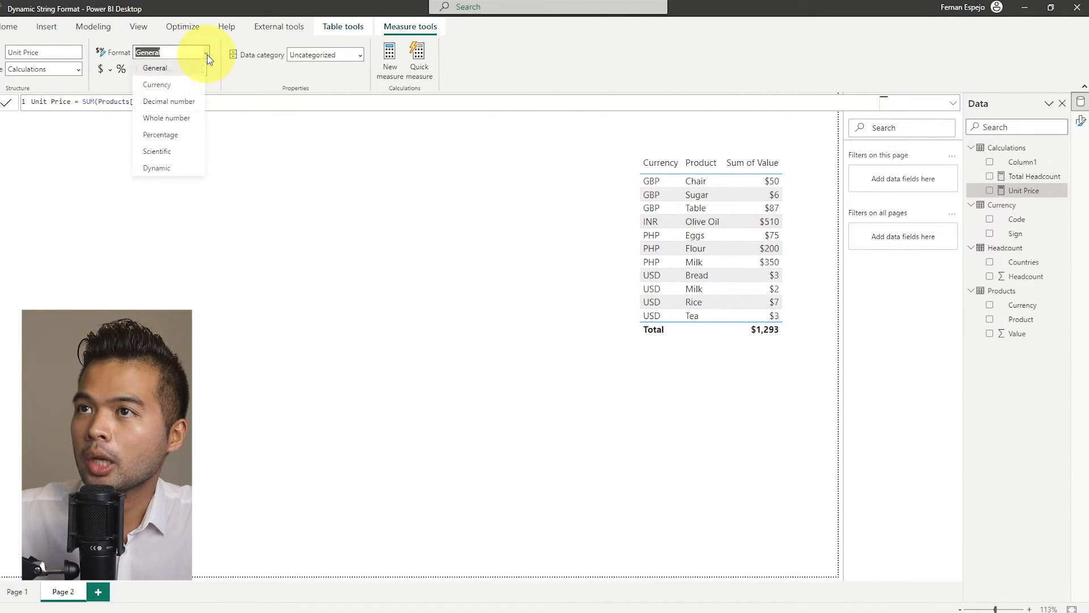
click(156, 168)
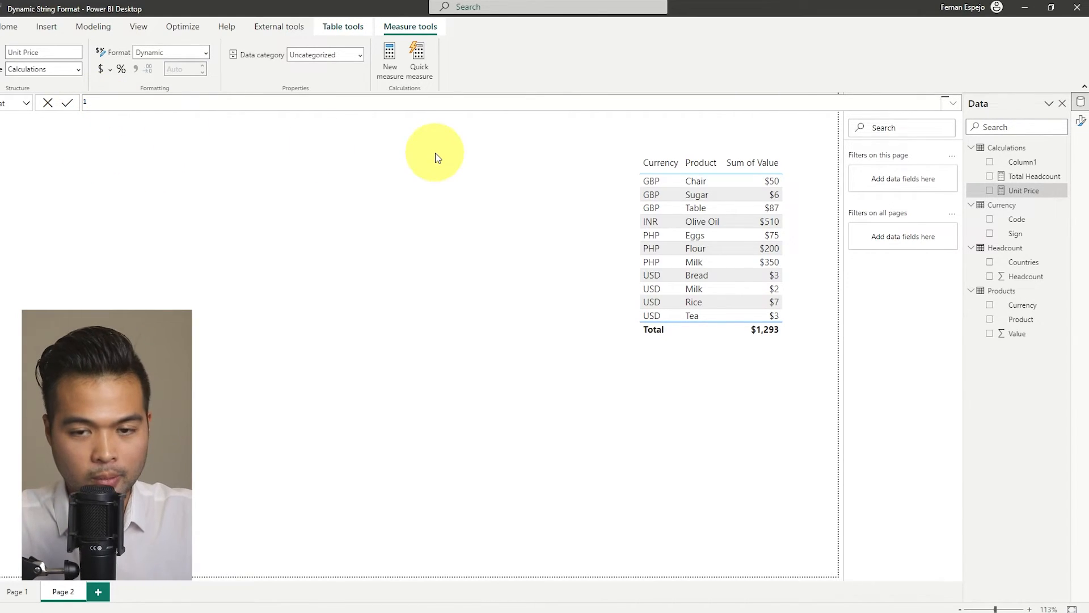
Step: Start the format expression with VAR _currency = MAX(Products[Currency]) RETURN SWITCH(TRUE(),
text(VAR)
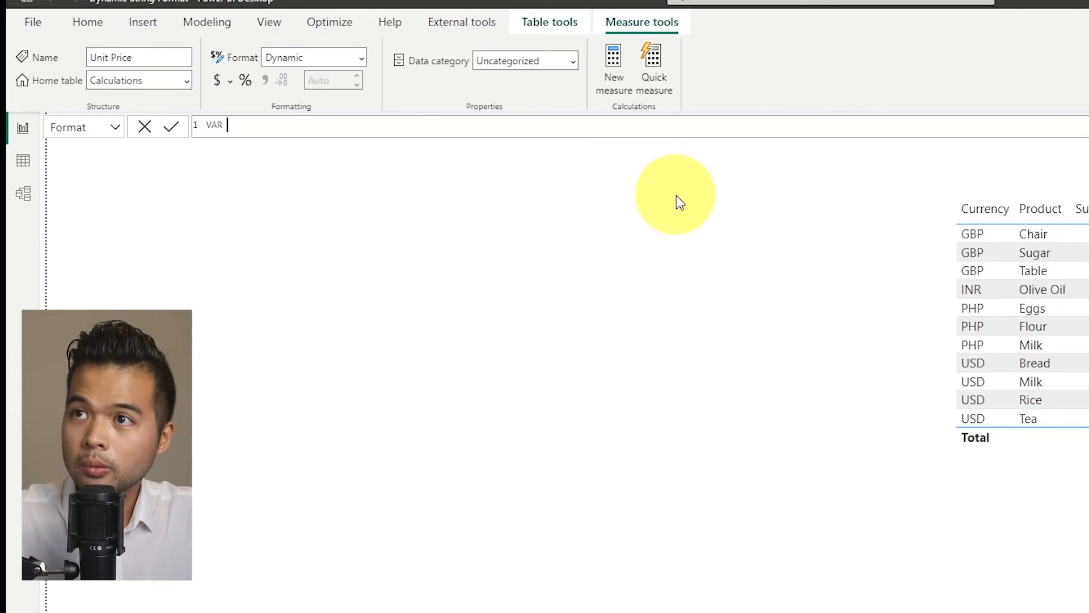
text(_current)
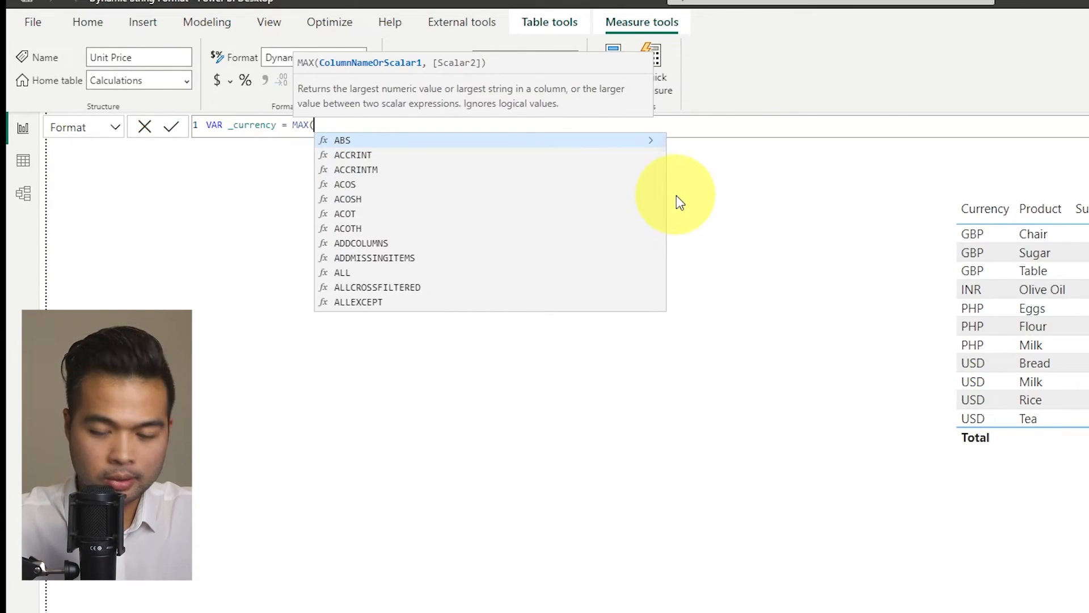
text(Currency]))
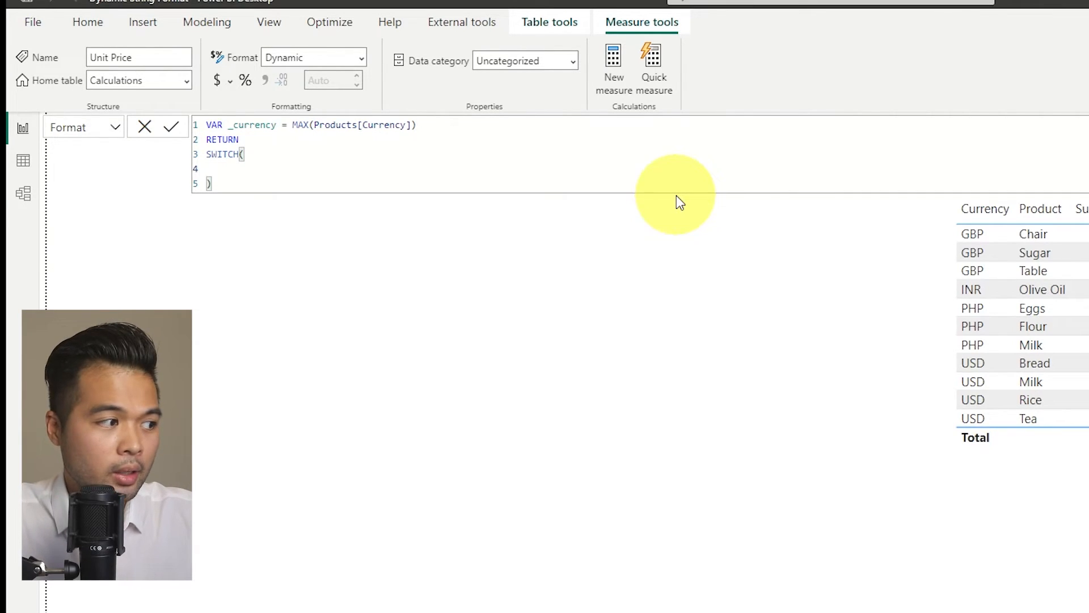
text(TRUE())
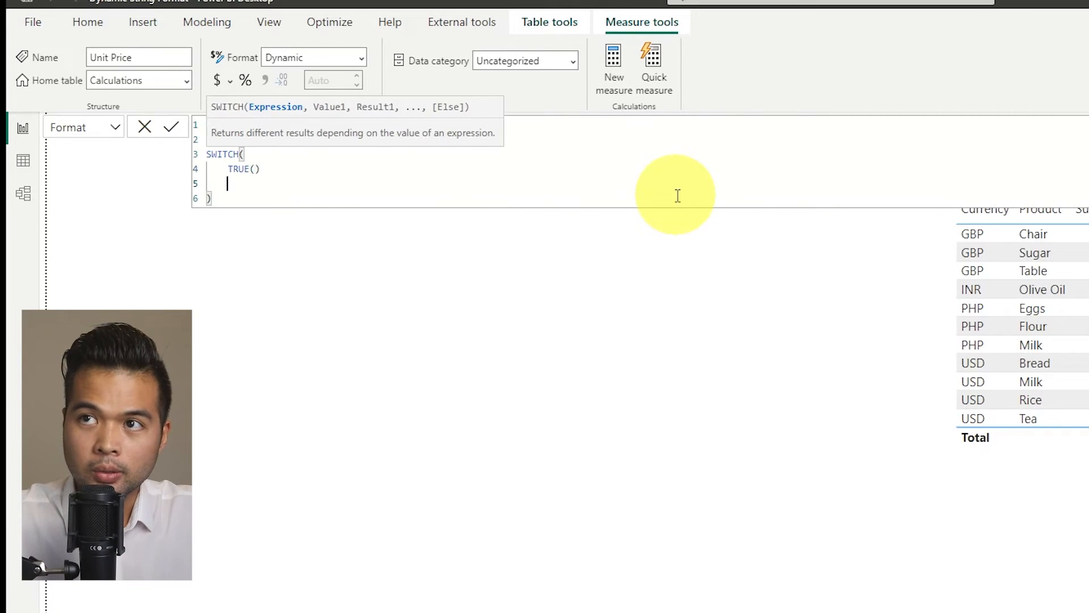
text(, ")
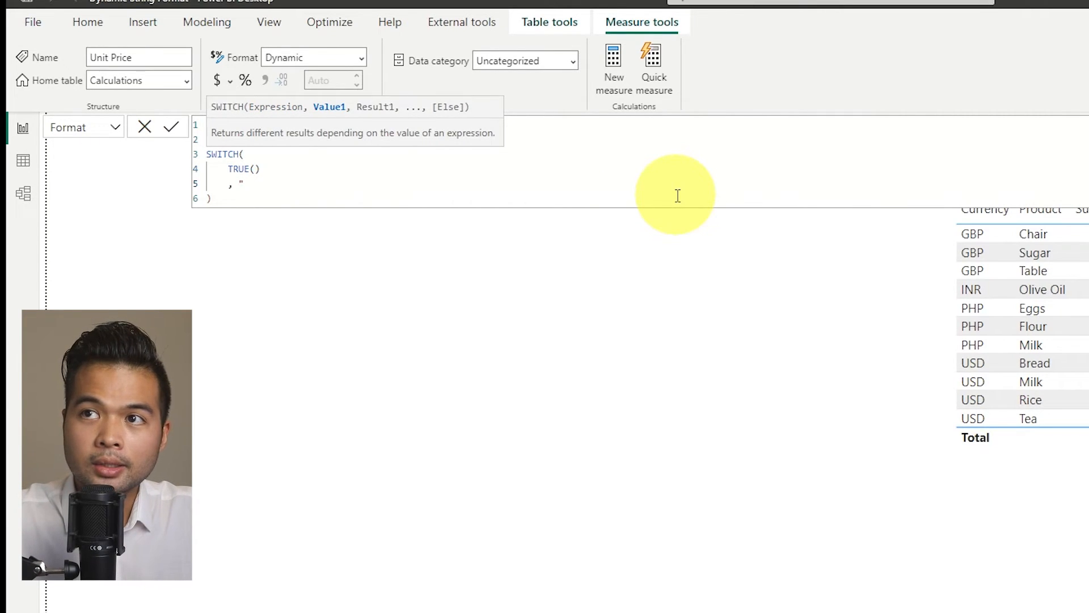
Step: Complete the SWITCH so _currency = "GBP" returns "£#" and everything else "$#"
text(_currency = ")
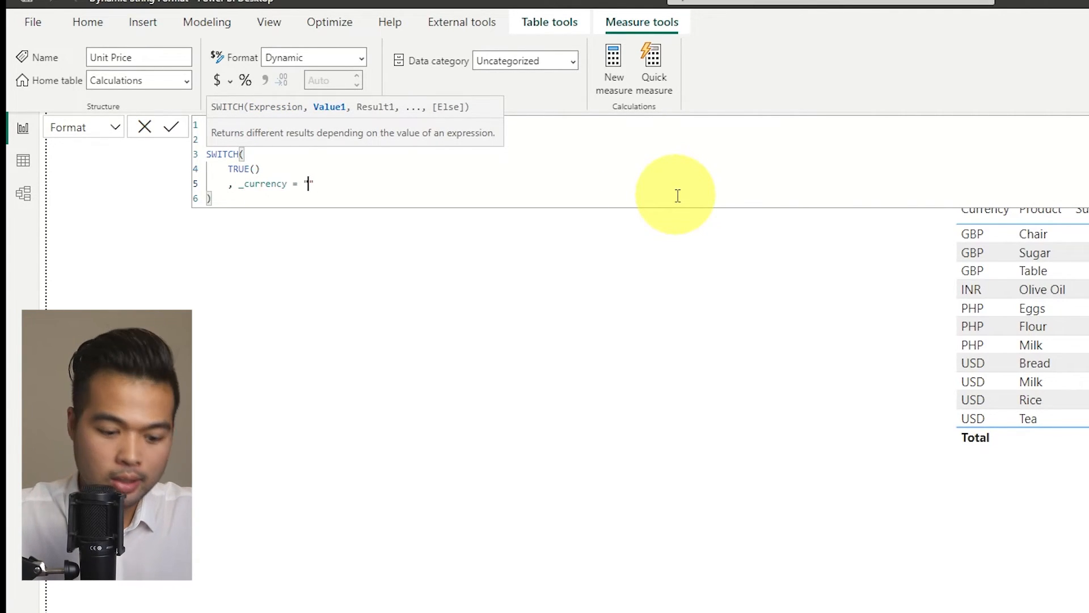
text(GBP", ")
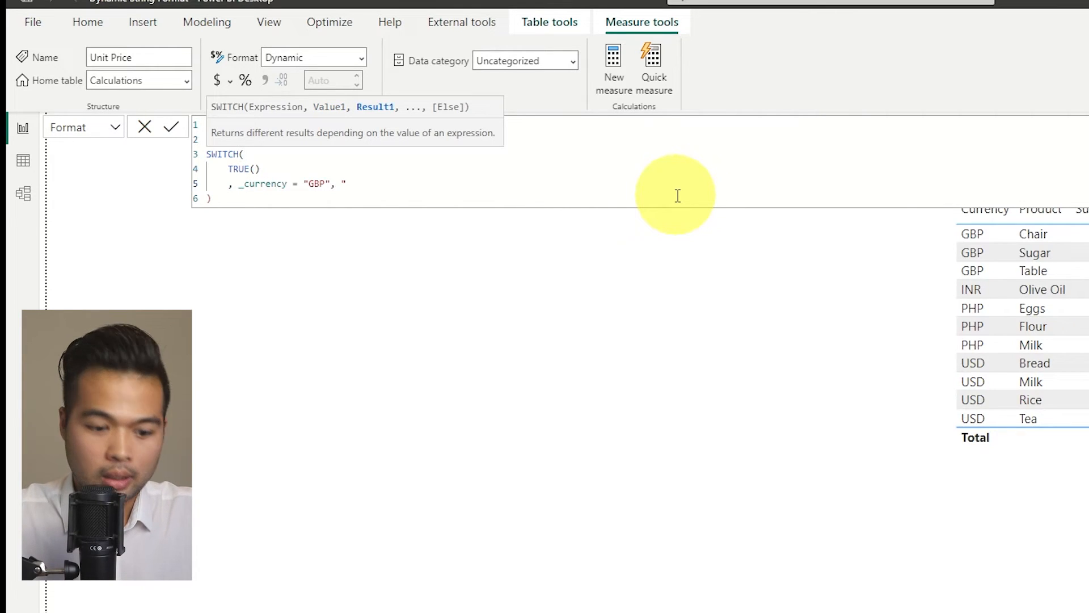
text(£#)
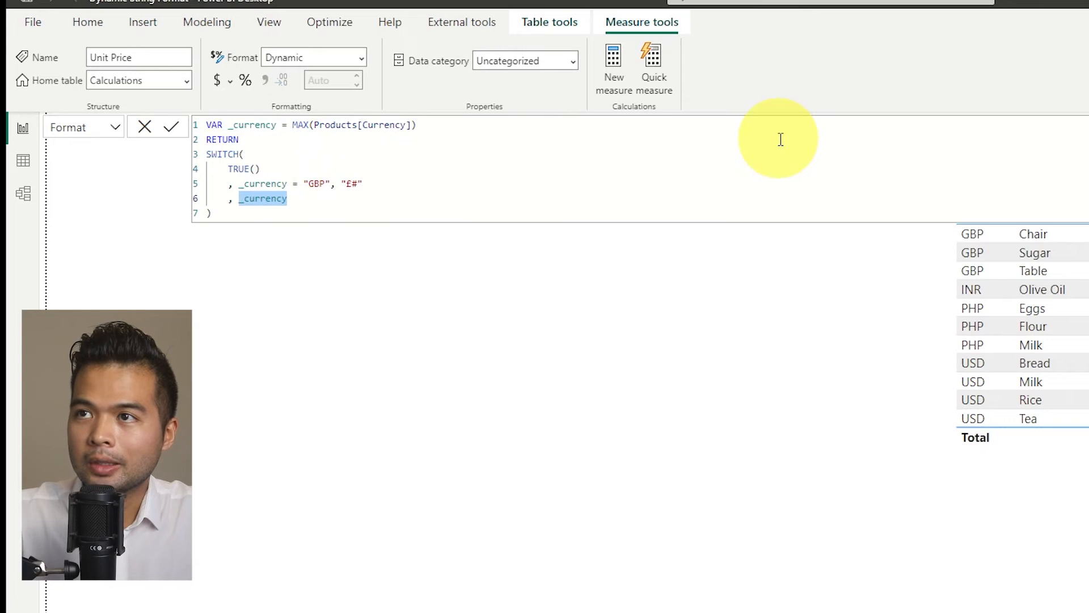
text("$)
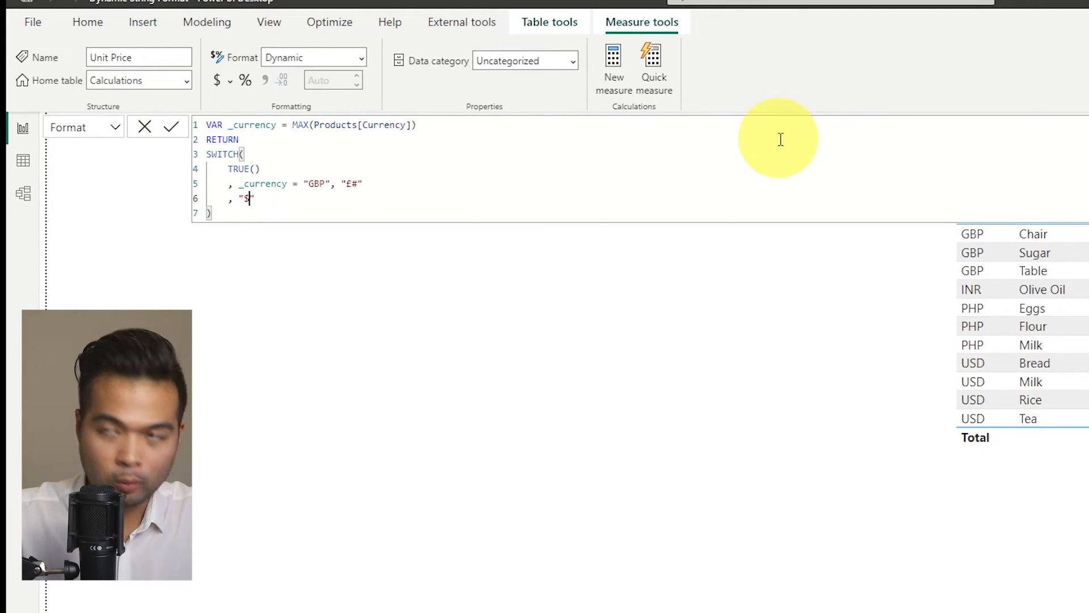
text(#)
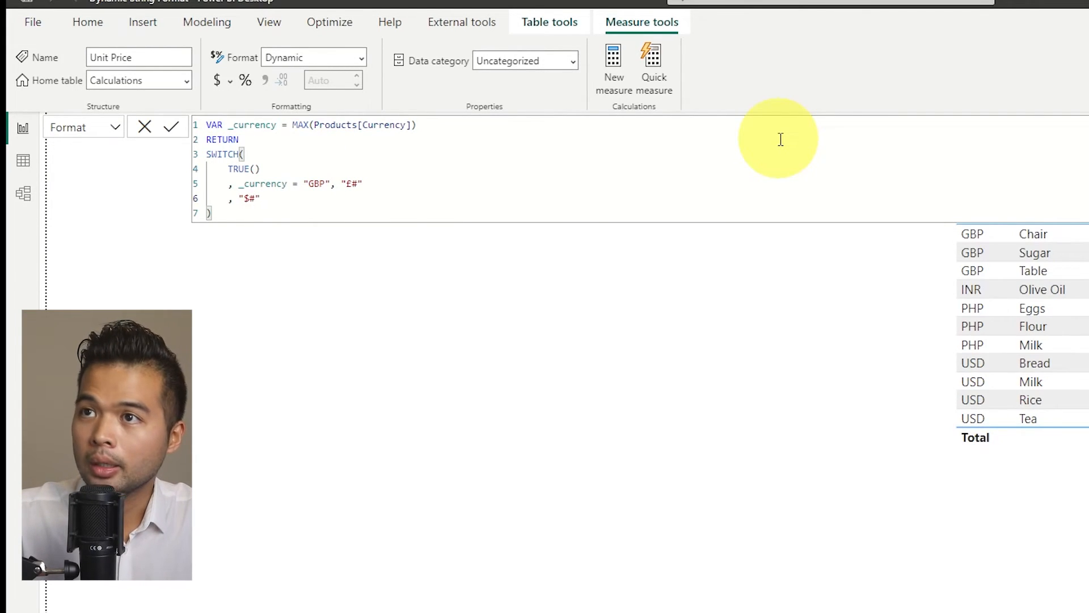
mouse_move(790, 397)
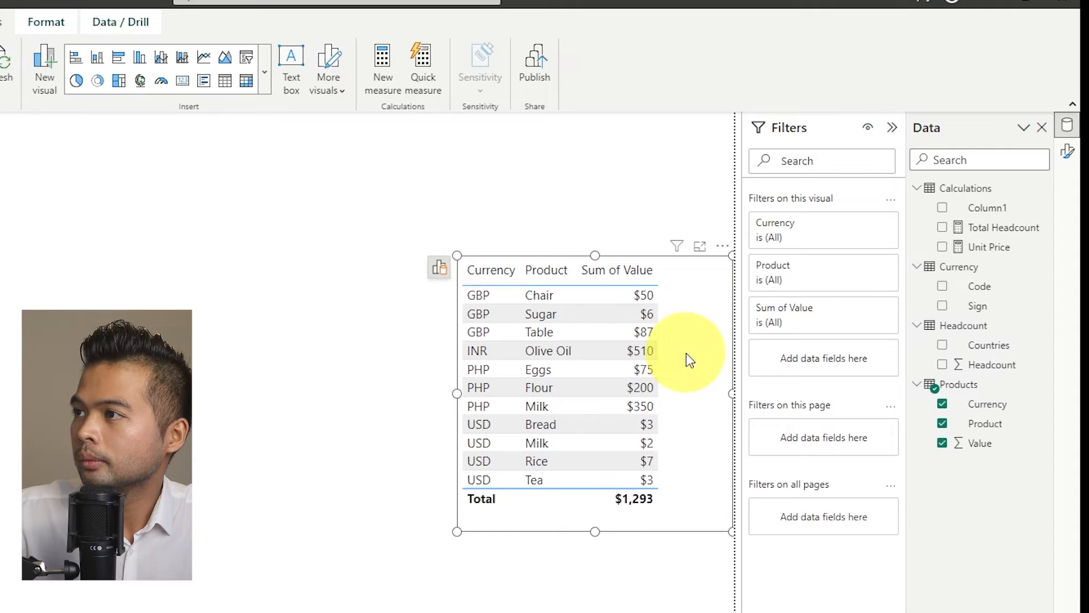
Step: Add the Unit Price measure as a column in the products table visual
click(988, 246)
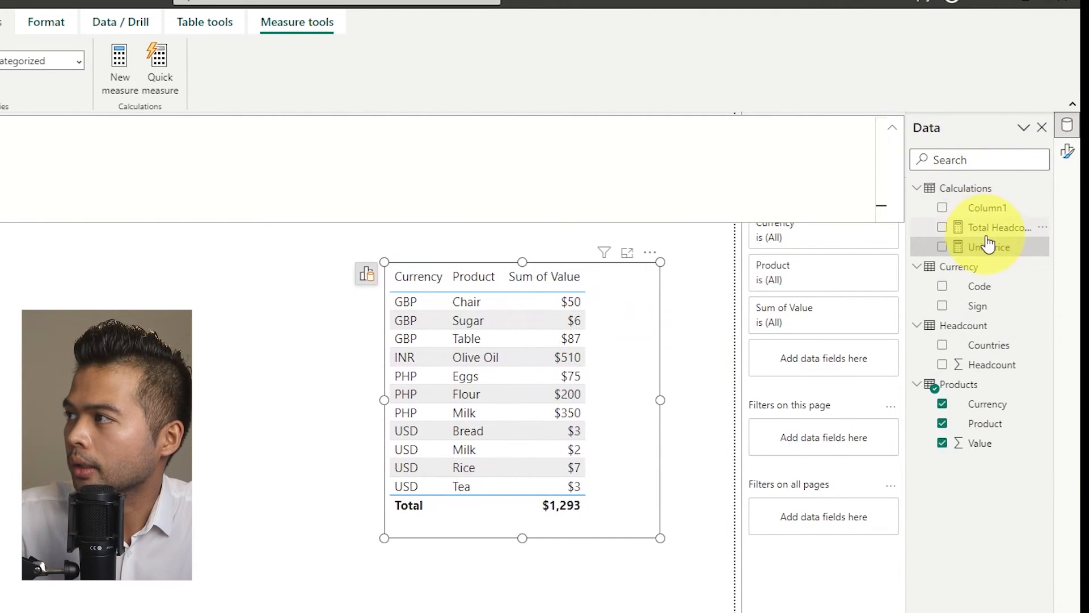
click(943, 246)
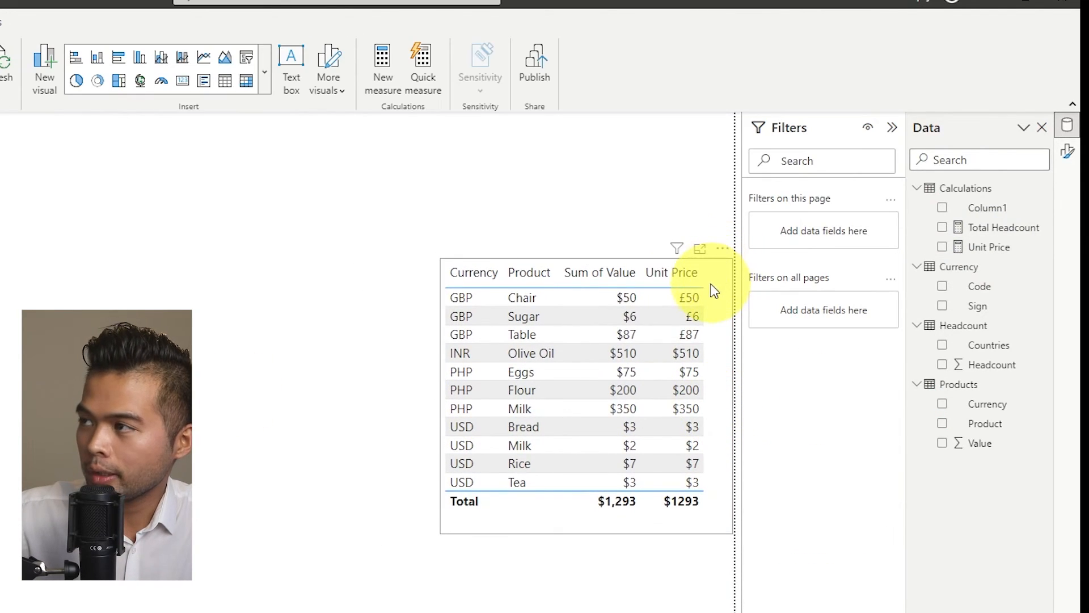
mouse_move(691, 341)
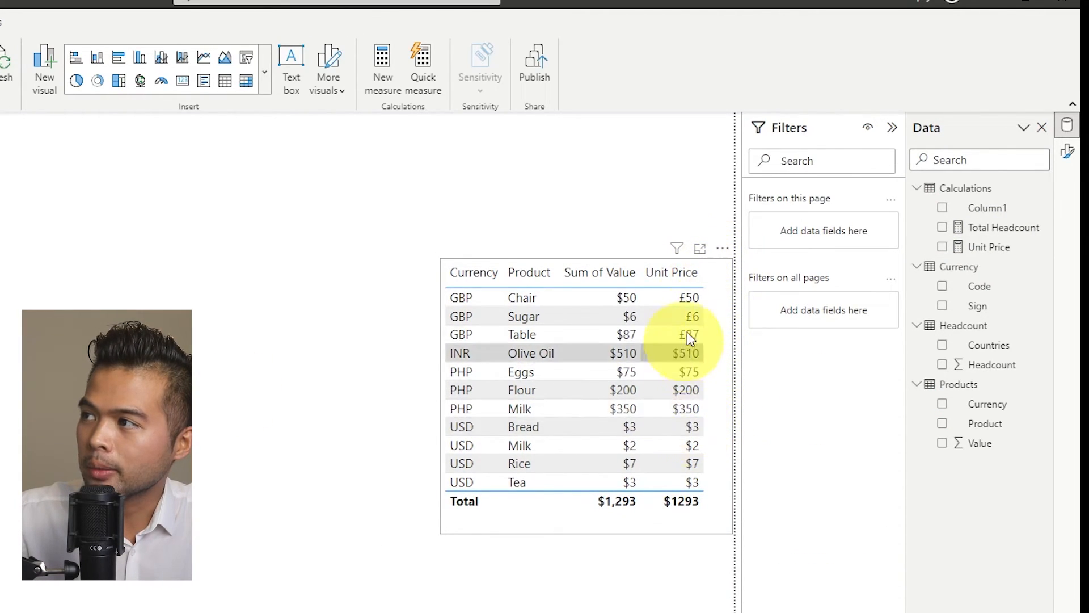
mouse_move(621, 285)
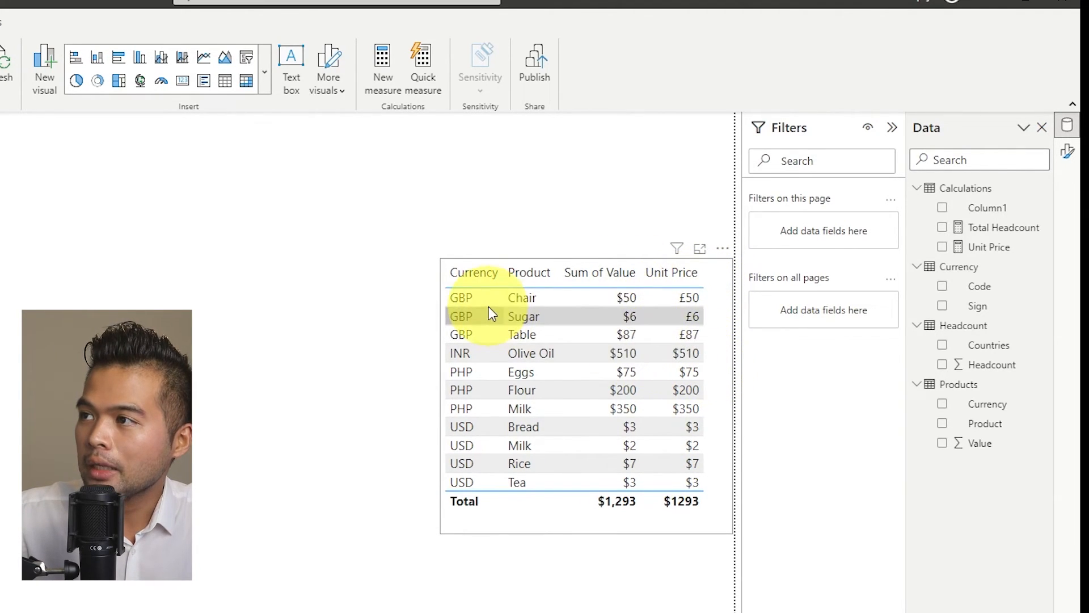
mouse_move(681, 365)
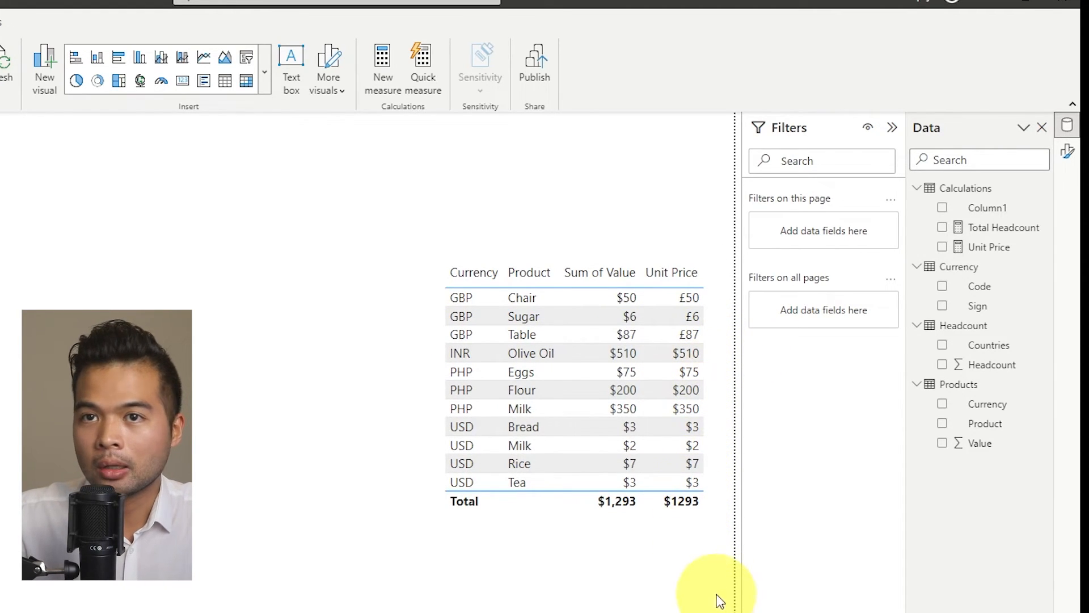
mouse_move(337, 476)
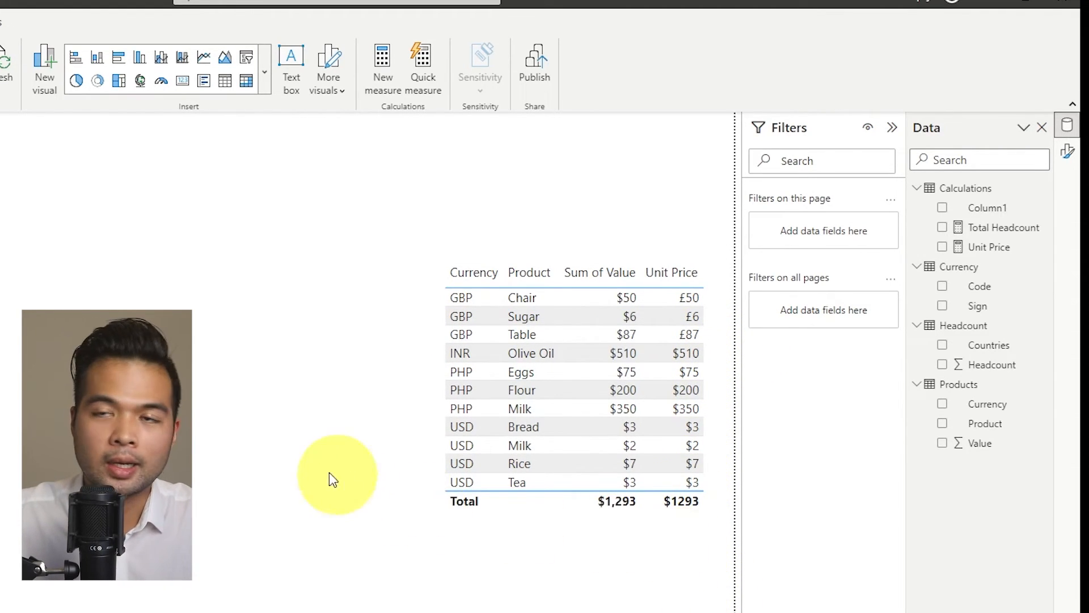
Step: Reopen Unit Price's dynamic format expression in the formula bar
click(992, 247)
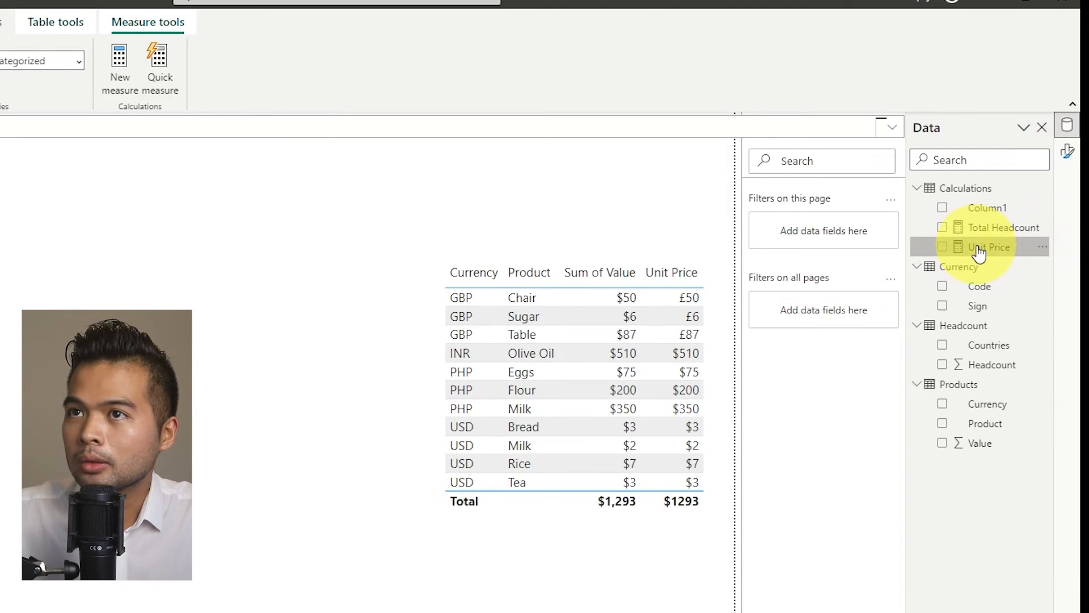
double_click(992, 247)
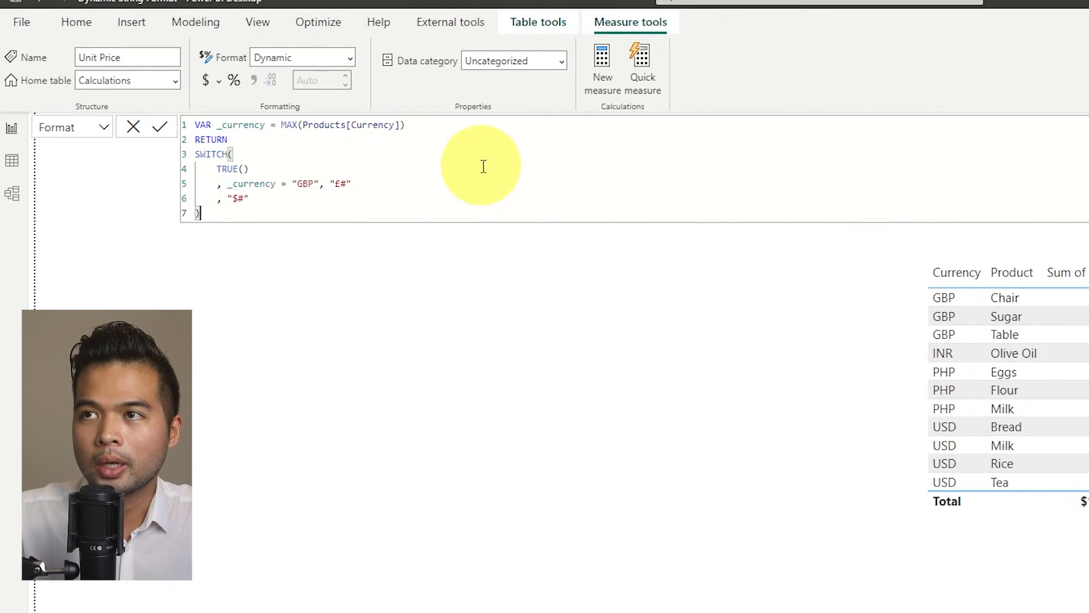
mouse_move(430, 180)
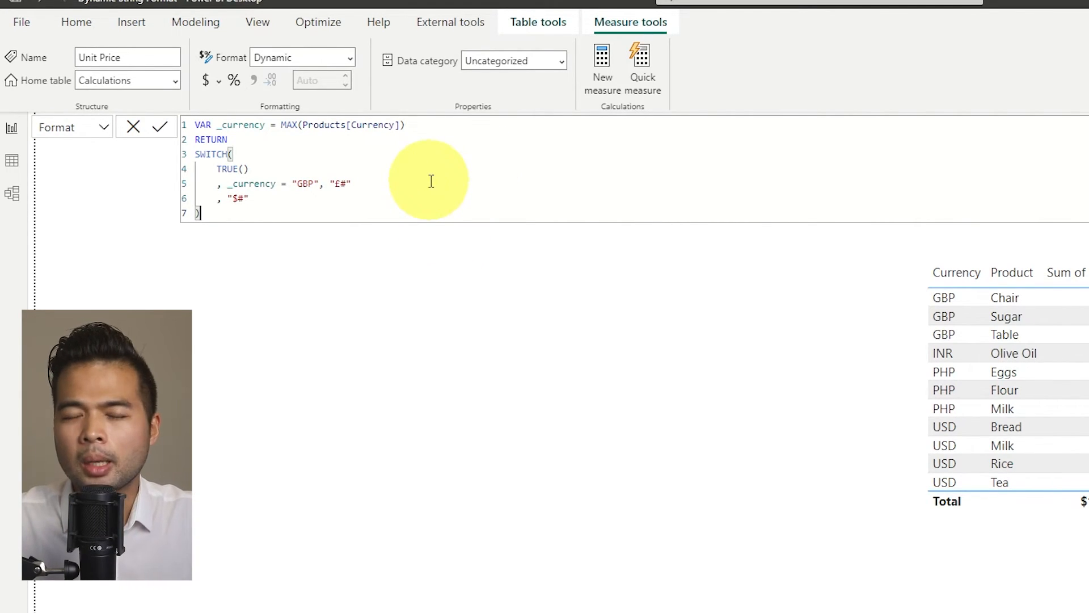
mouse_move(389, 210)
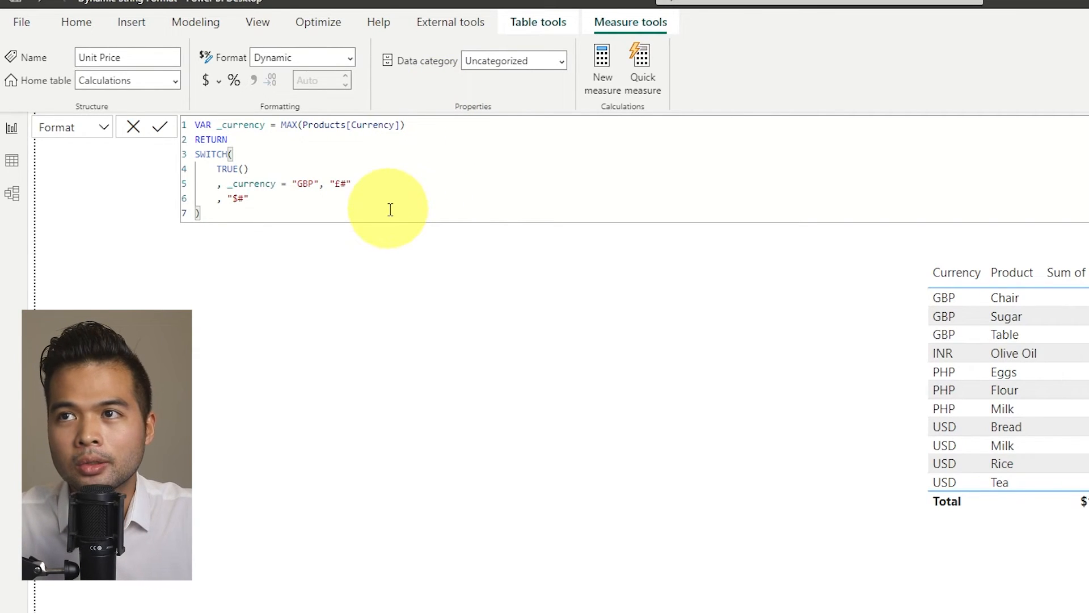
mouse_move(459, 168)
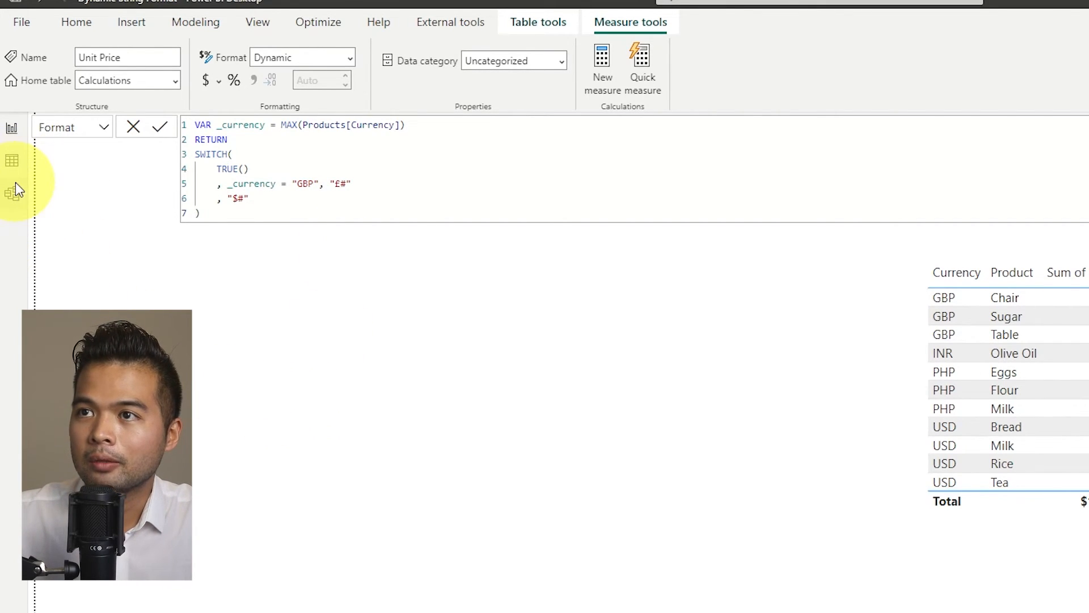
Step: Show the Currency table's Code and Sign rows for INR, GBP, USD and PHP
click(12, 192)
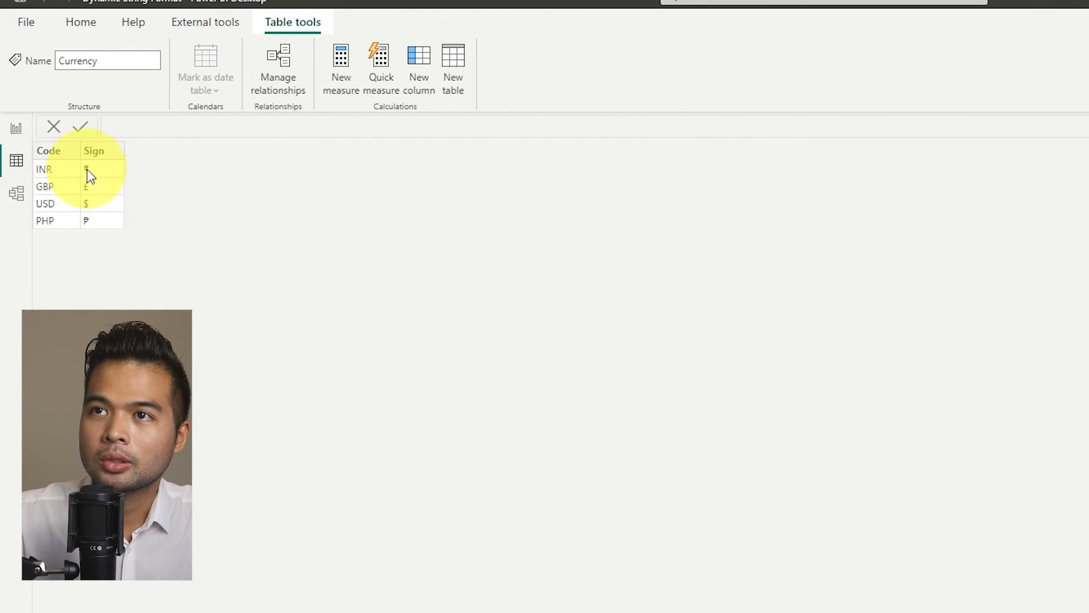
mouse_move(145, 182)
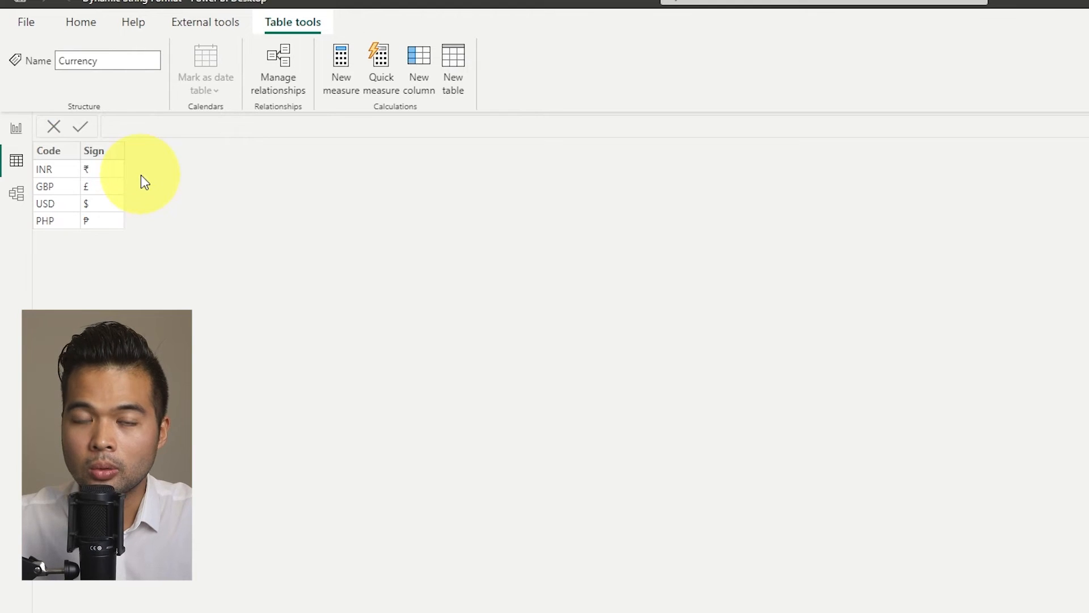
mouse_move(236, 328)
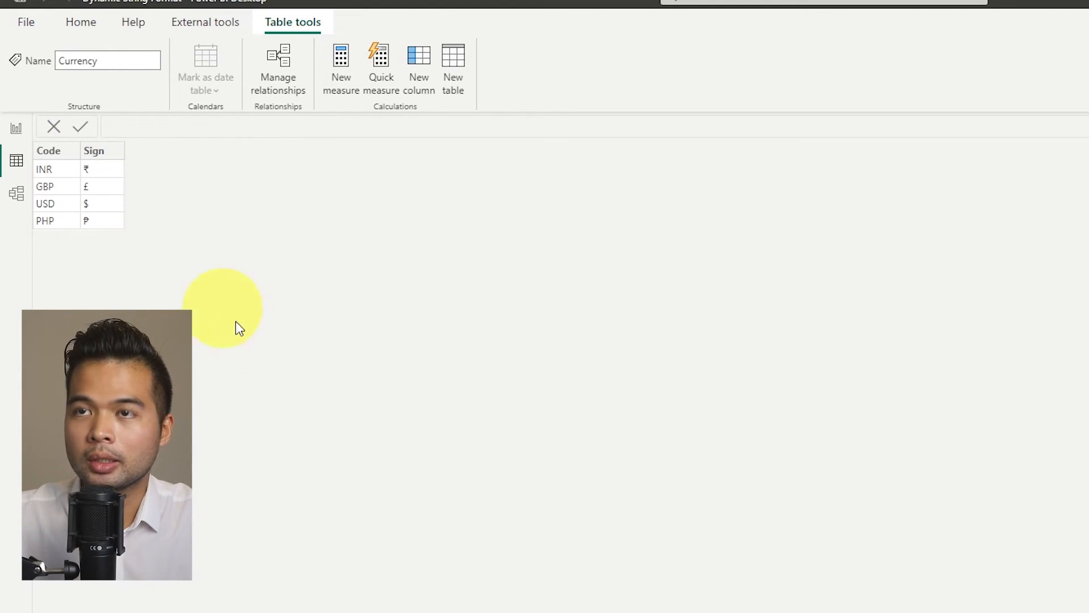
mouse_move(465, 316)
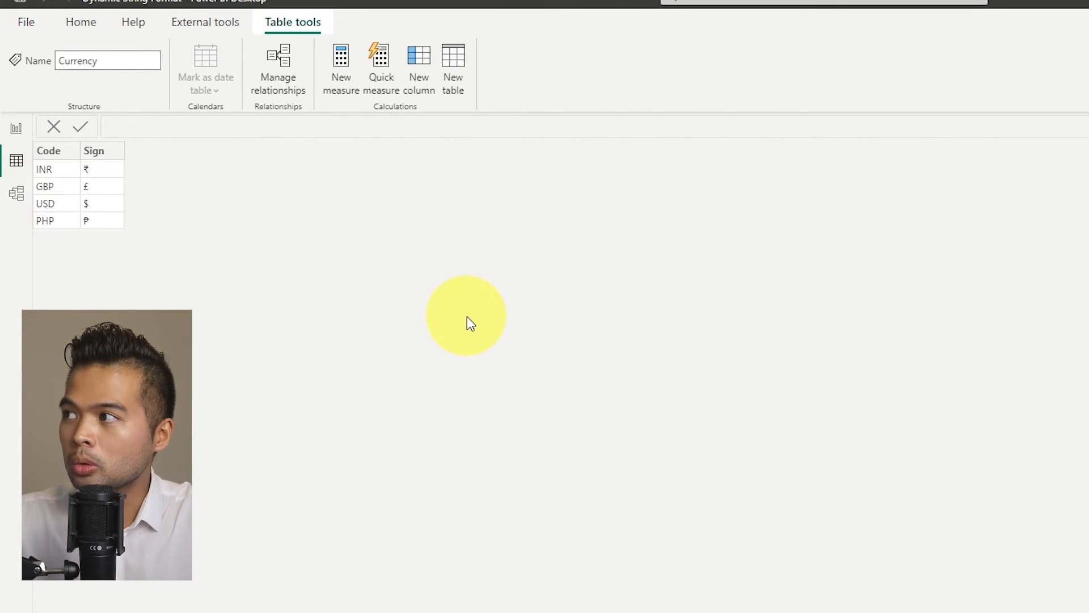
mouse_move(476, 321)
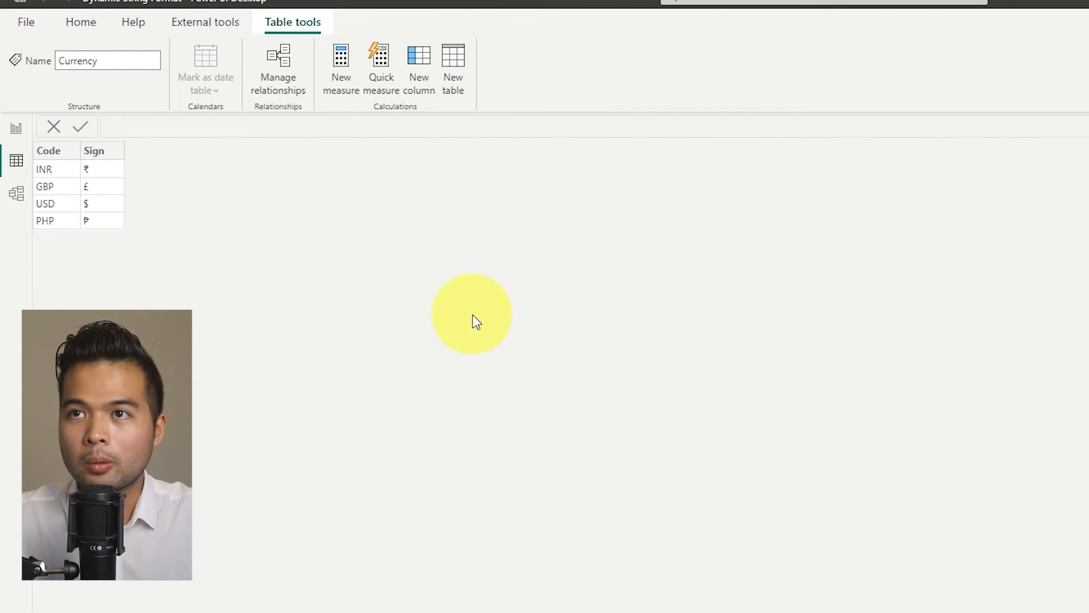
mouse_move(190, 256)
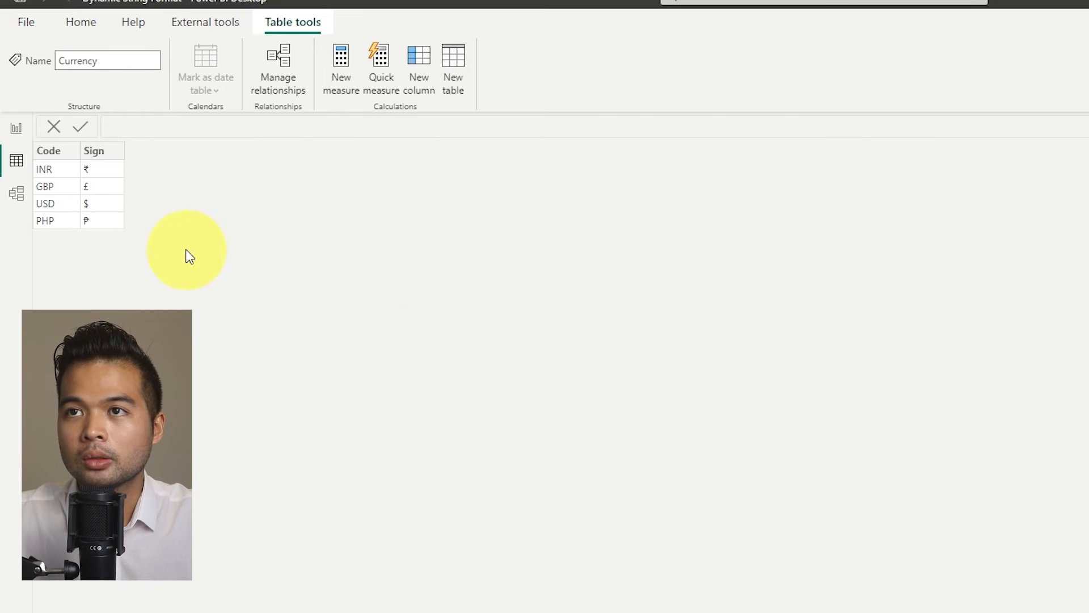
Step: View the Products[Currency]–Currency[Code] one-to-many relationship in Model view
click(15, 193)
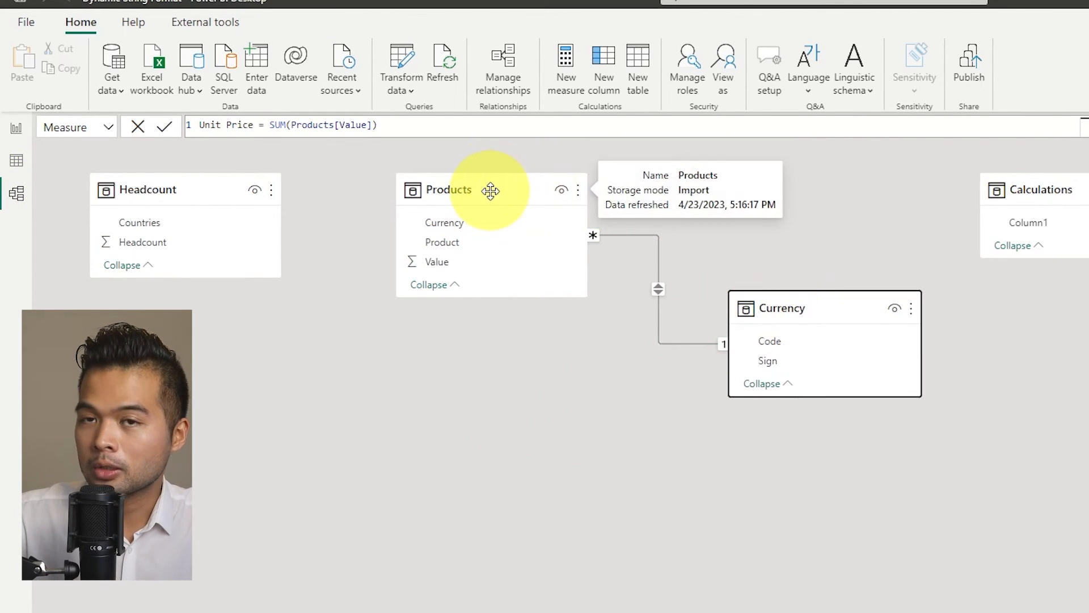
mouse_move(866, 282)
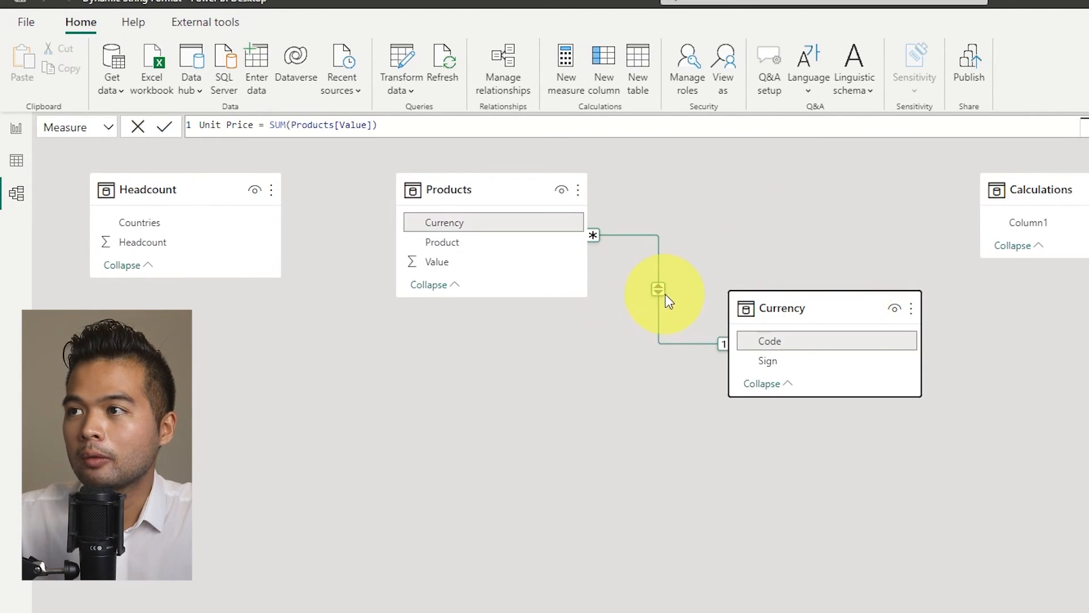
mouse_move(660, 291)
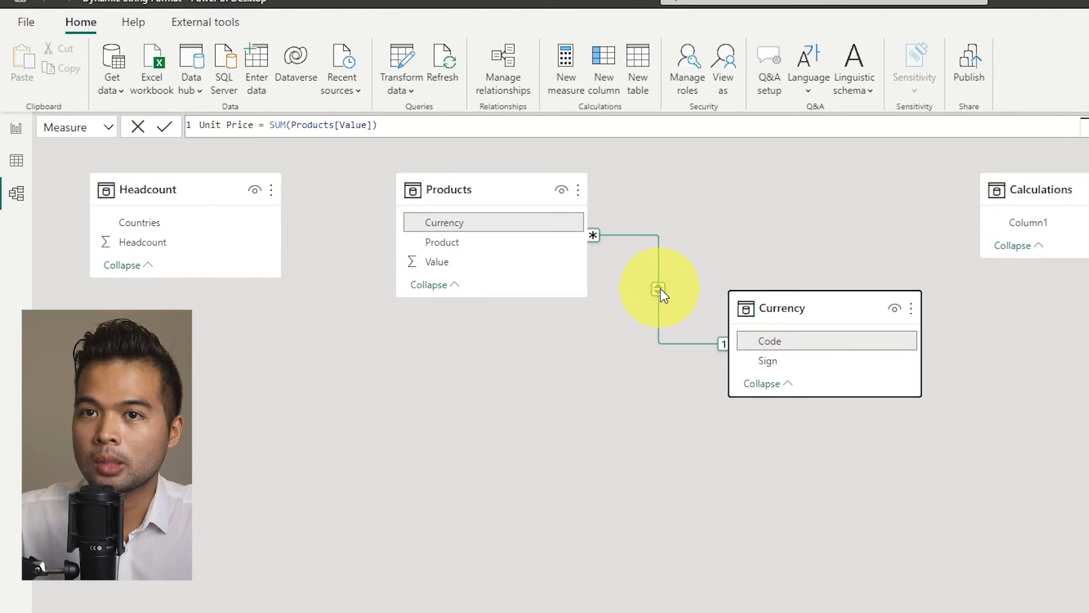
mouse_move(729, 226)
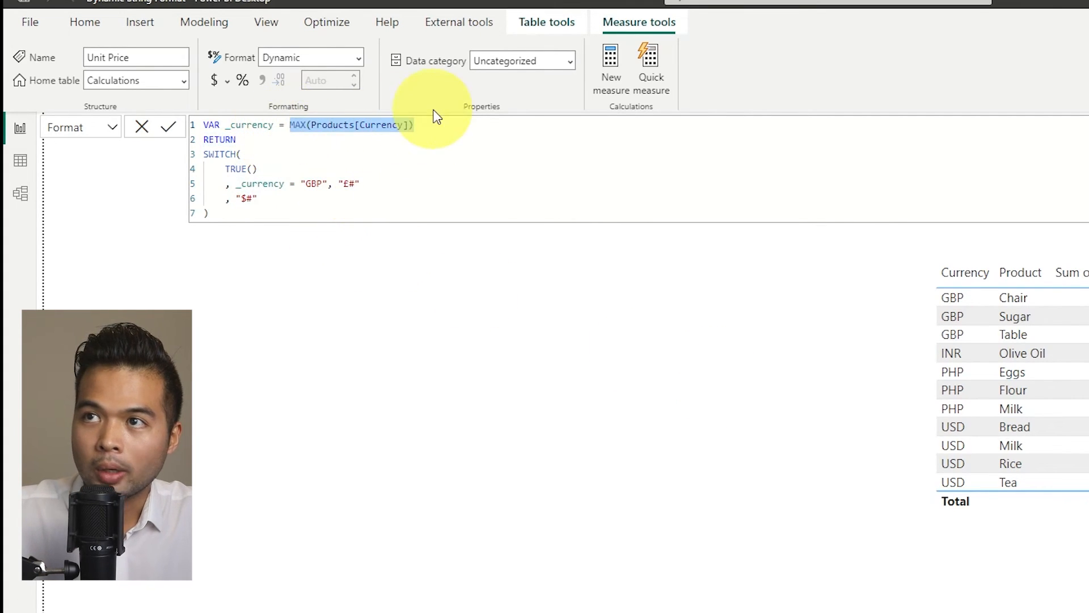
Step: Rewrite the format as VAR _currency = SELECTEDVALUE('Currency'[Sign]) RETURN _currency & "#" and commit
text(SELECTEDVALUE()
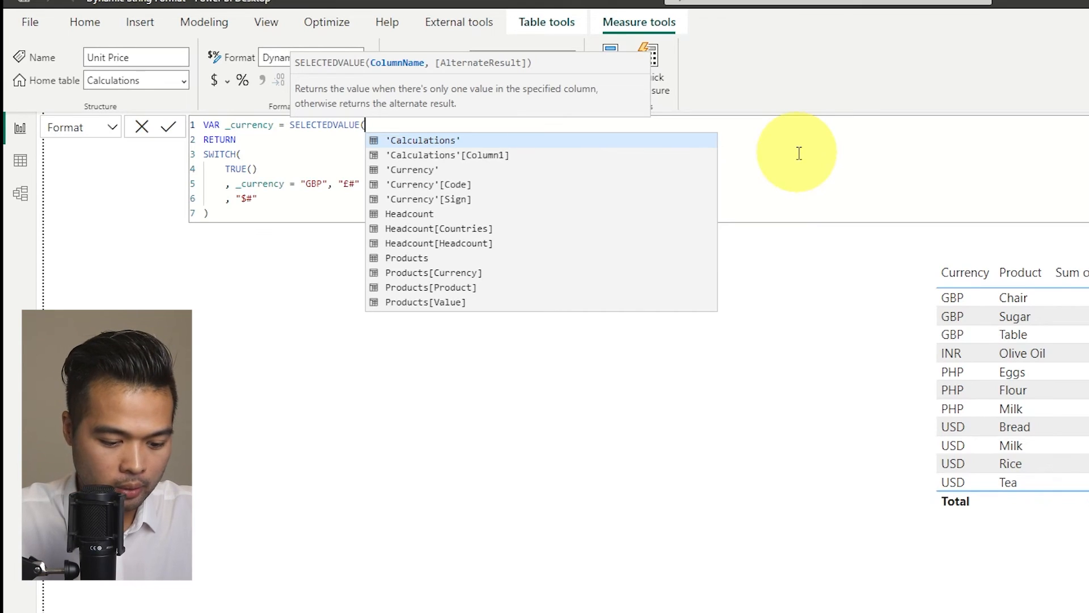
text(Currency'[Sign]))
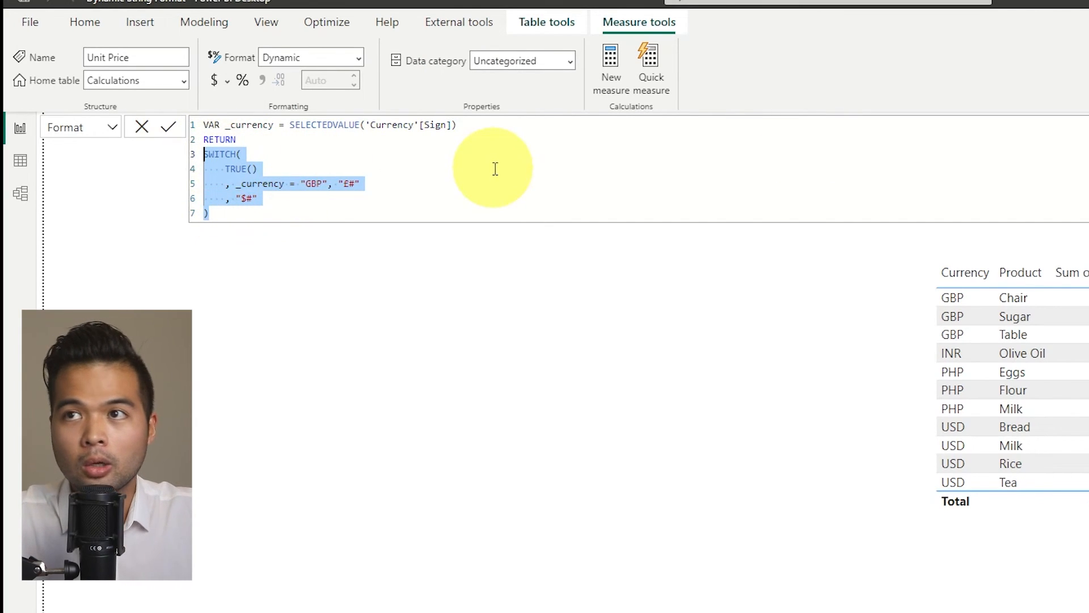
key(Delete)
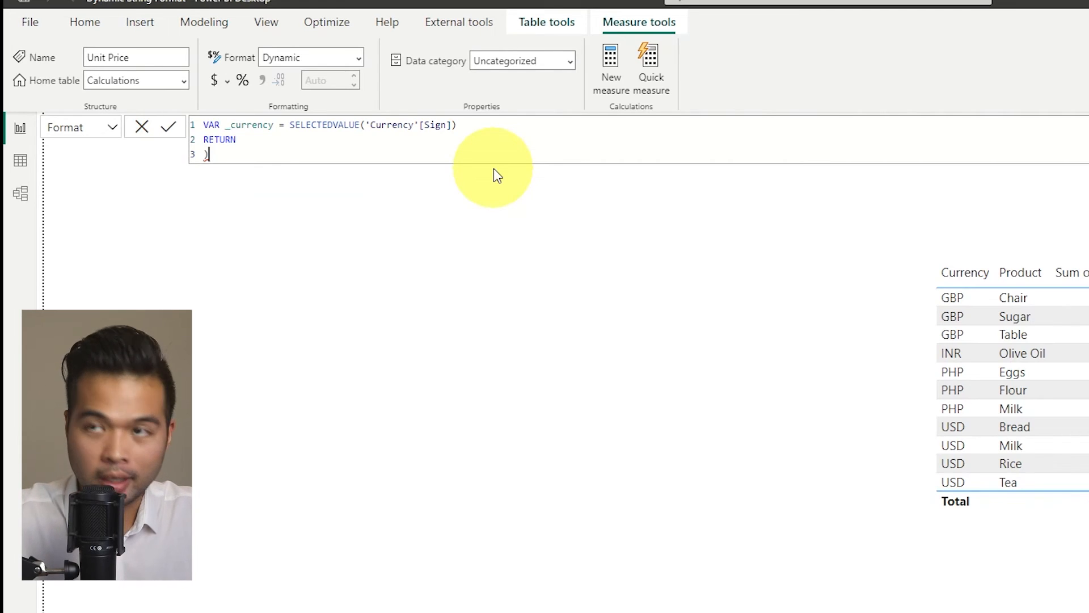
text(_)
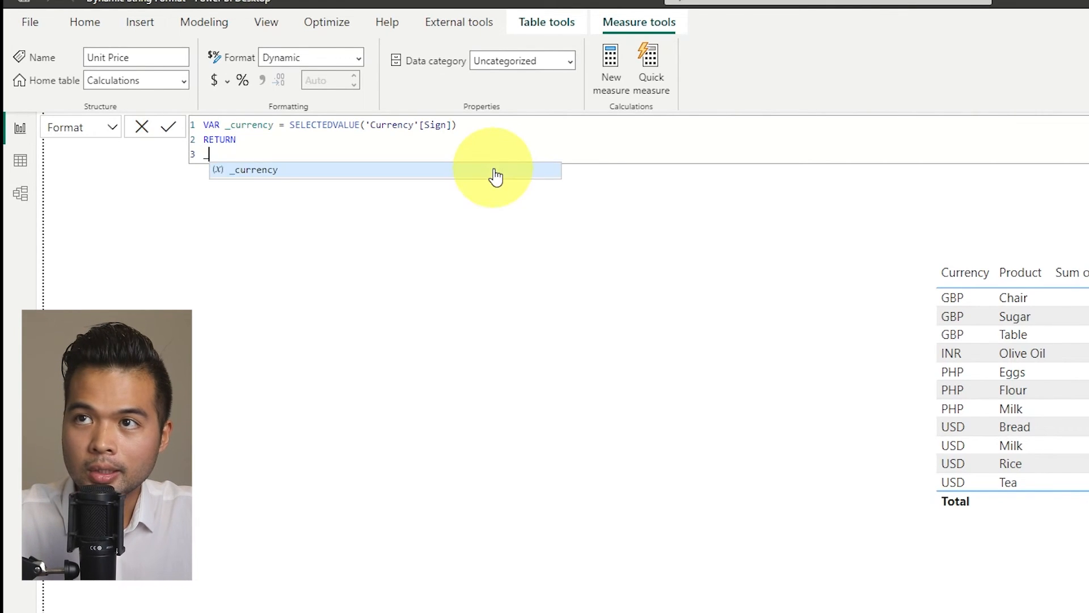
text(_currency & "")
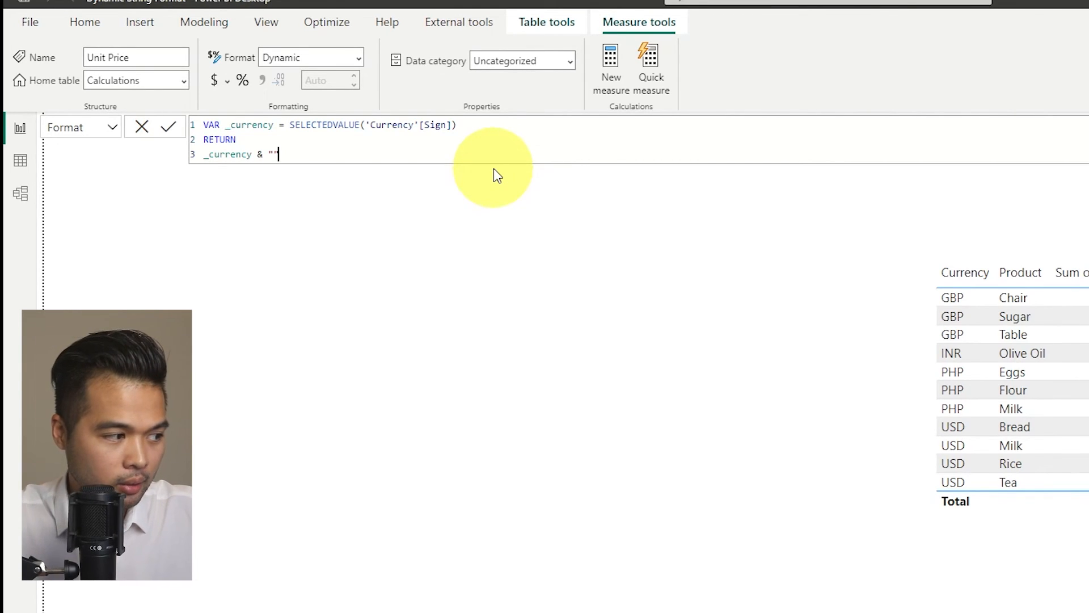
text(#)
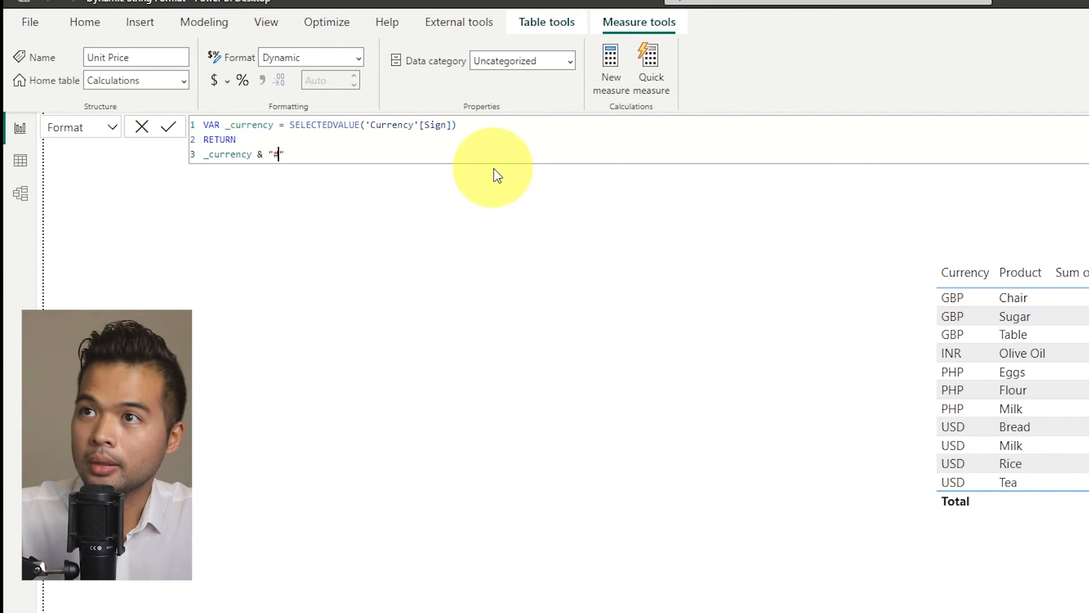
click(167, 127)
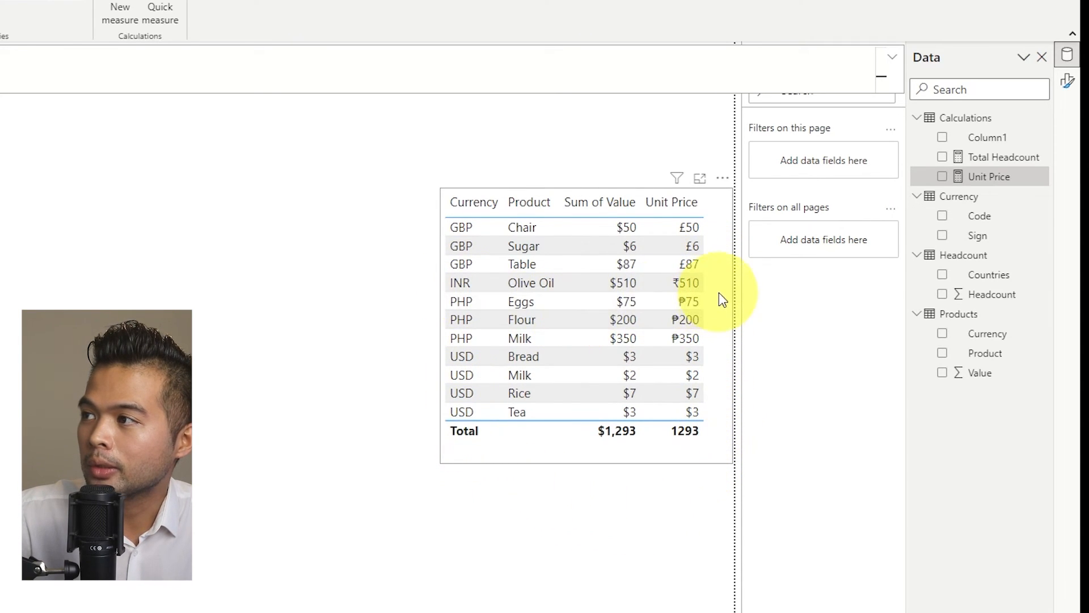
mouse_move(736, 392)
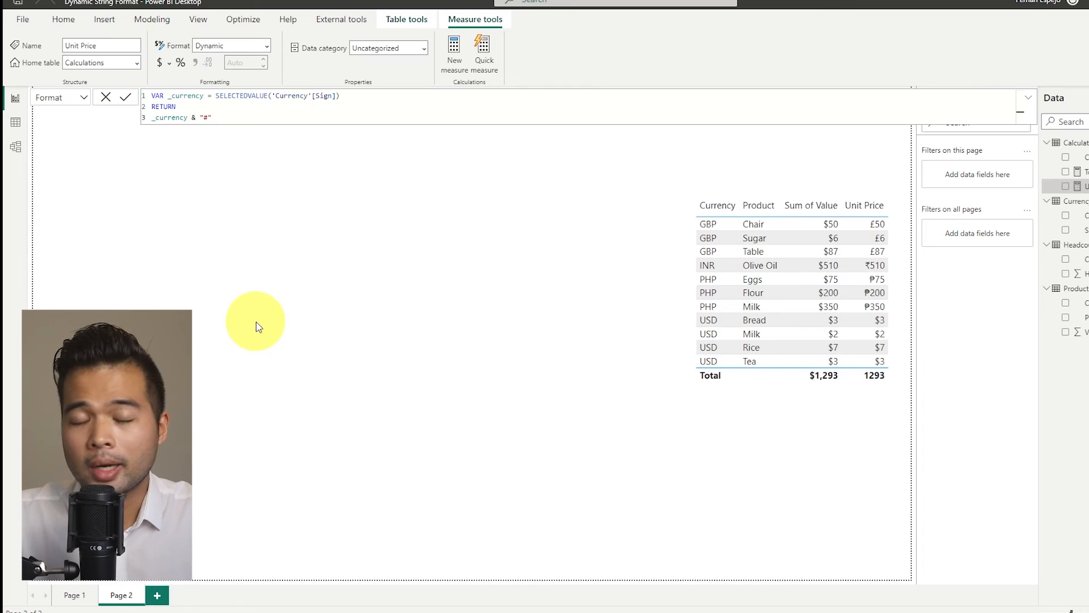
mouse_move(503, 450)
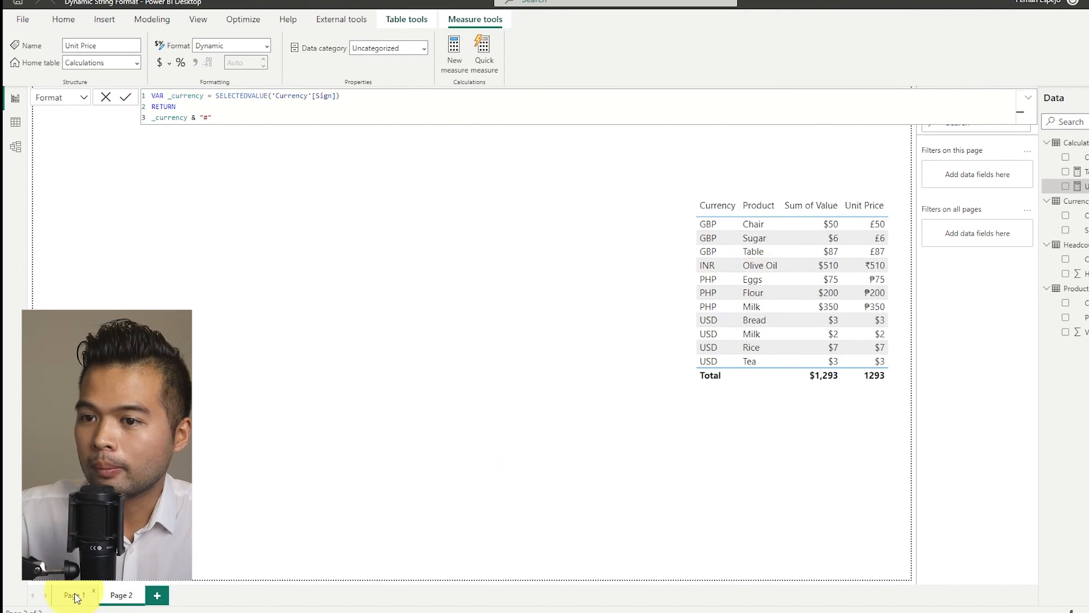
Step: Sort the Page 1 headcount table by Total Headcount descending, China first
click(69, 594)
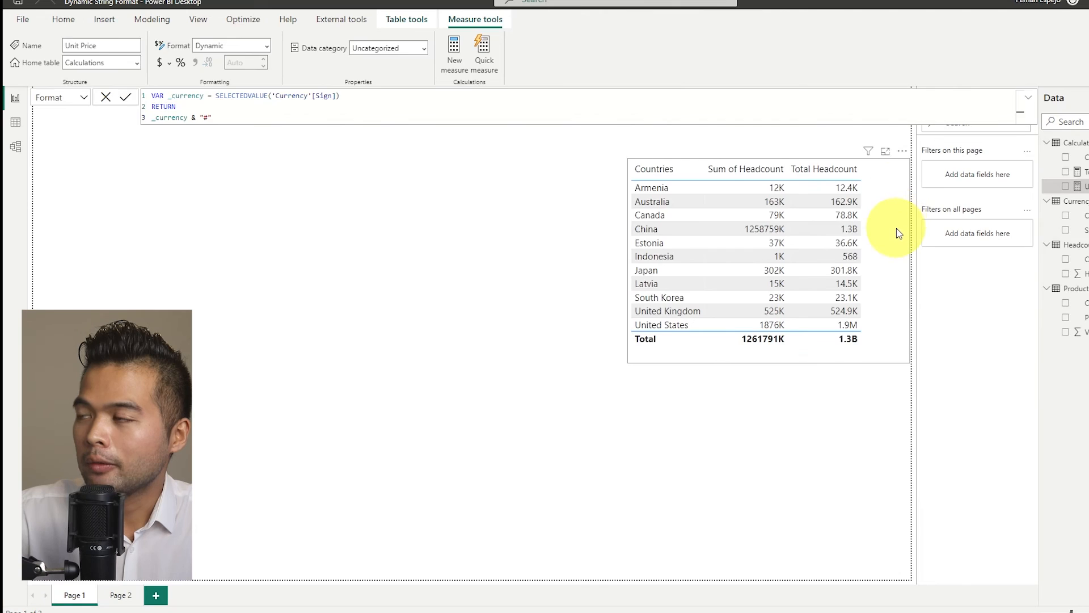
click(743, 278)
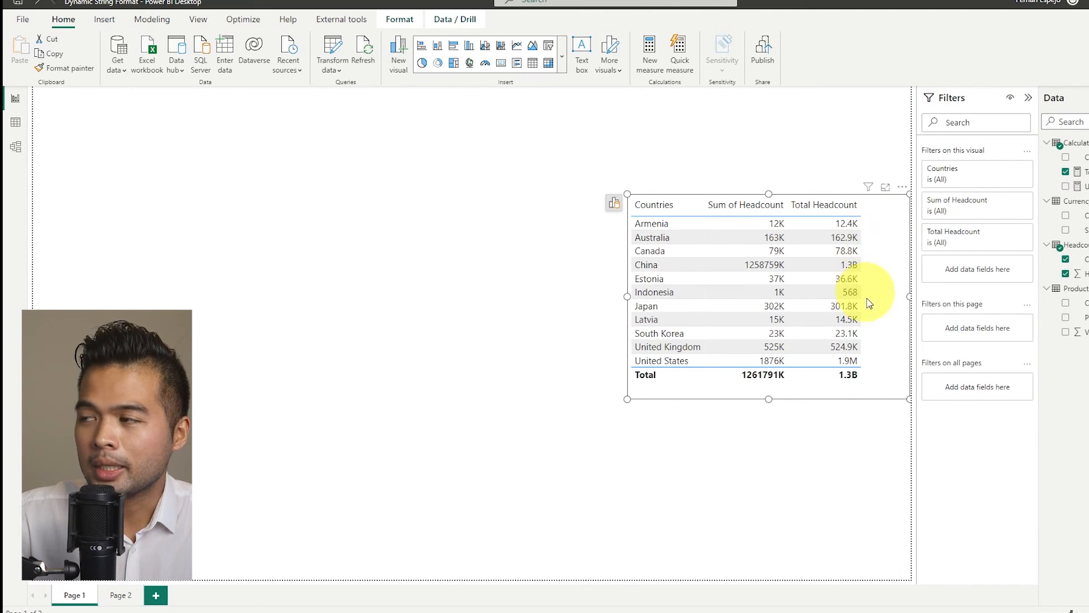
mouse_move(865, 381)
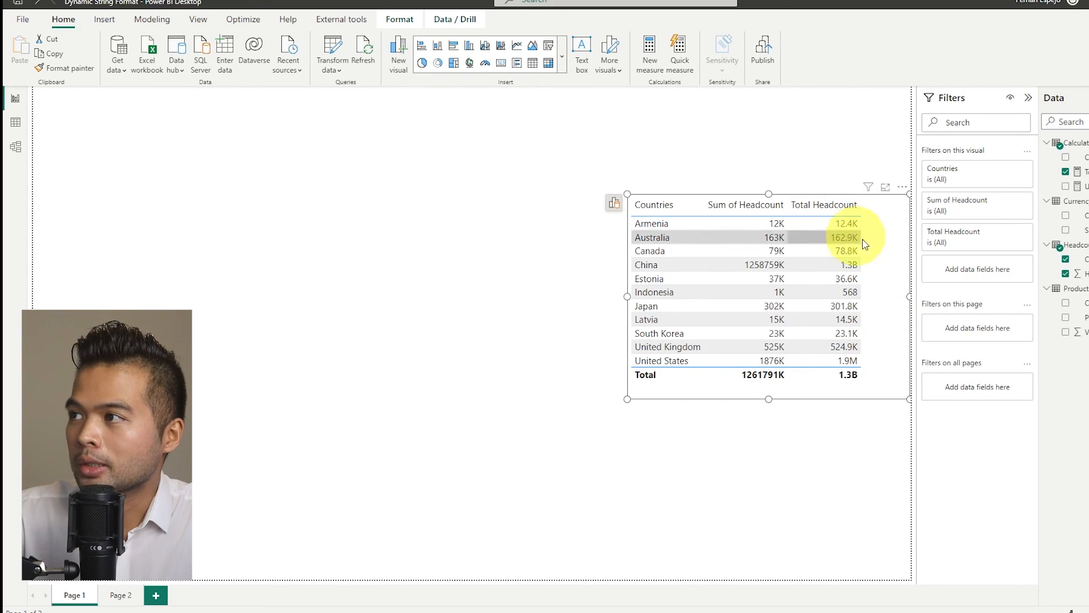
click(824, 204)
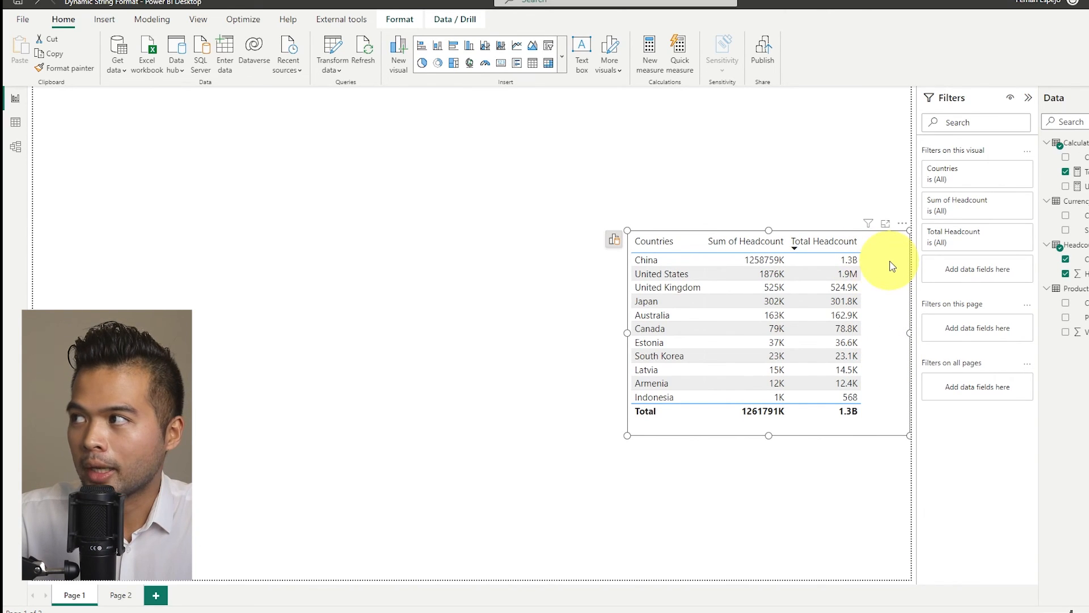
mouse_move(895, 281)
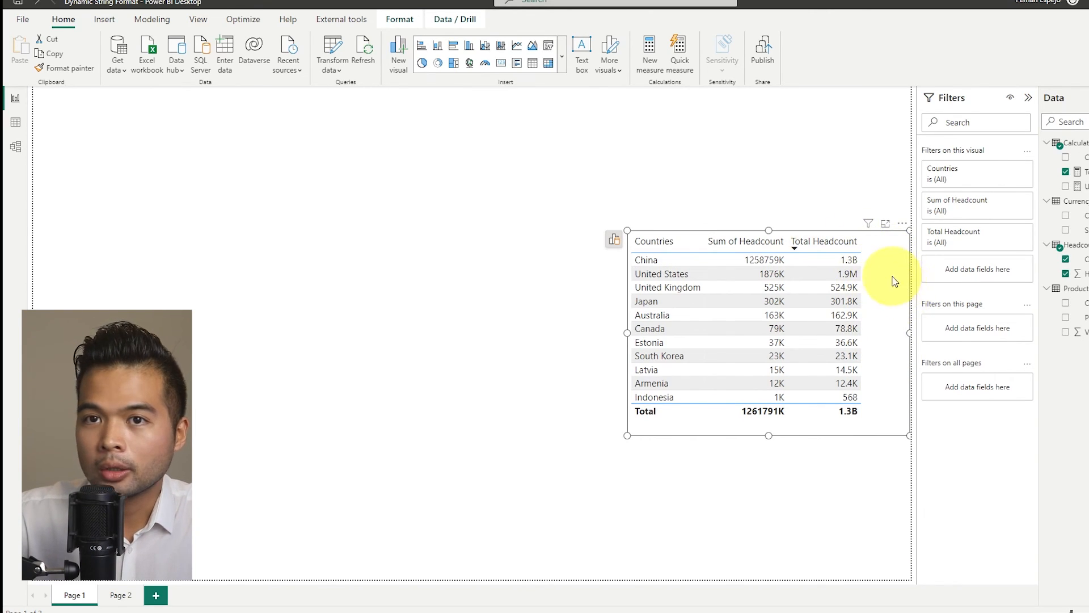
mouse_move(860, 207)
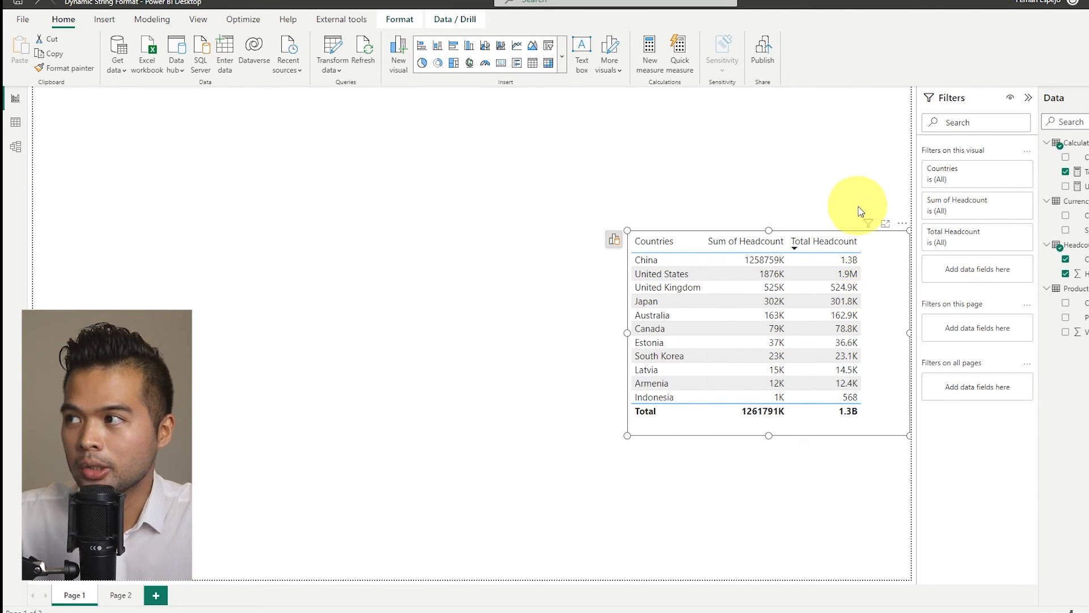
mouse_move(889, 285)
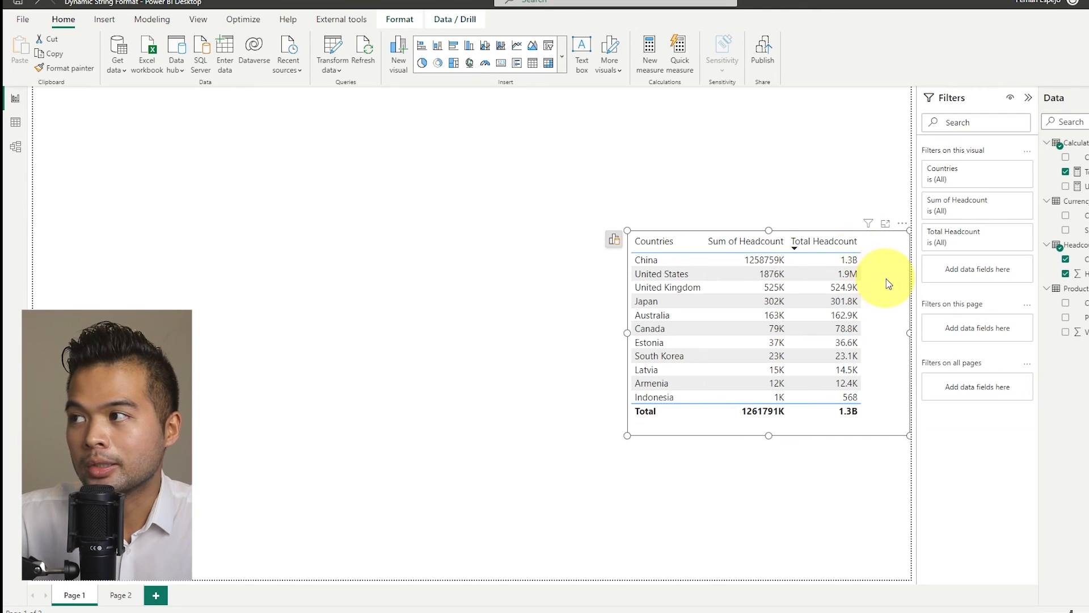
mouse_move(890, 276)
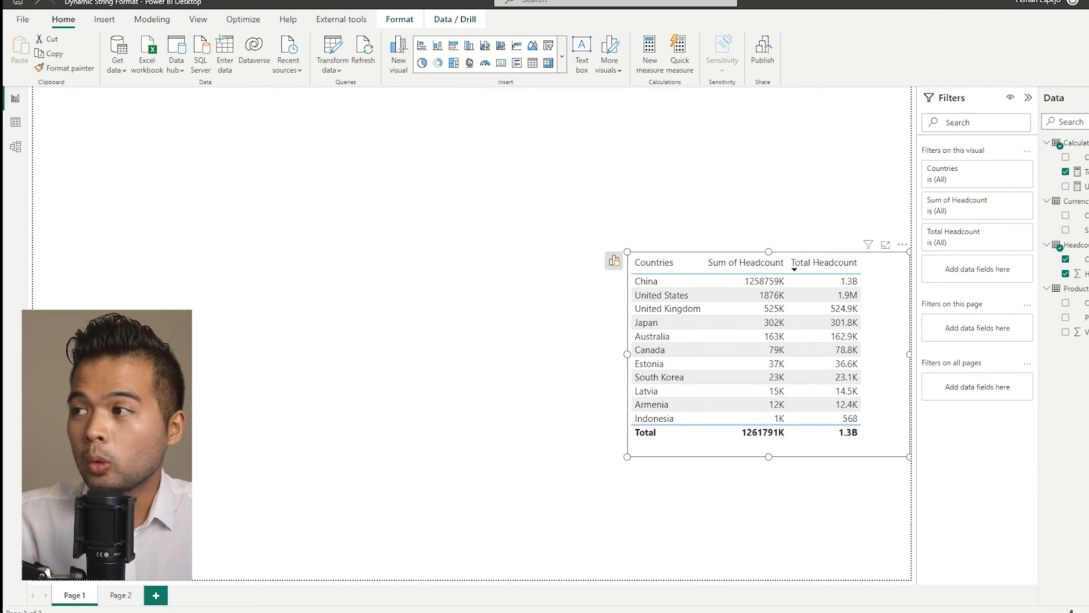
mouse_move(889, 439)
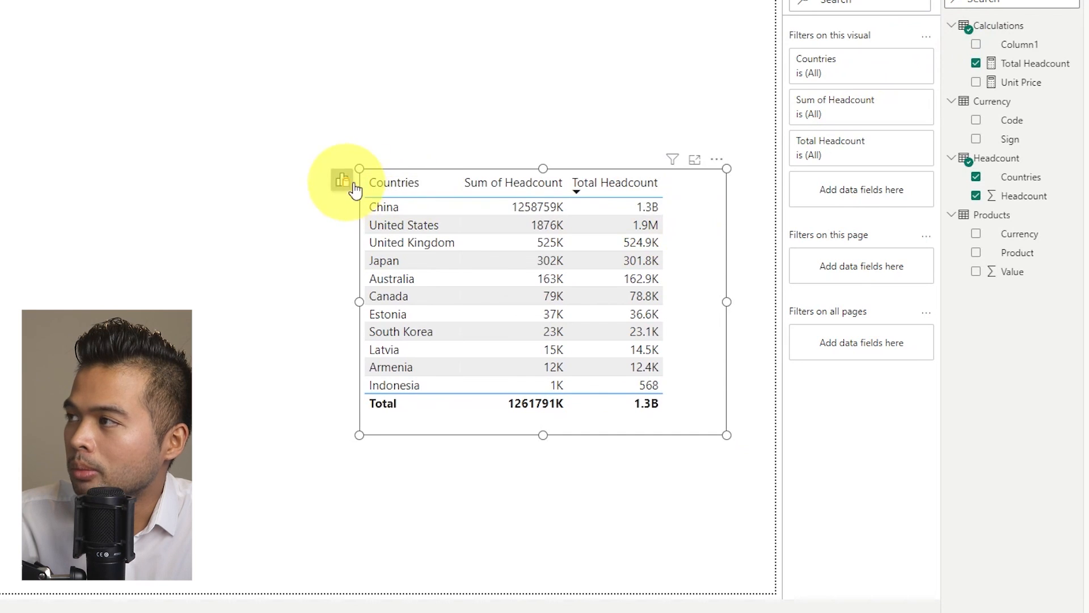
Step: Convert the table to a Clustered bar chart and remove Sum of Headcount from it
click(342, 180)
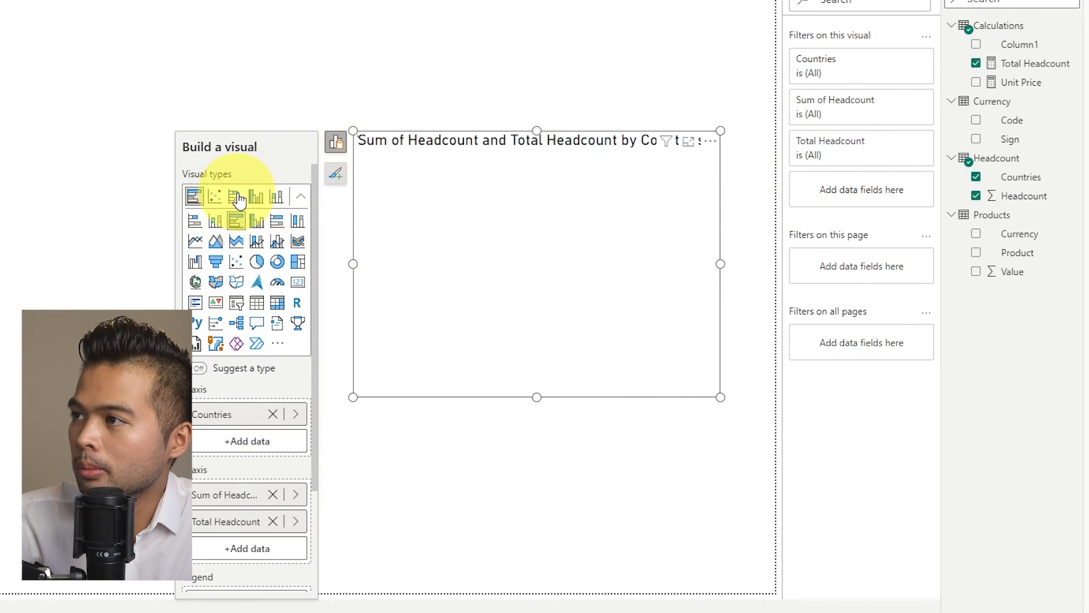
click(236, 196)
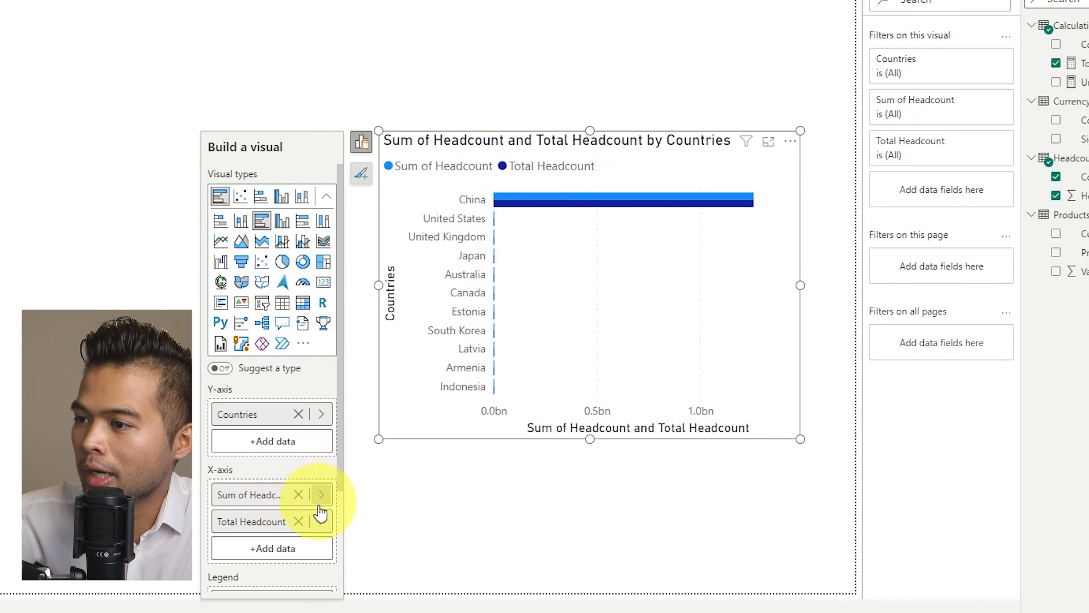
click(297, 495)
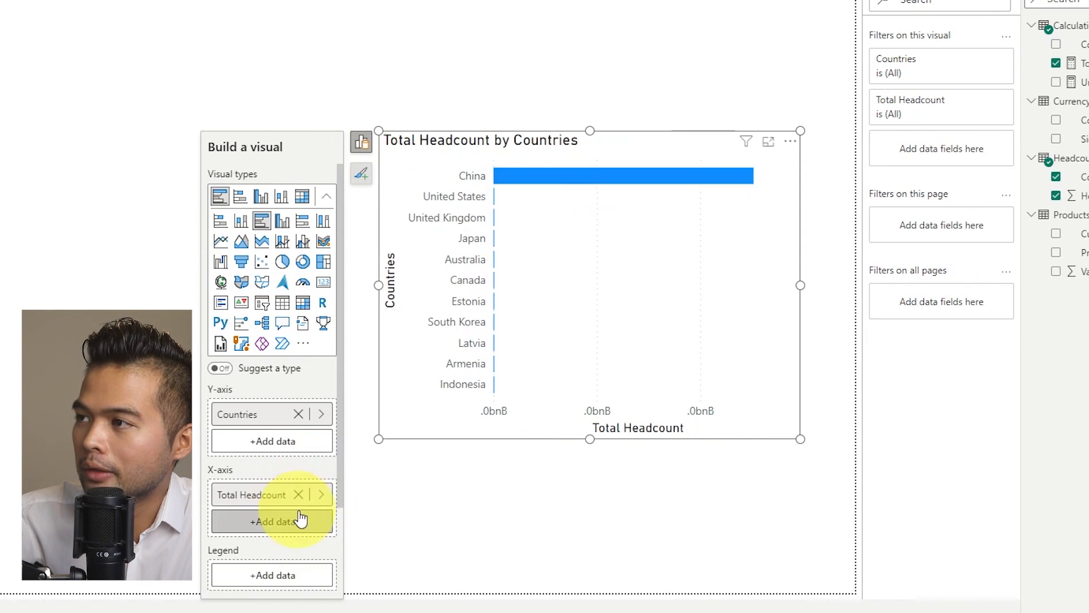
mouse_move(688, 508)
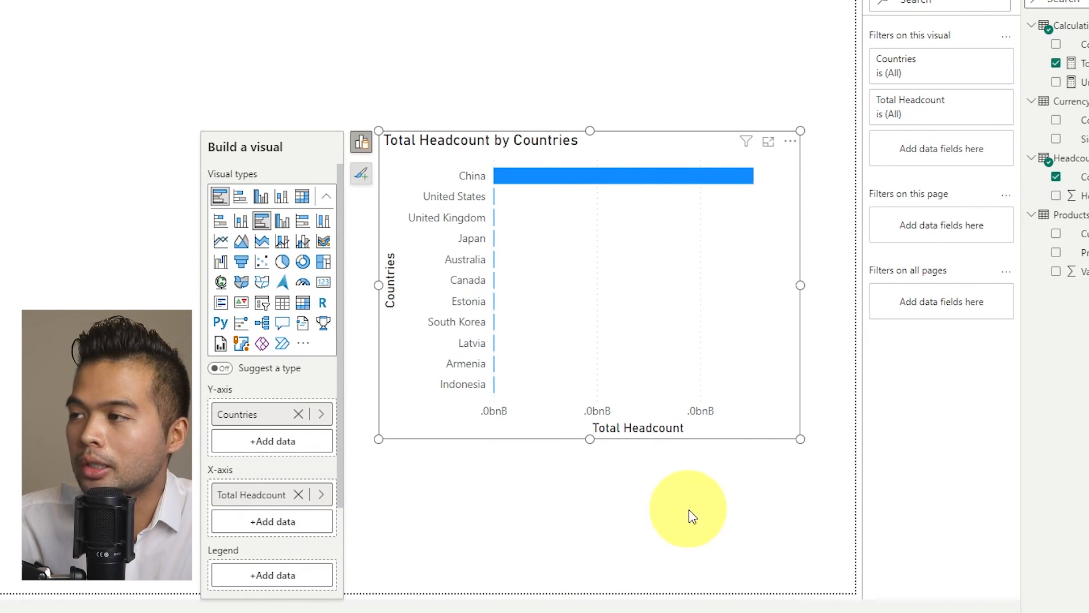
mouse_move(694, 152)
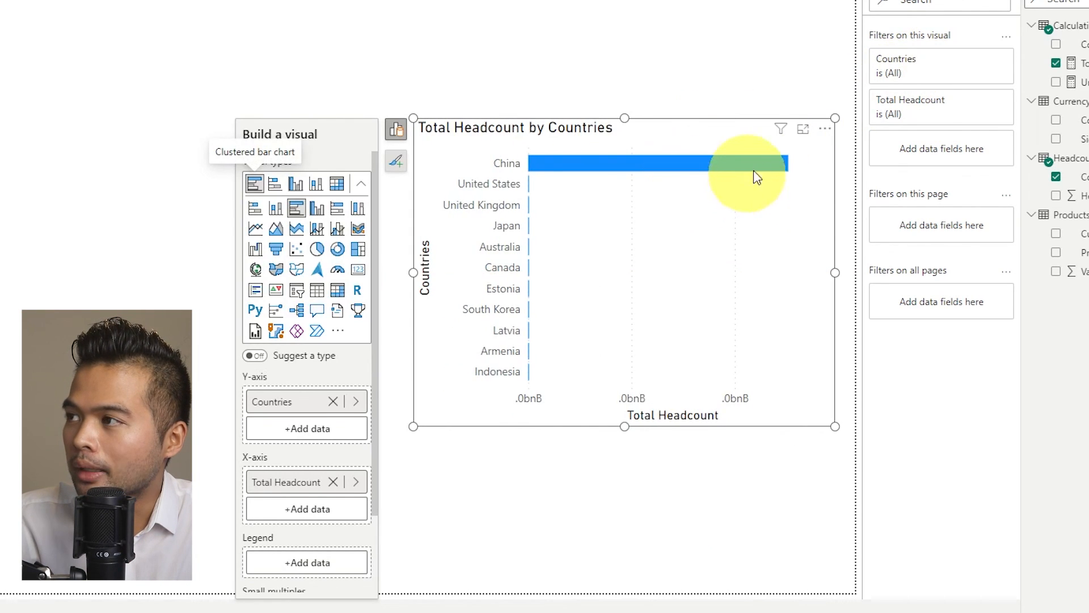
mouse_move(878, 177)
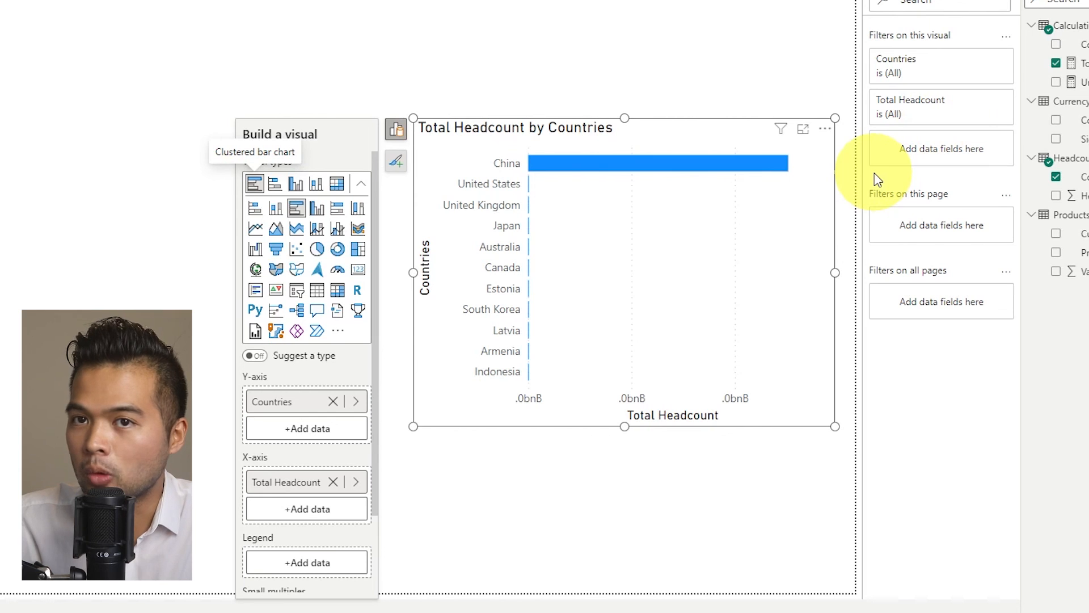